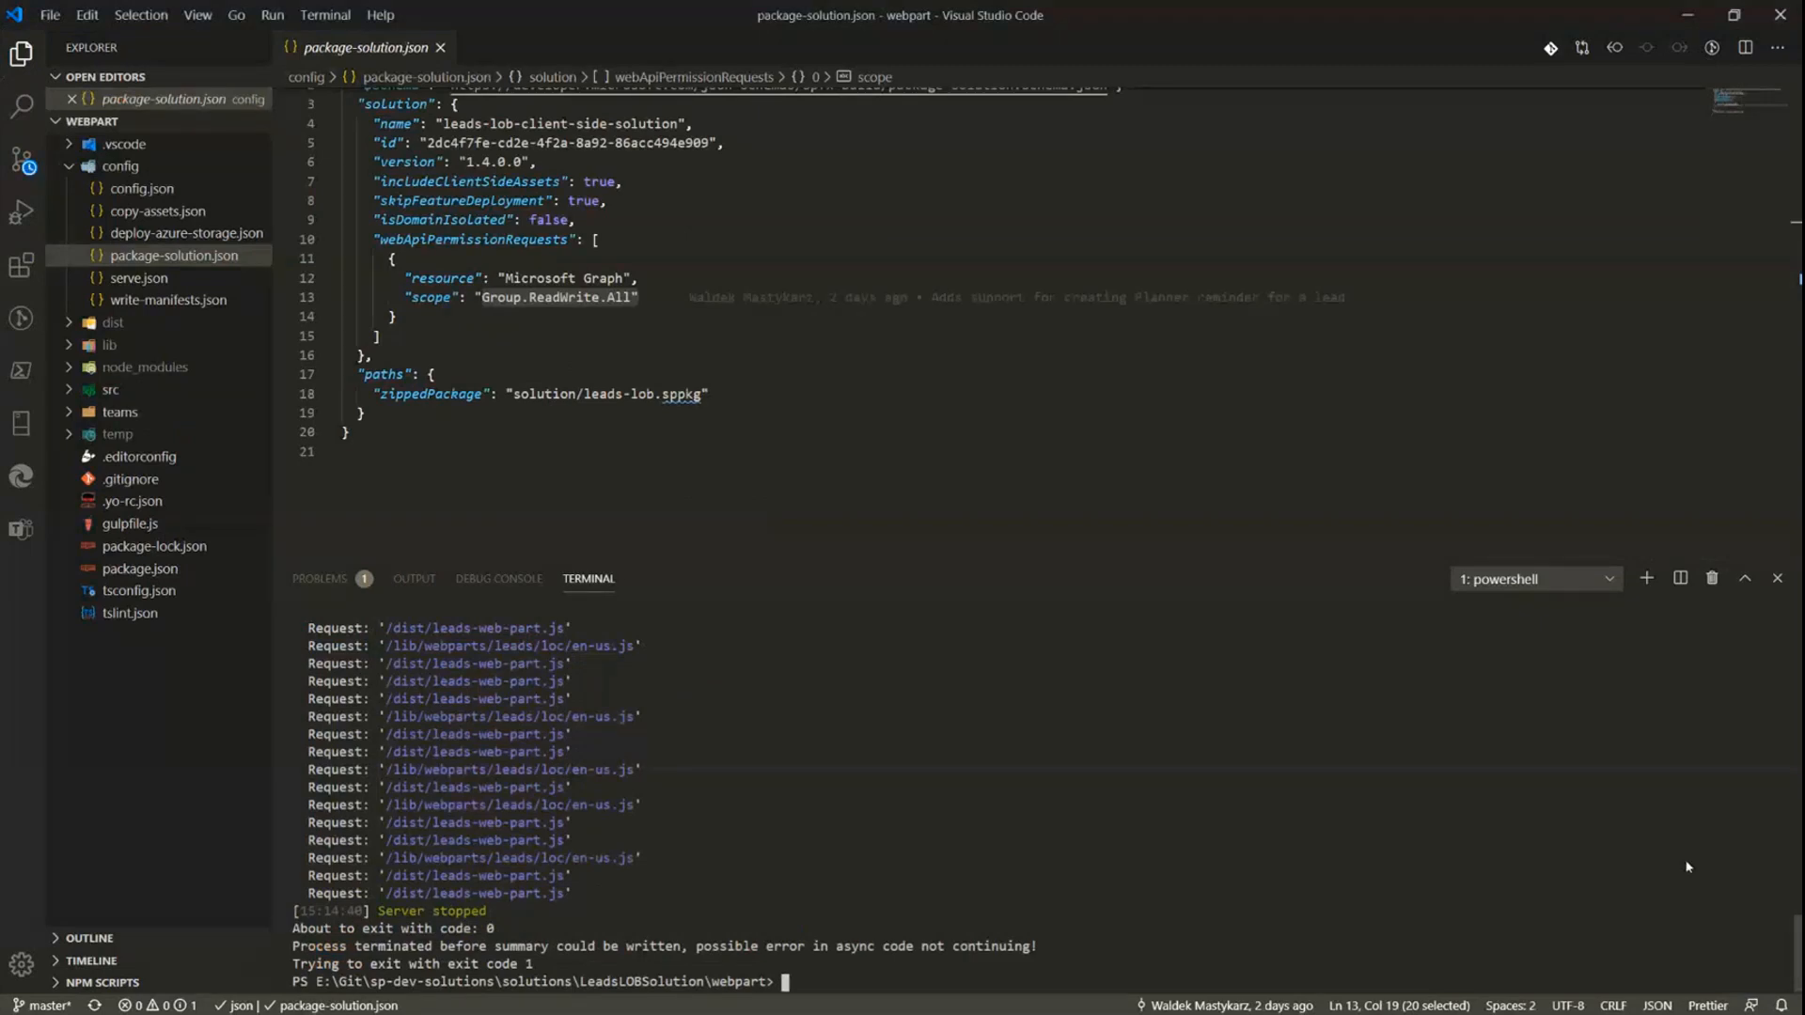
Start the local web part server with gulp serve --nobrowser in the VS Code terminal.
type("gulp serve --nobrowser")
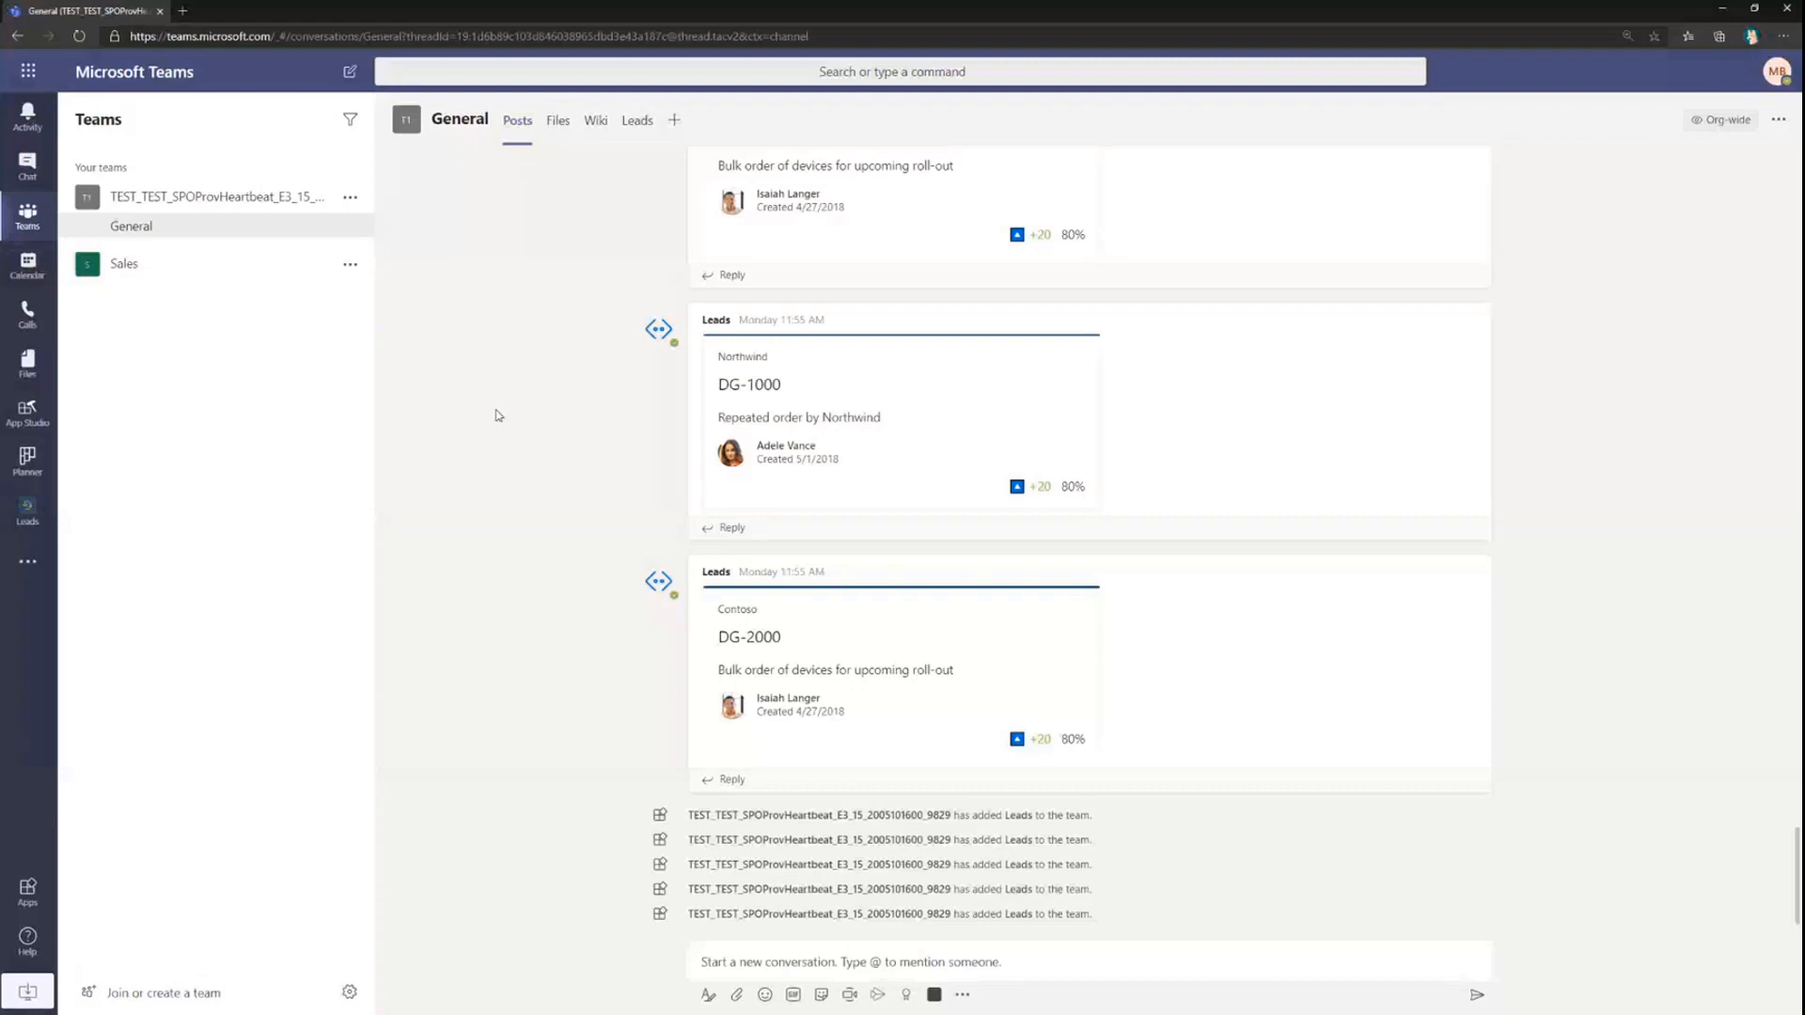
mouse_move(632, 145)
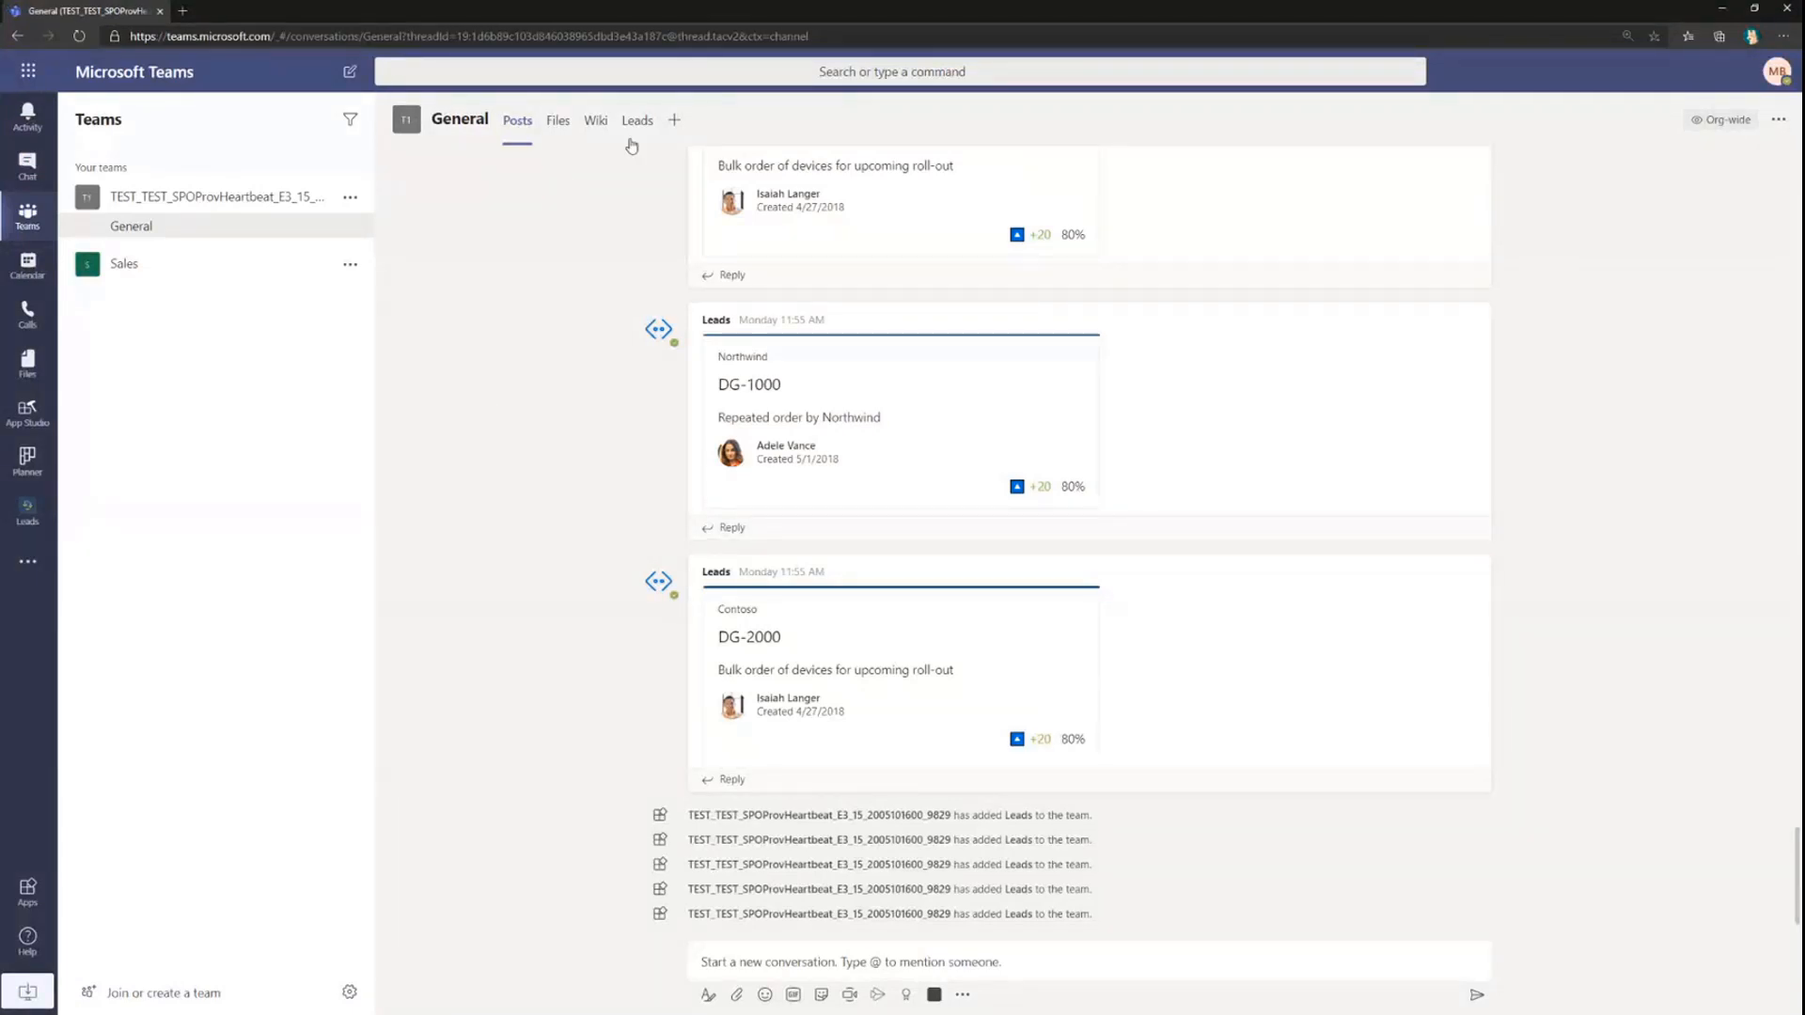
Show the Leads tab of the General channel with its lead card grid.
left_click(637, 120)
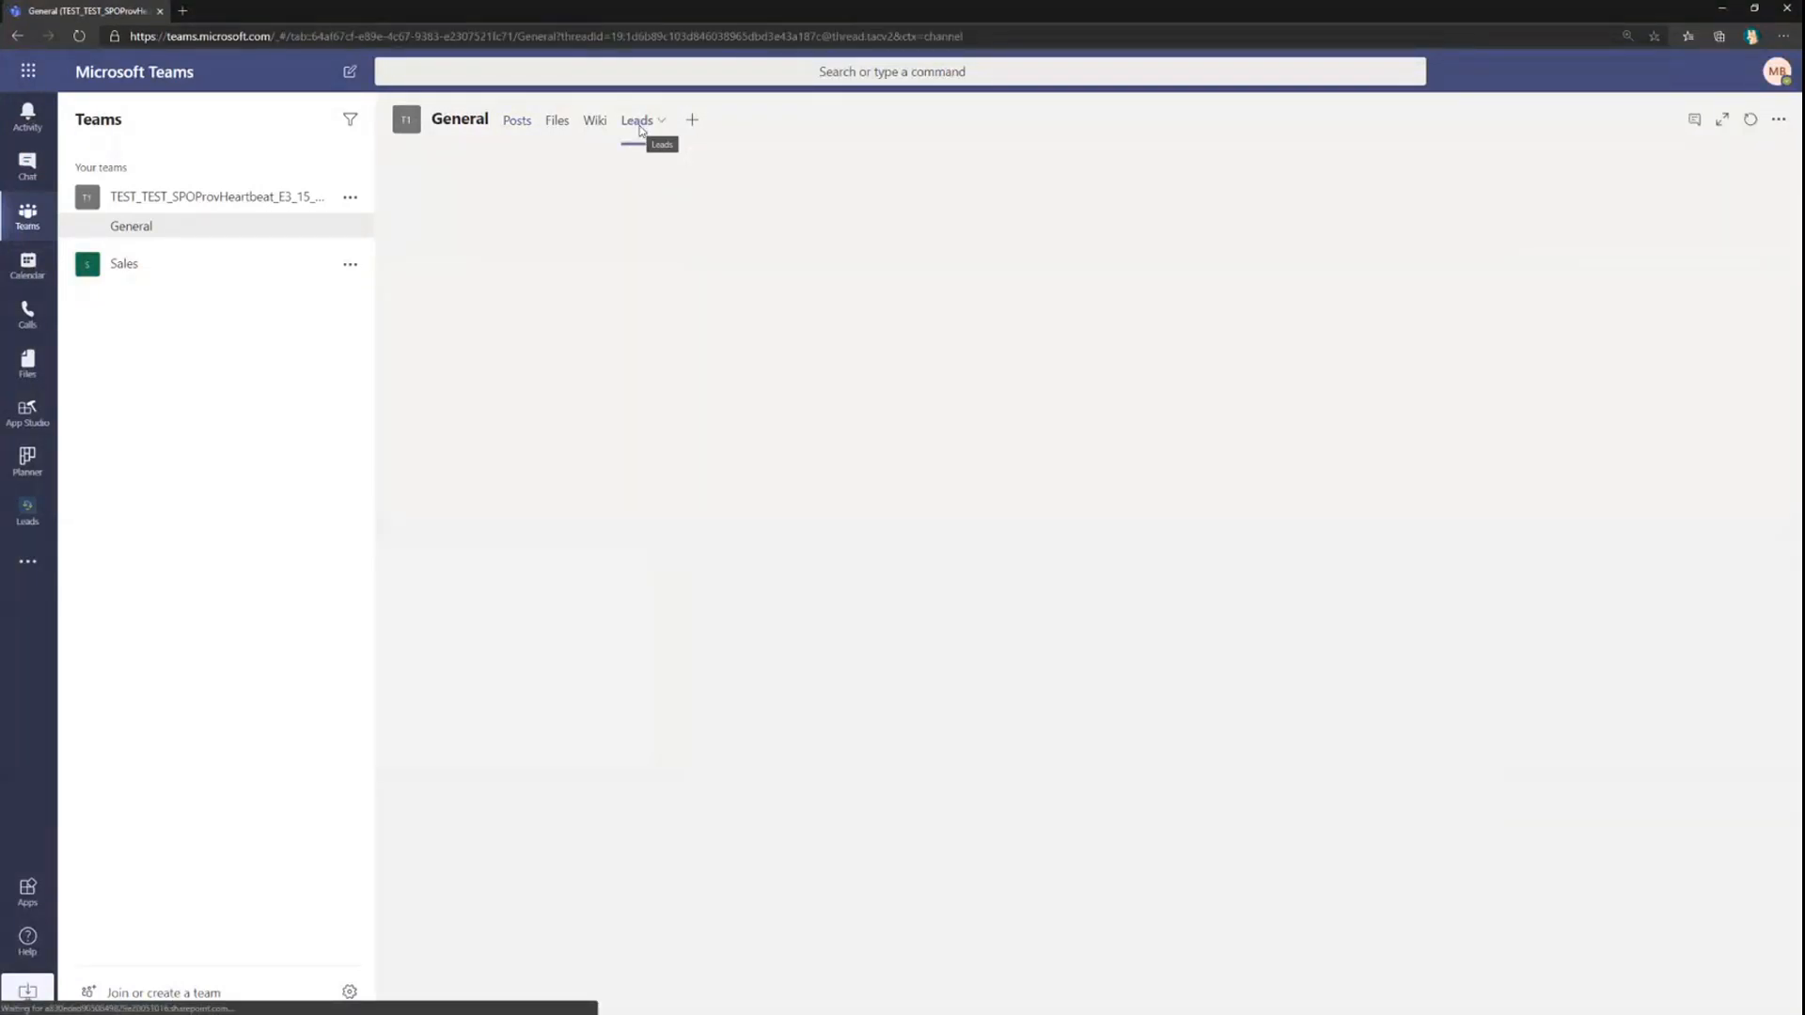
left_click(638, 121)
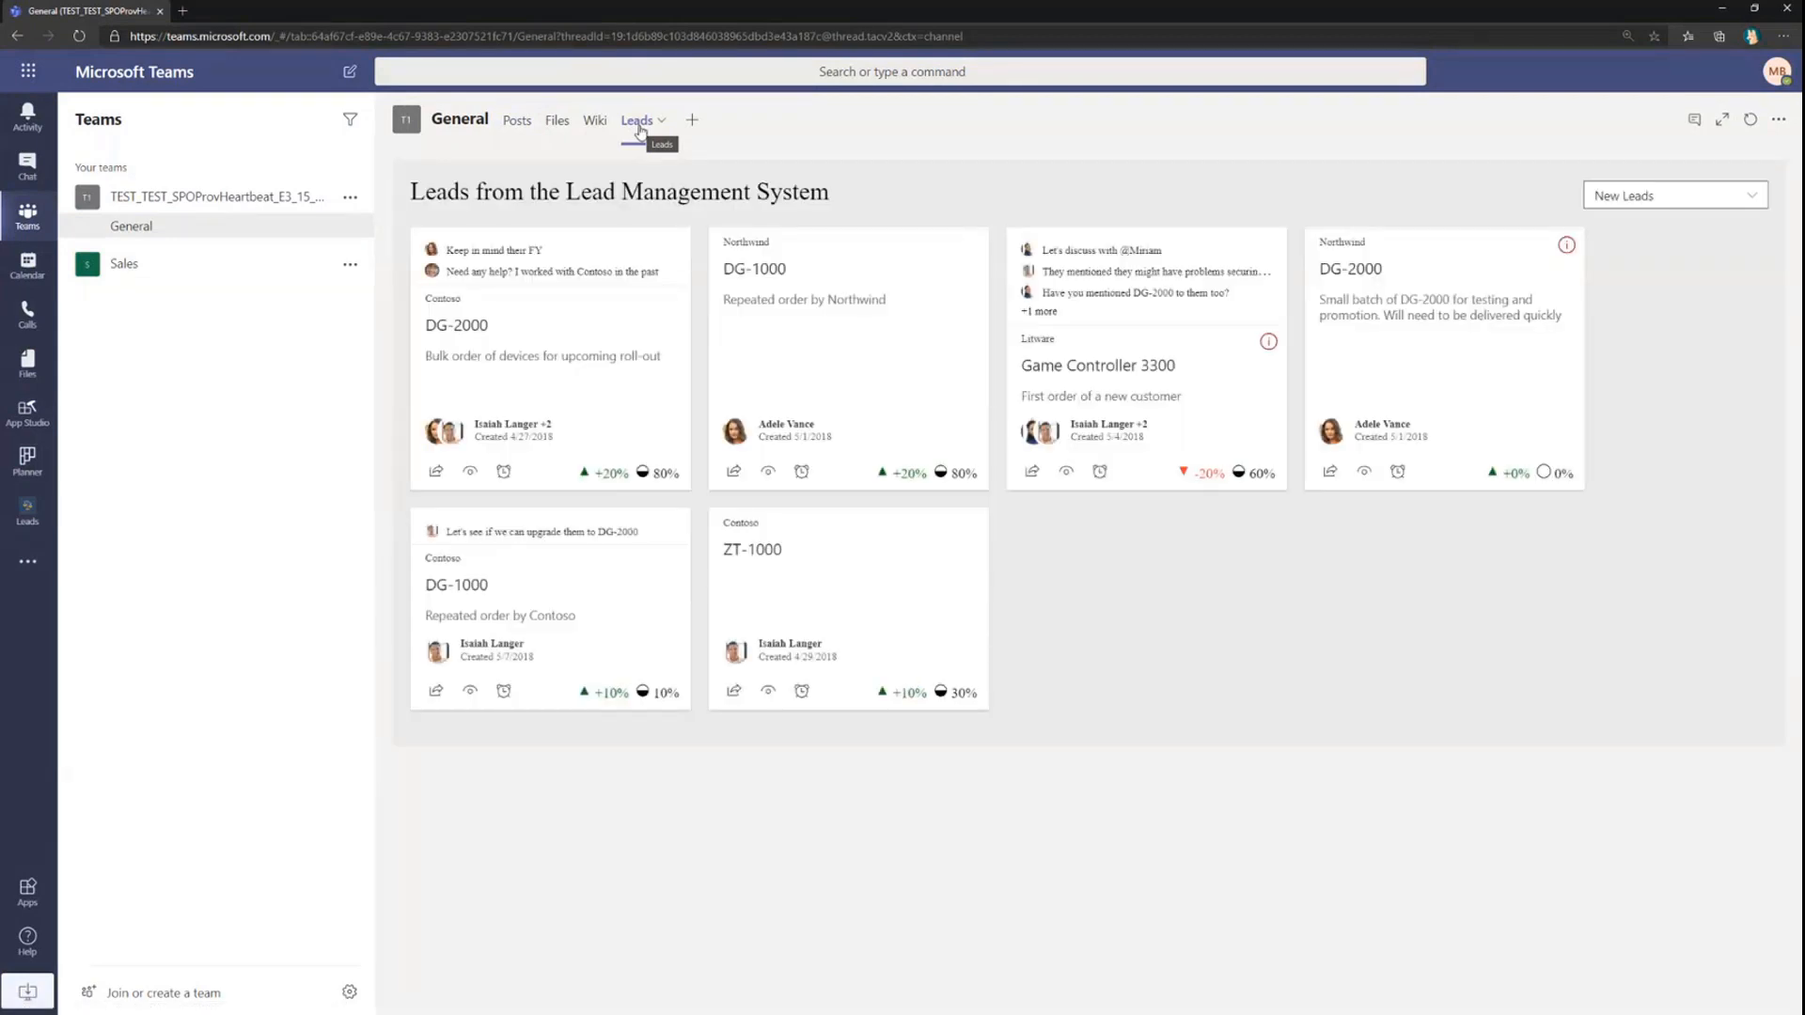
mouse_move(637, 137)
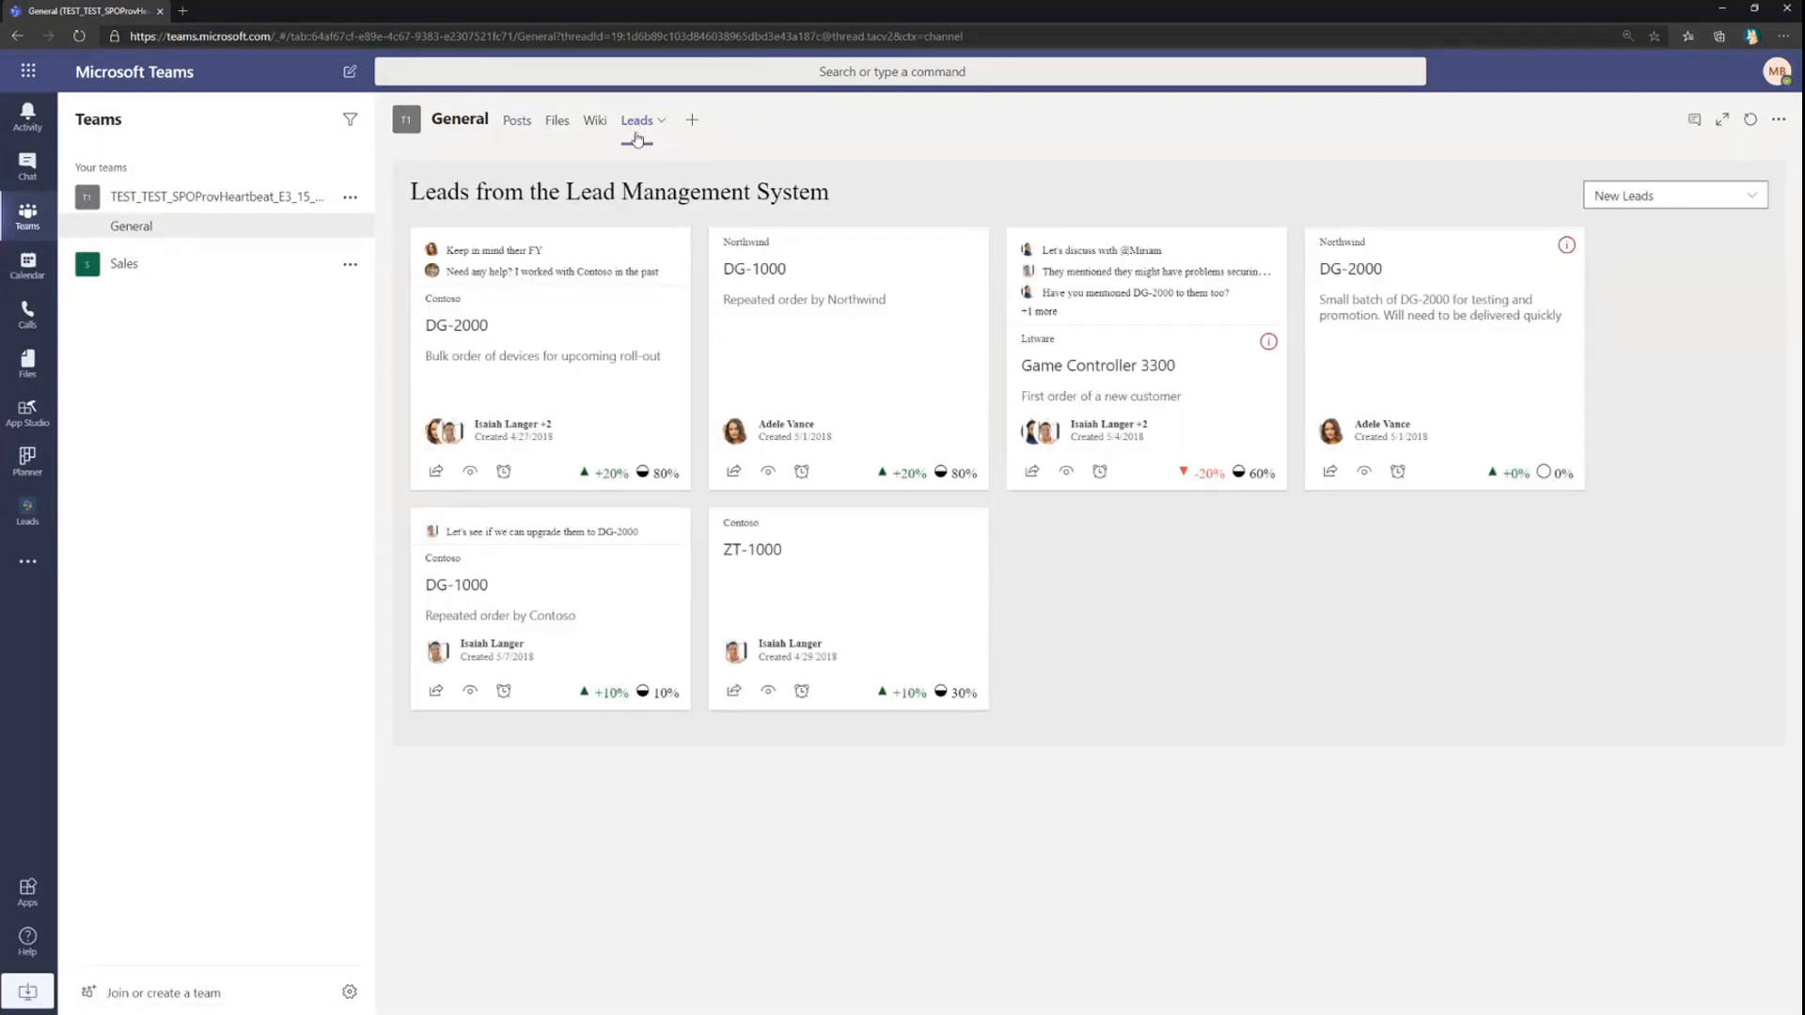
mouse_move(630, 346)
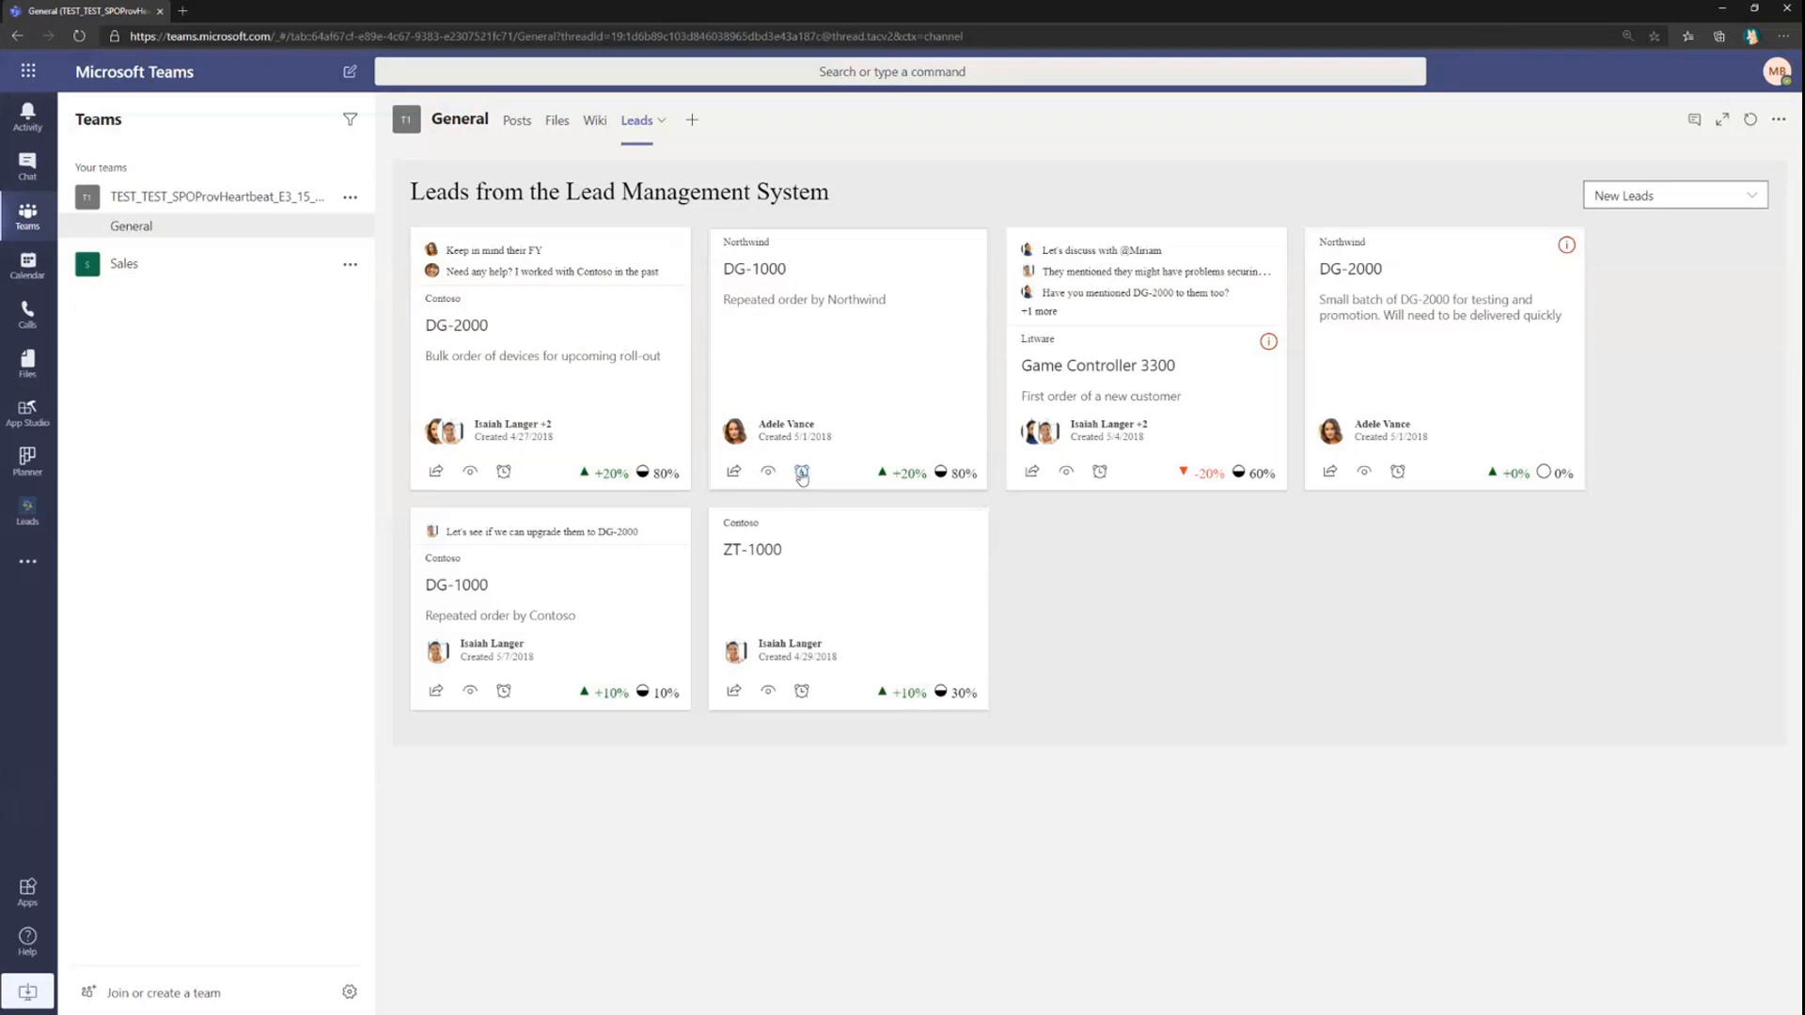
Create a May 25 2020 reminder for the DG-1000 lead, close the confirmation and head to Planner.
left_click(803, 472)
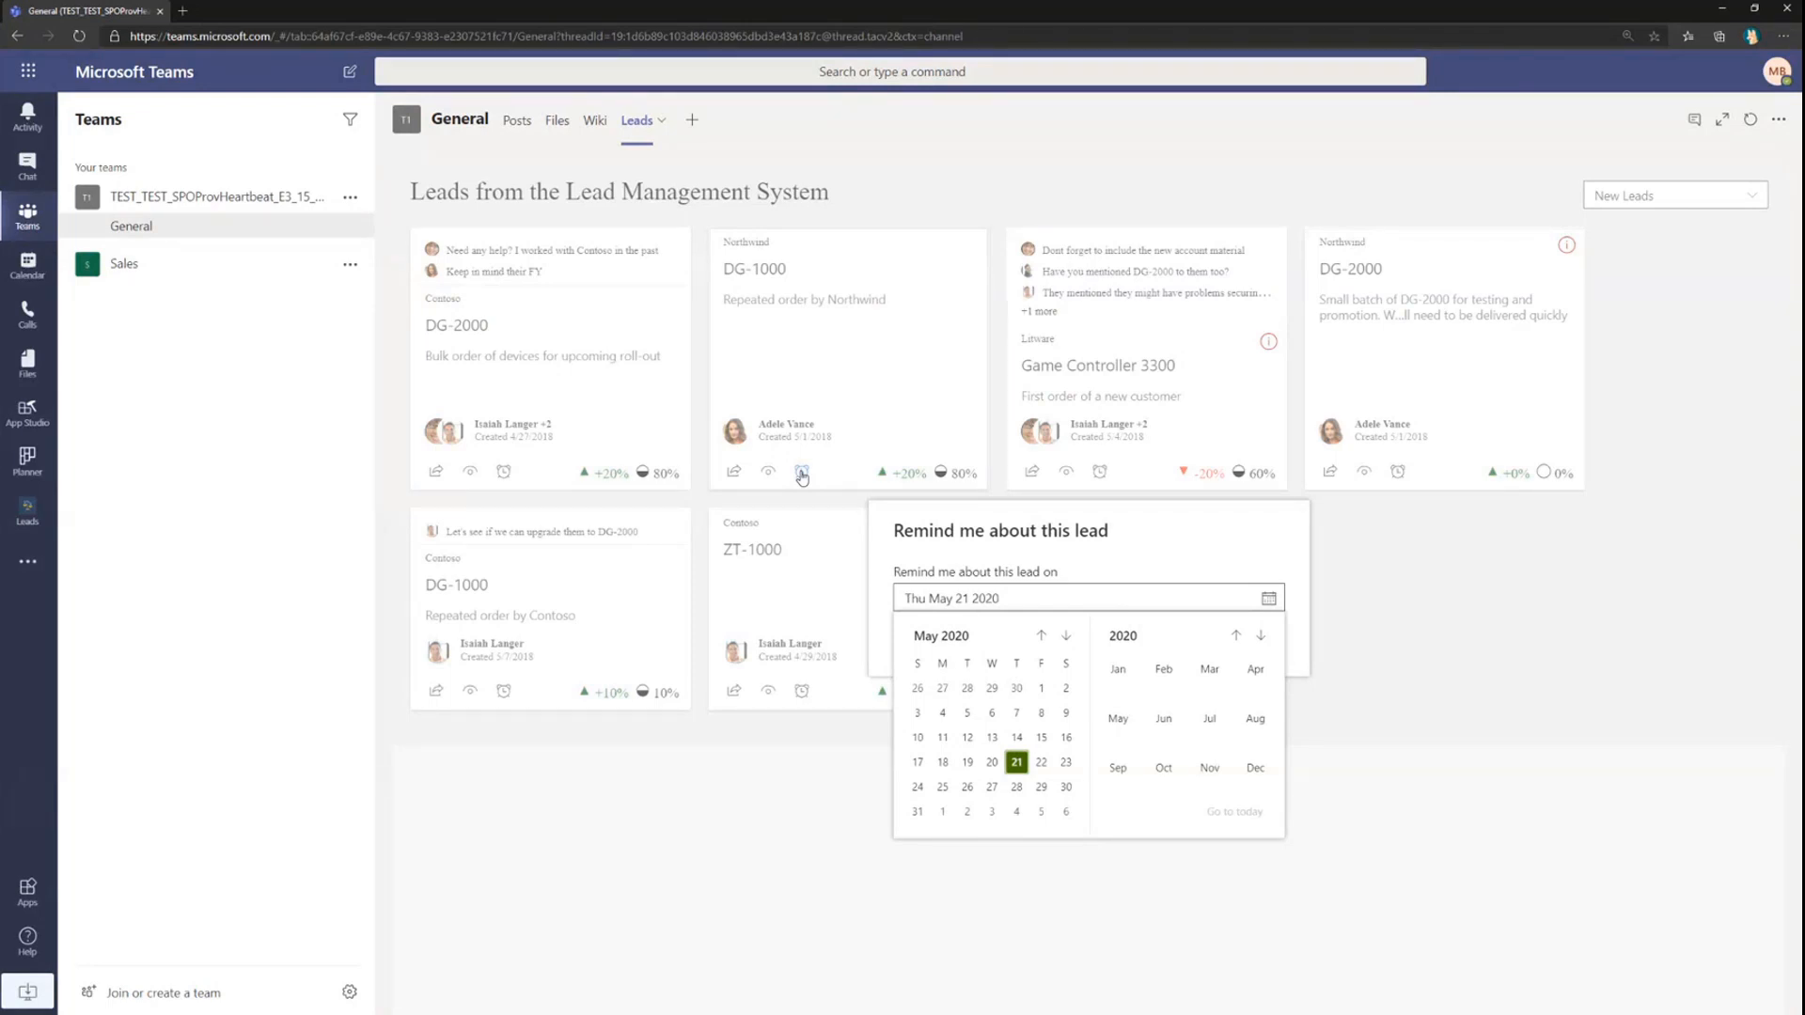
mouse_move(1061, 668)
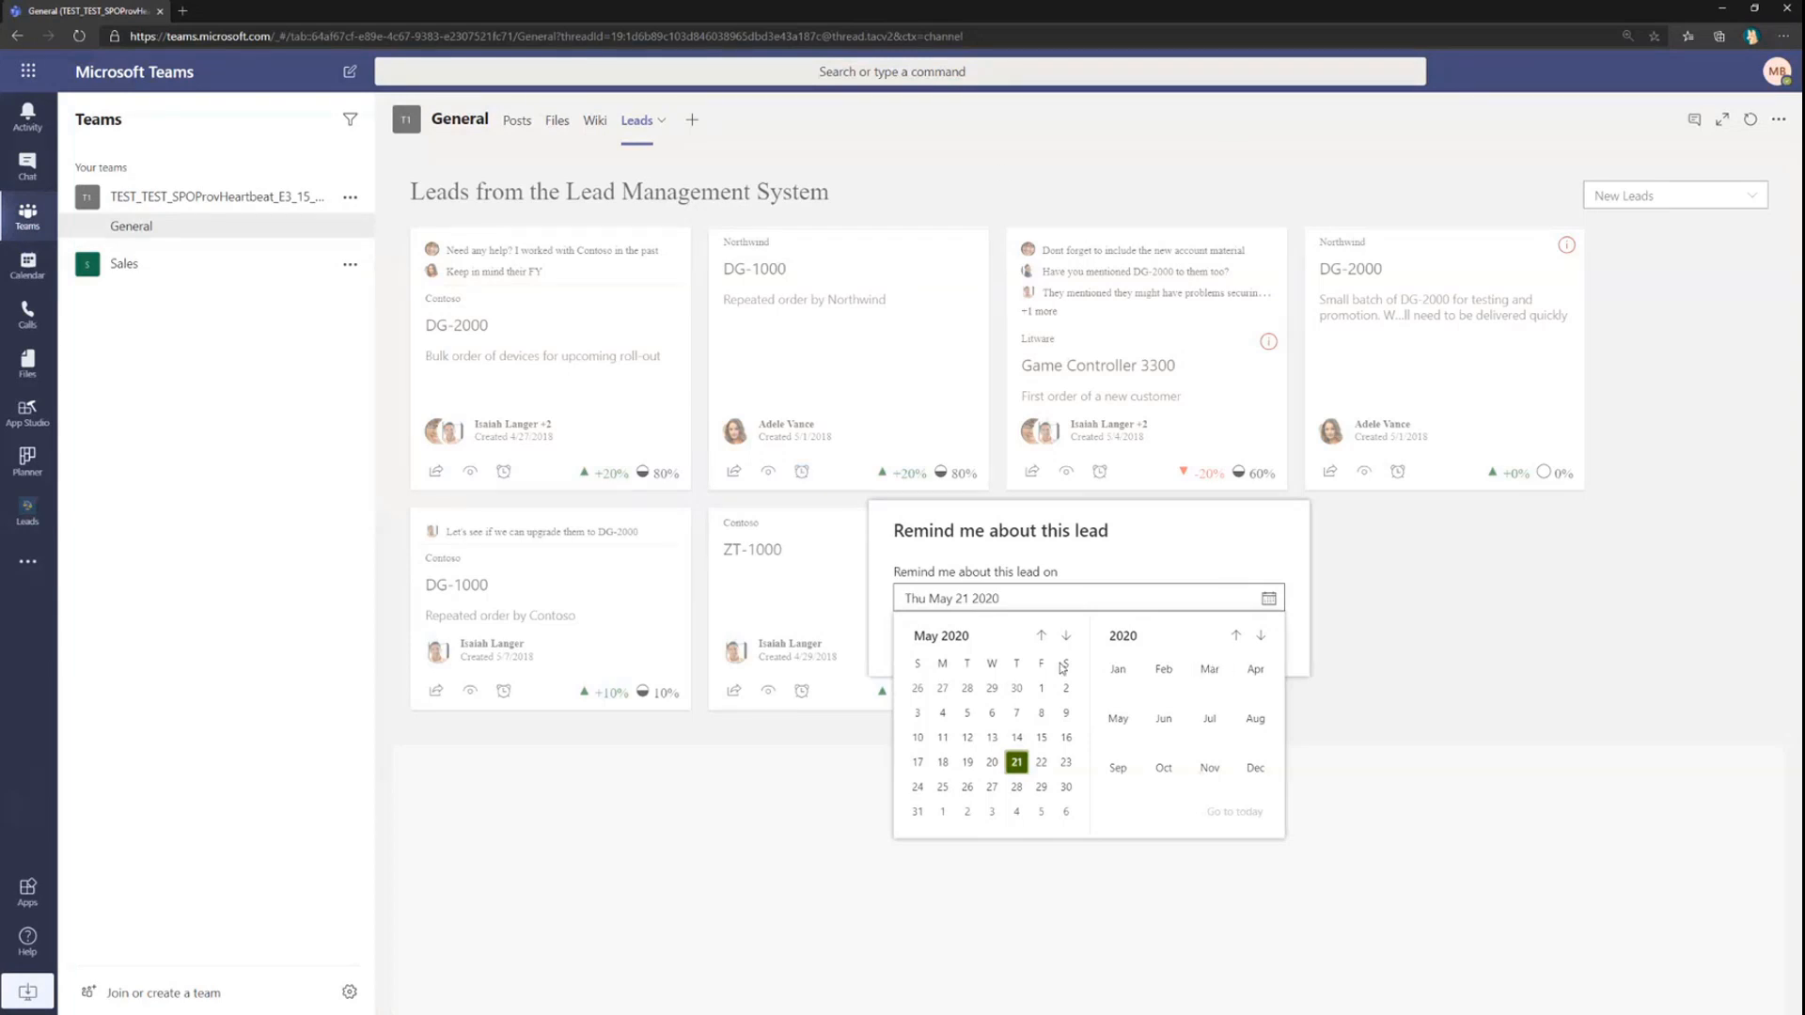
mouse_move(942, 788)
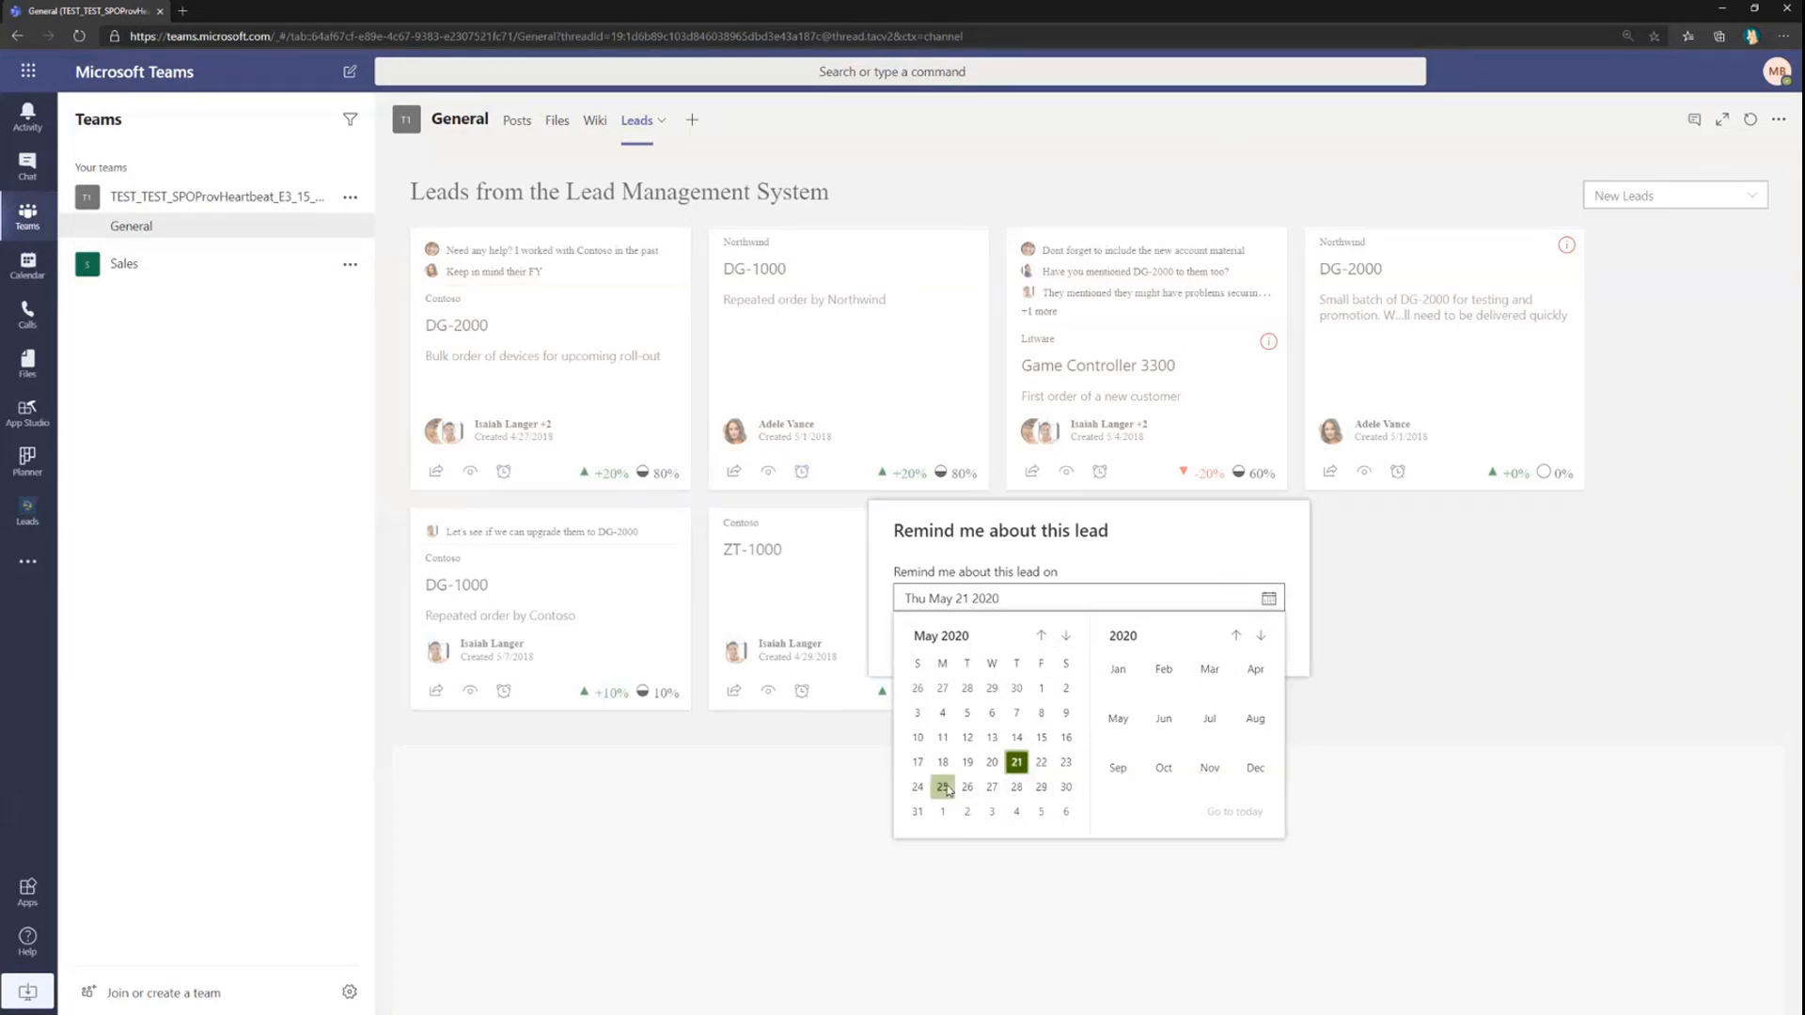
left_click(942, 788)
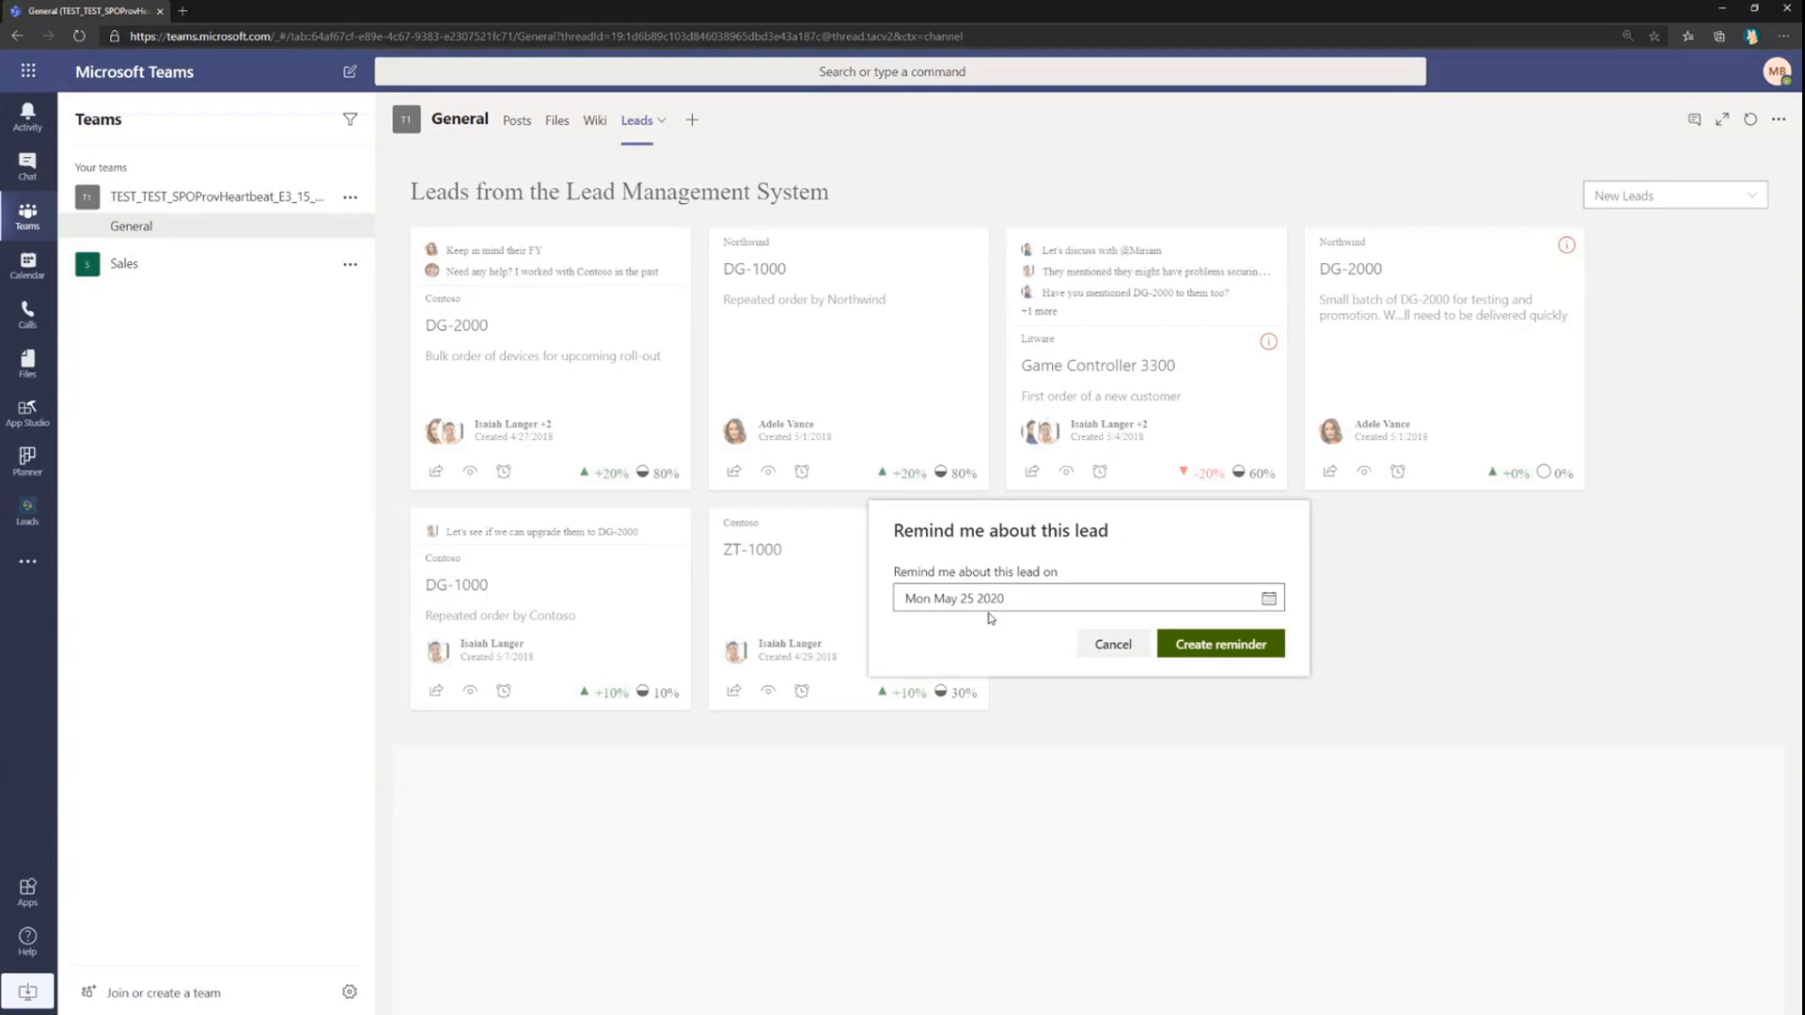
left_click(1219, 643)
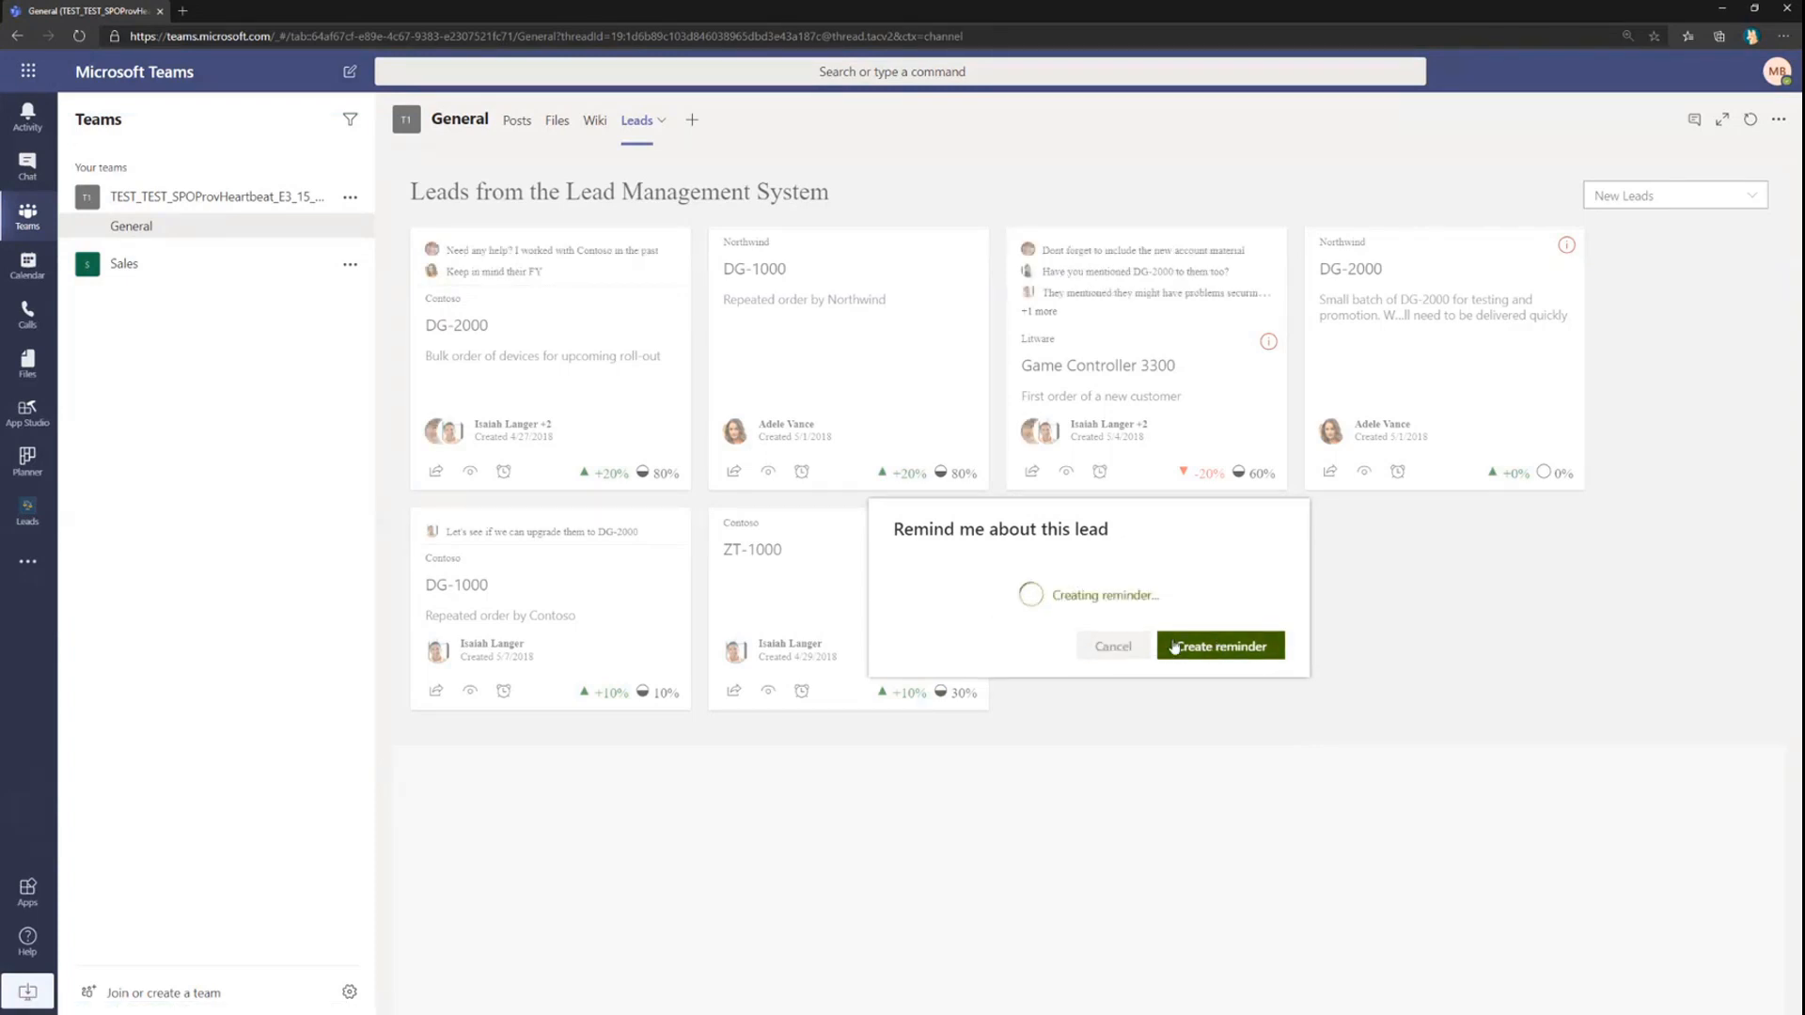
left_click(1219, 645)
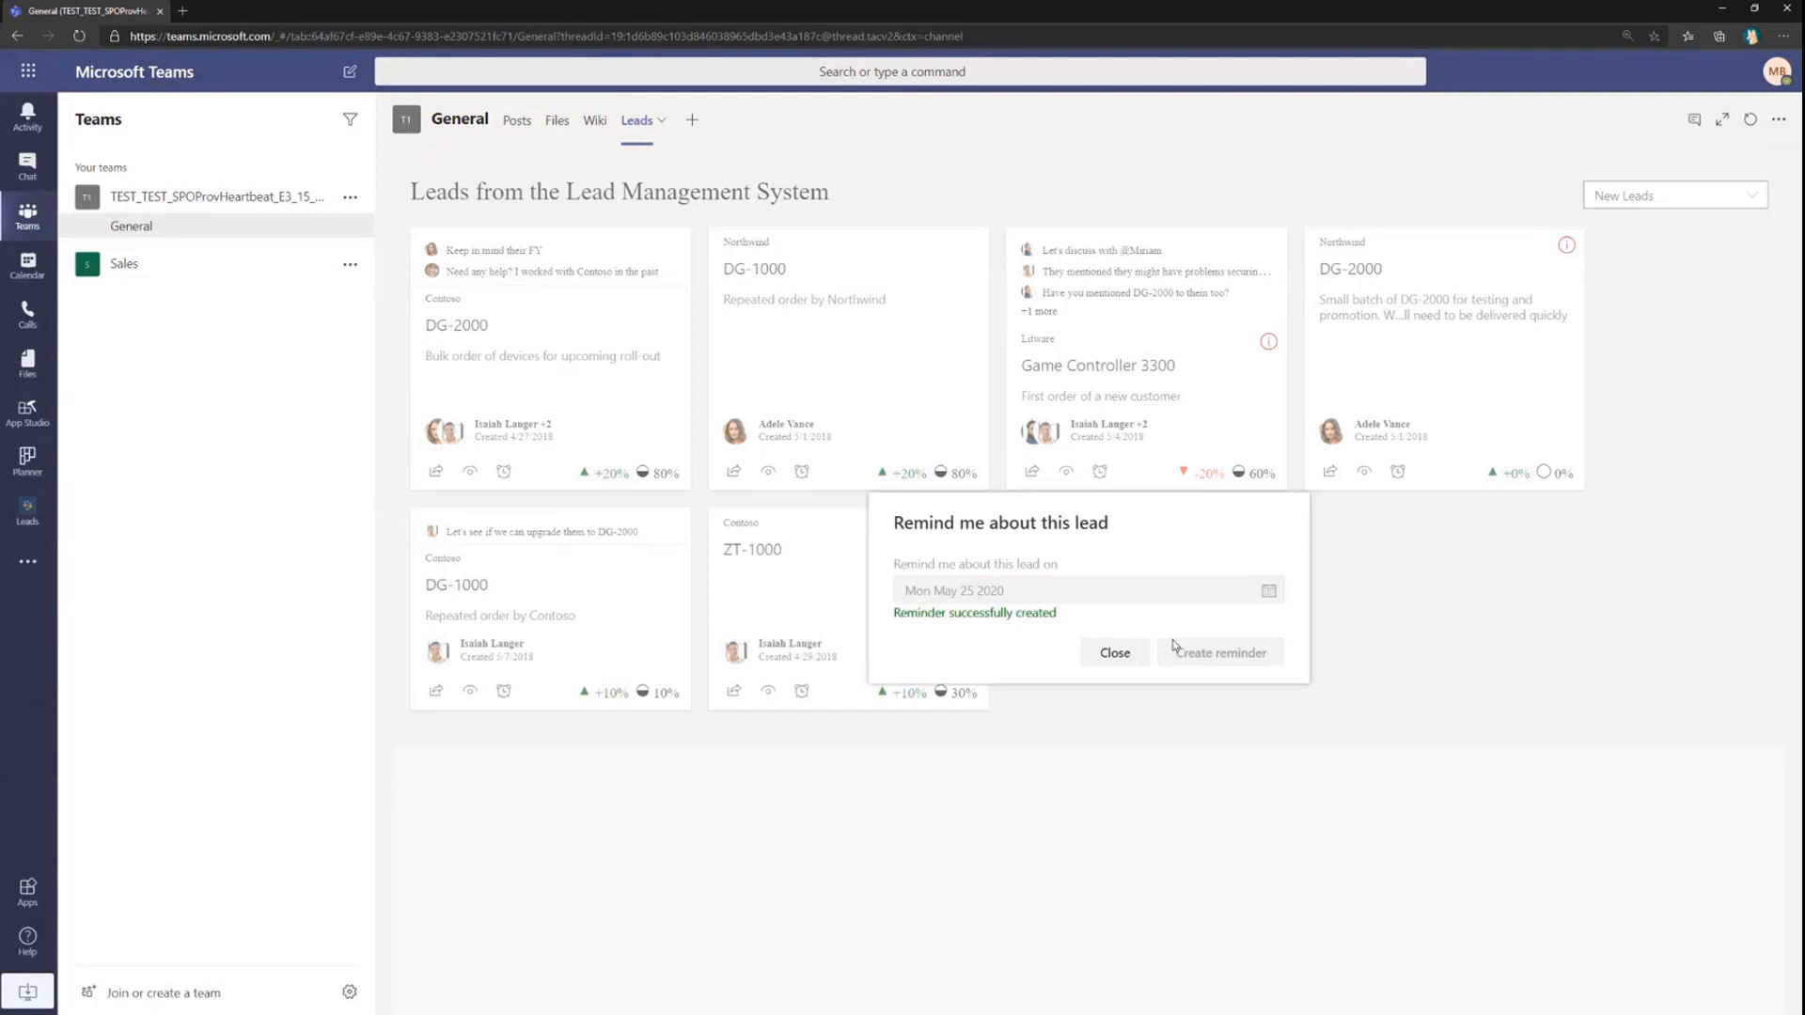
mouse_move(1126, 671)
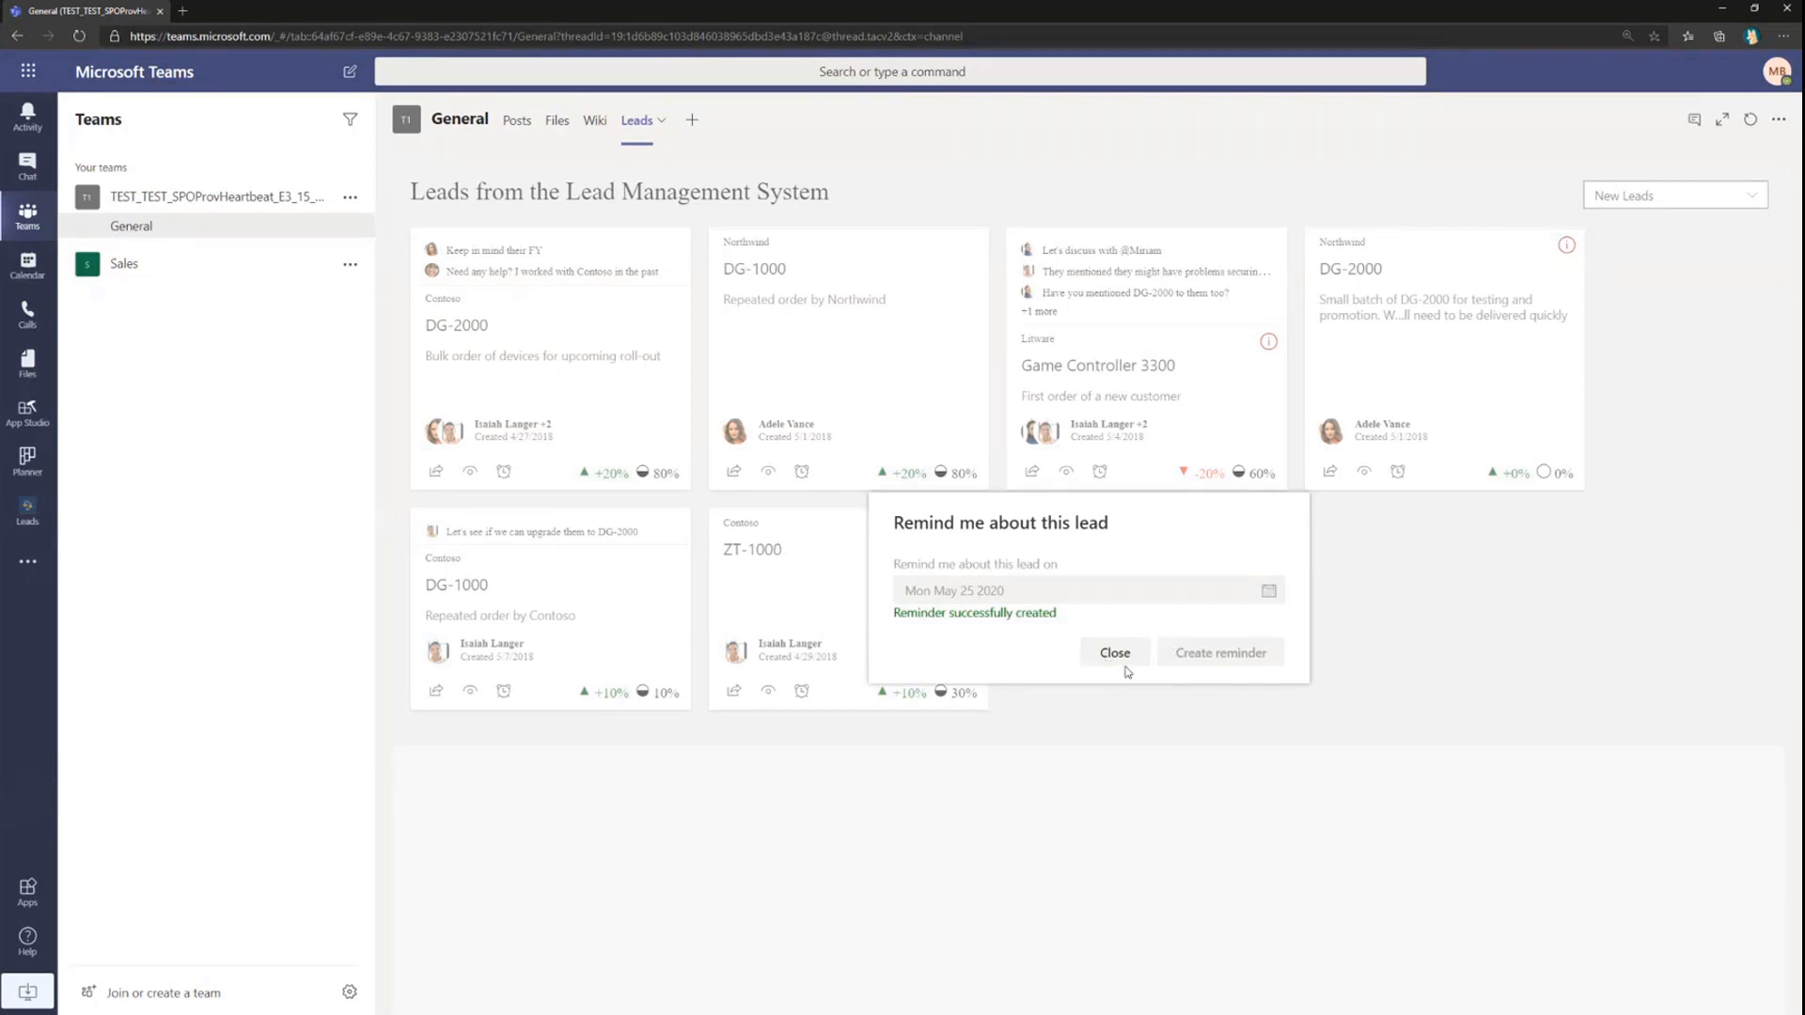
left_click(1111, 652)
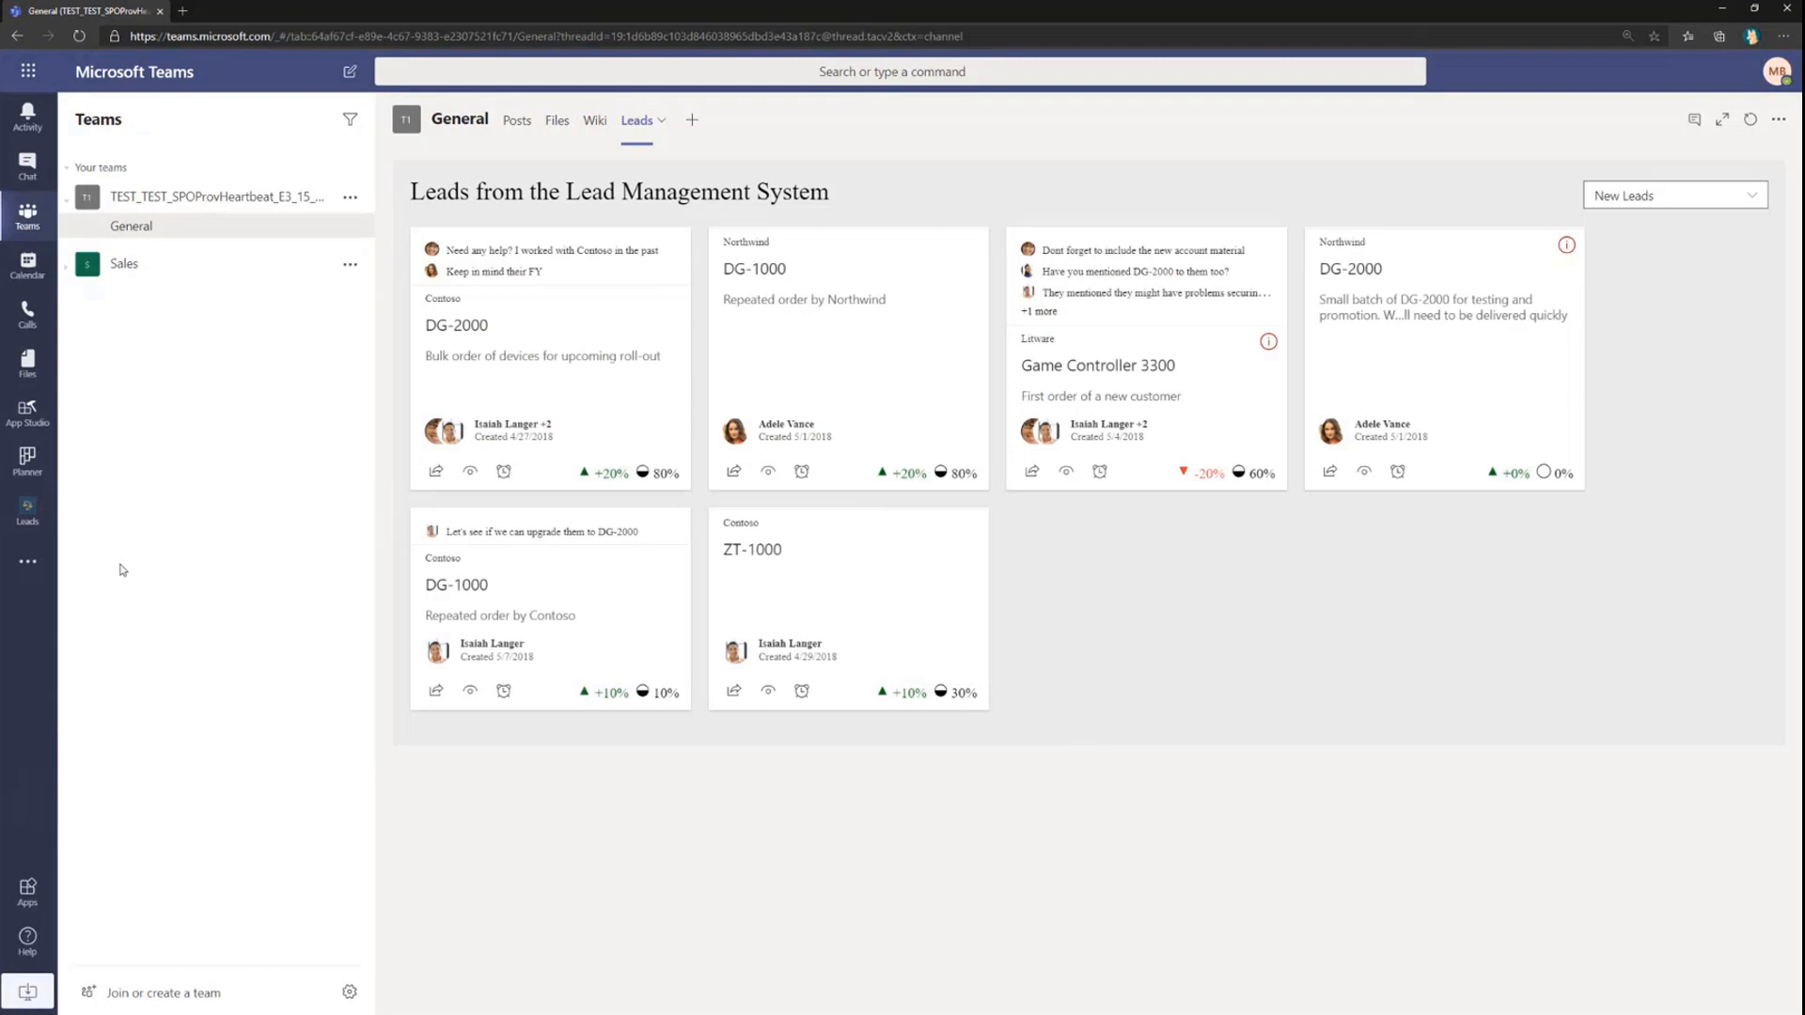
left_click(26, 461)
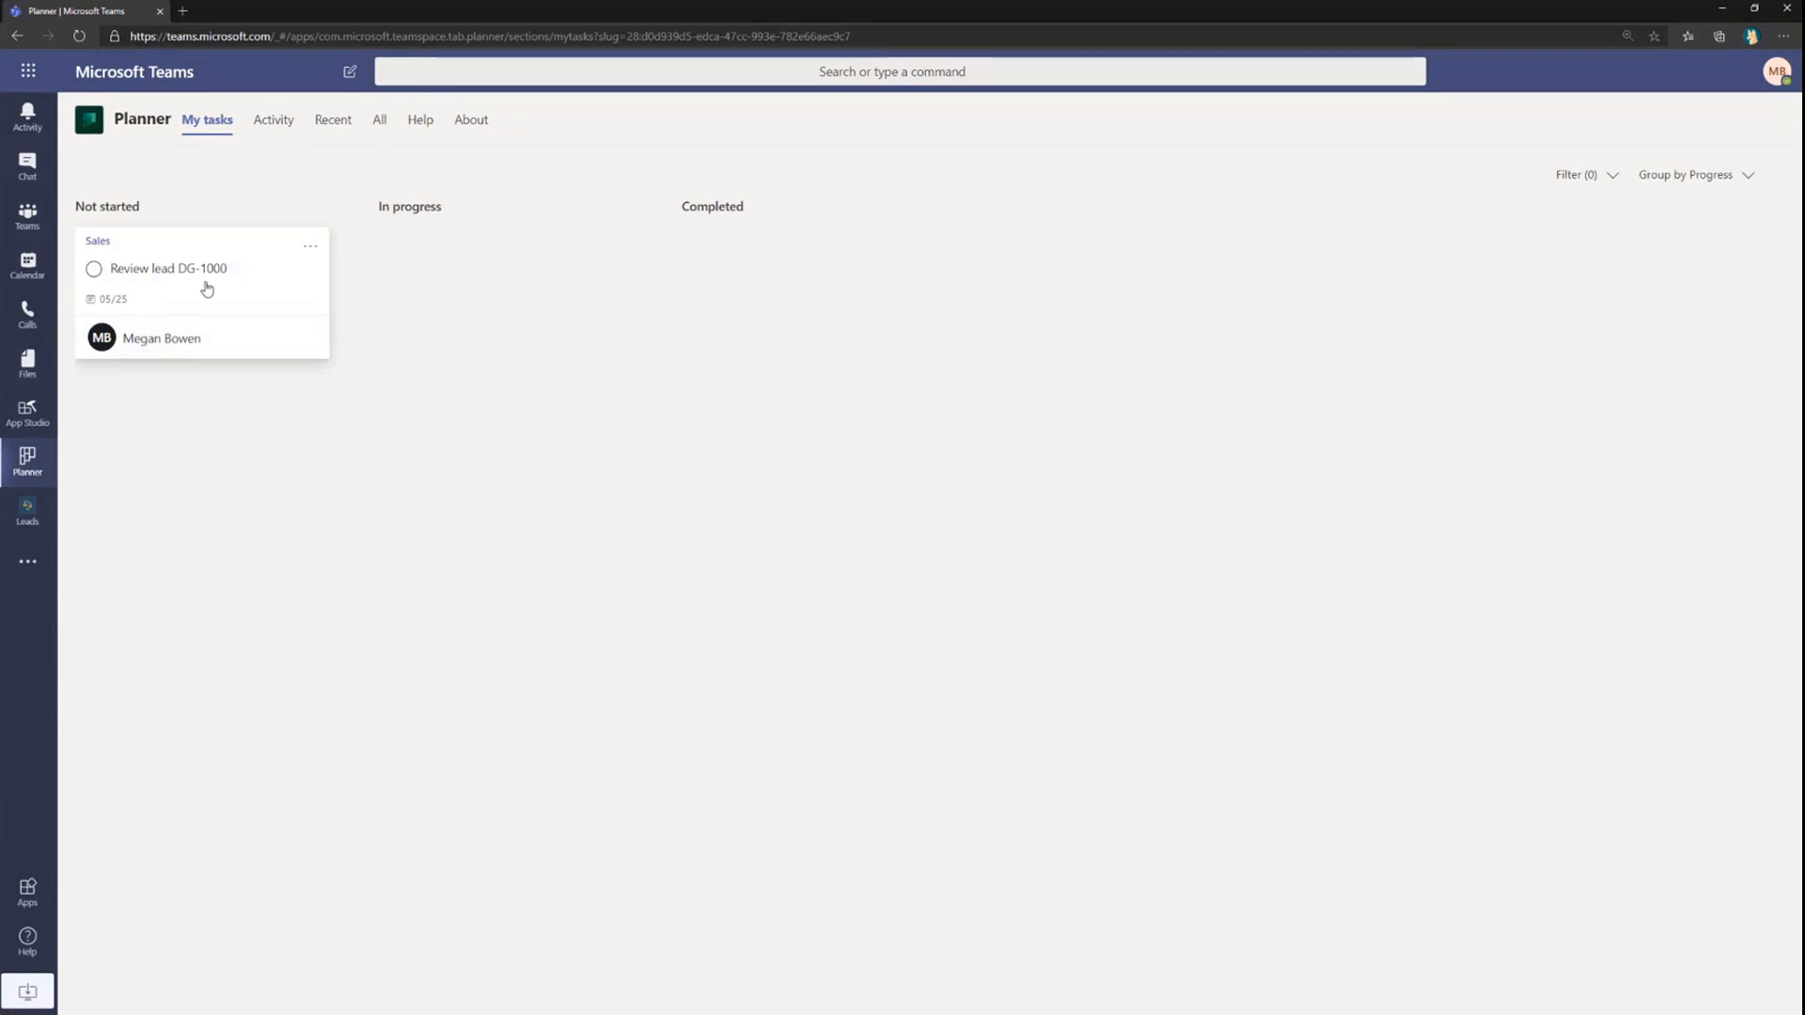
mouse_move(189, 319)
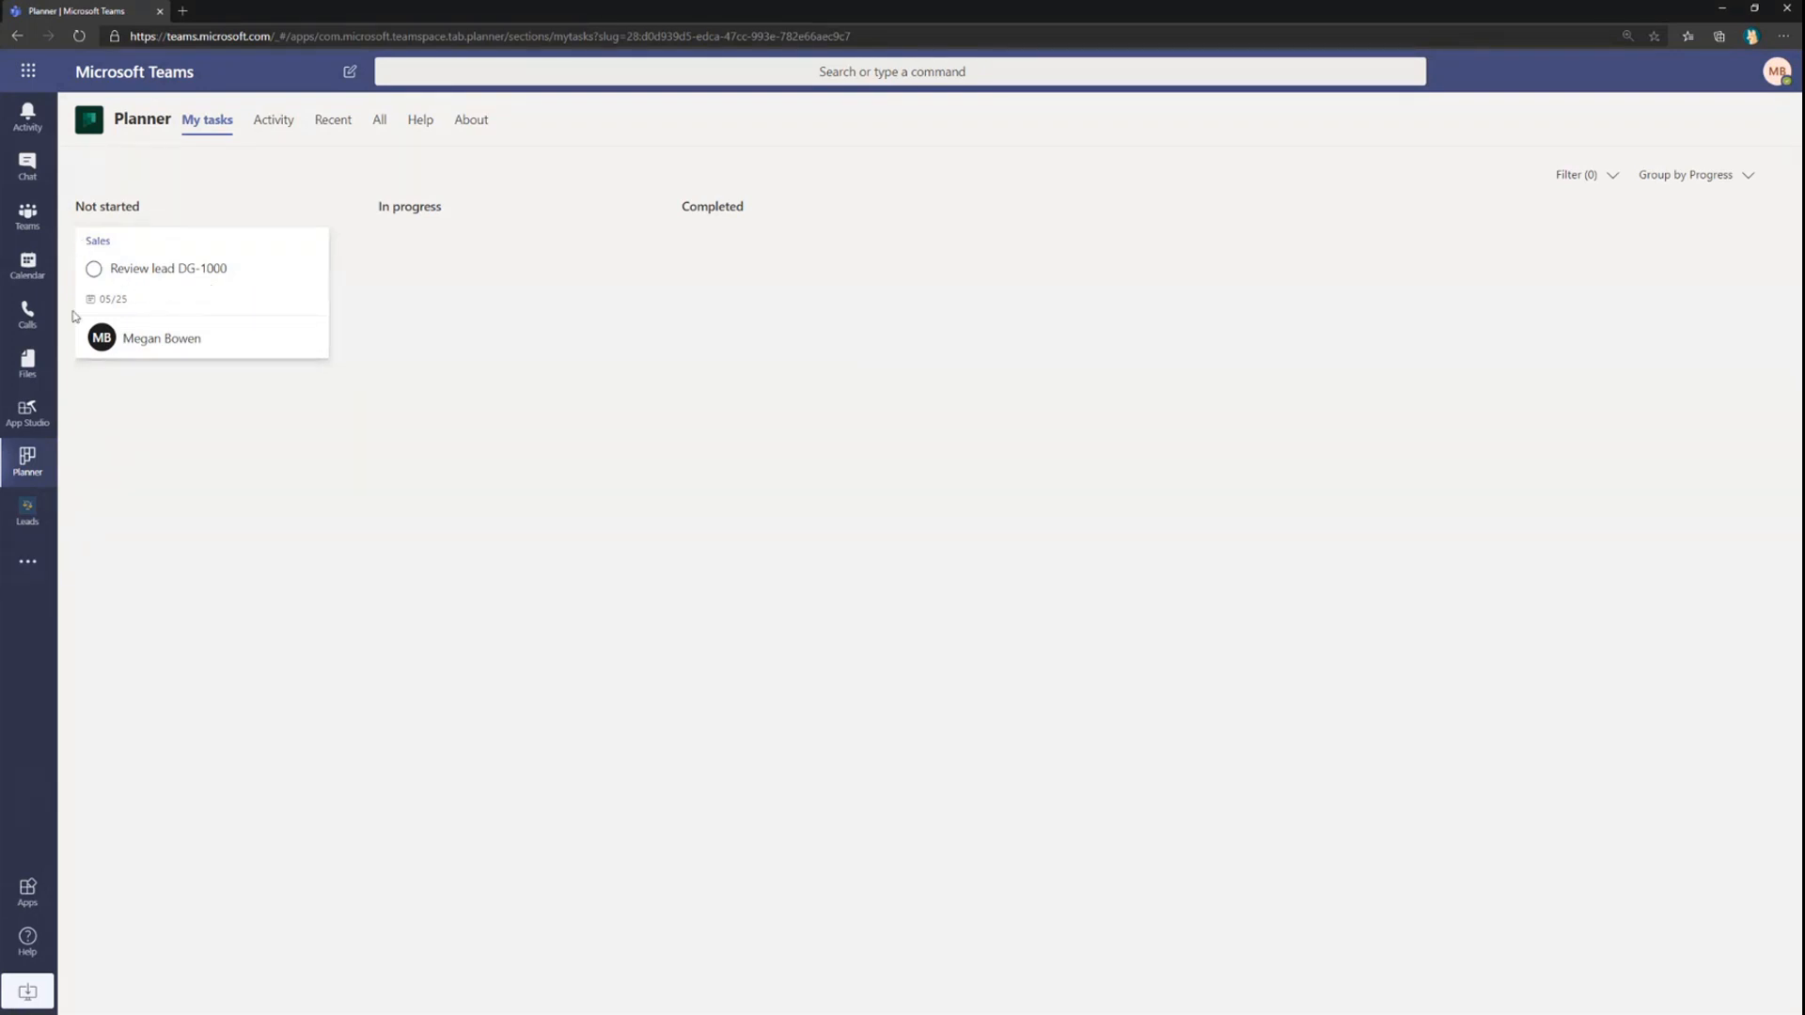
Switch from Planner's task board to the Leads personal app.
left_click(27, 515)
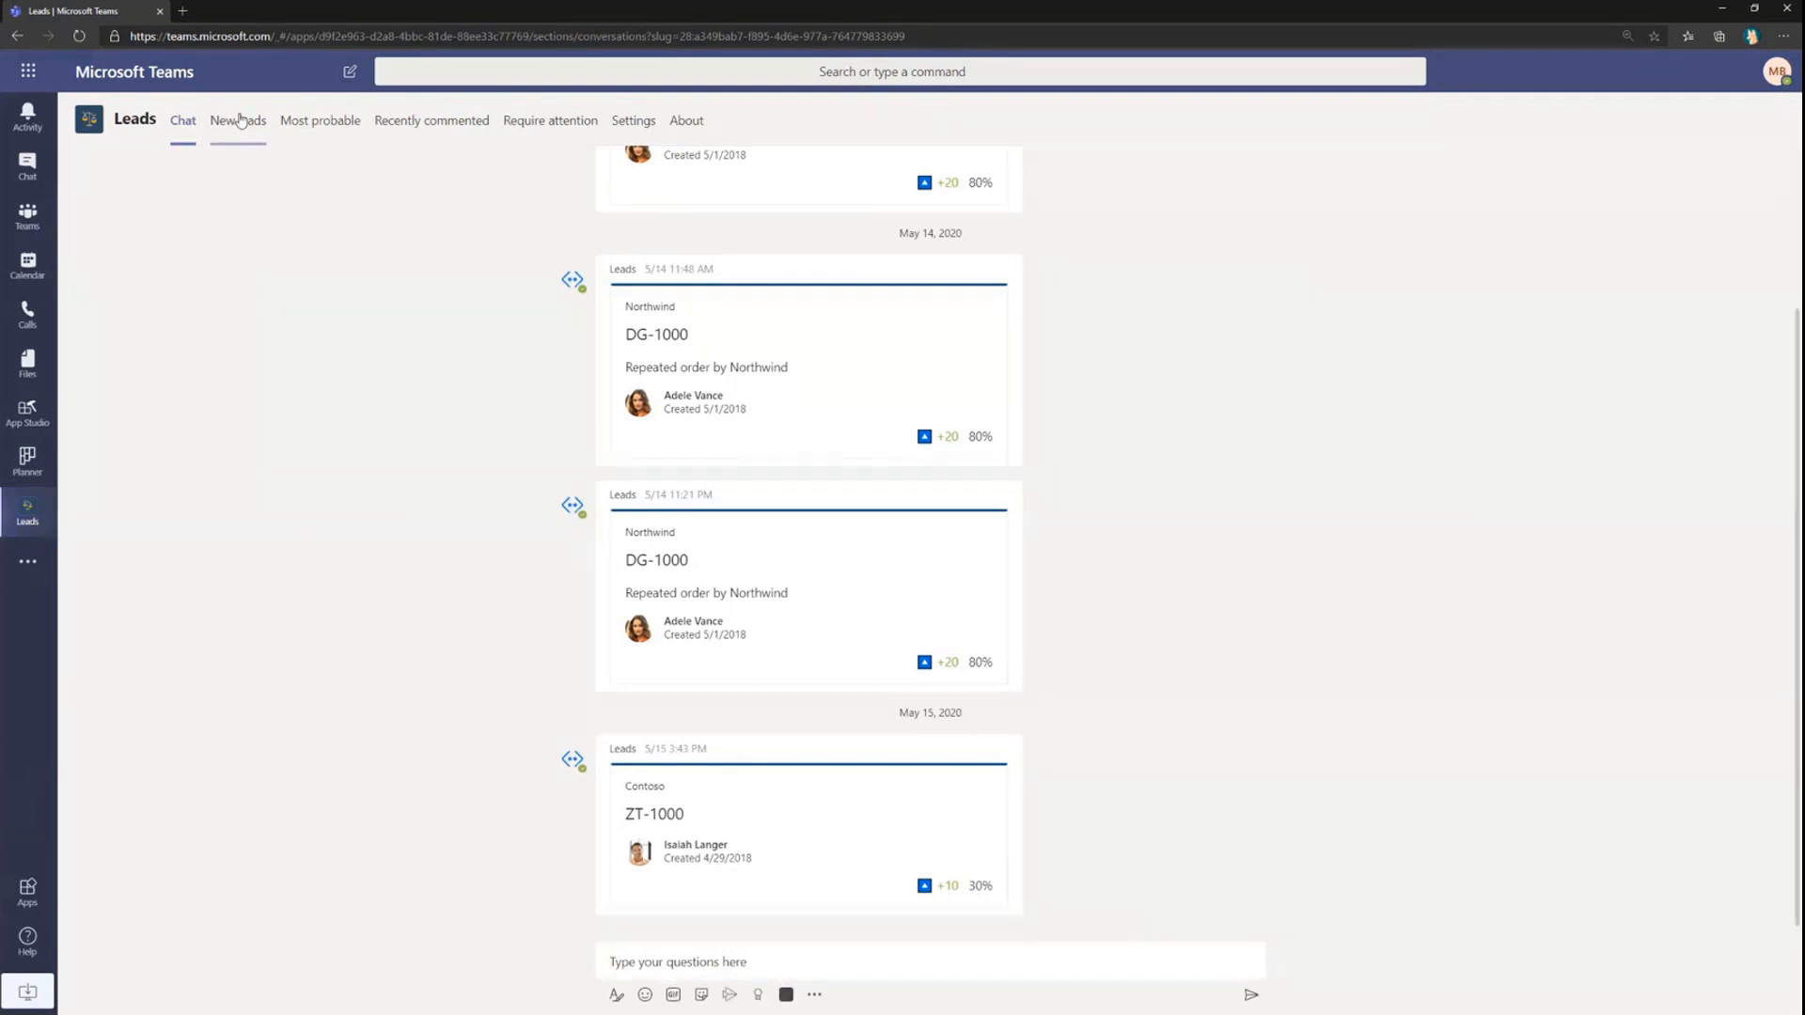
Browse the Leads app boards: new leads, most probable and recently commented.
left_click(237, 120)
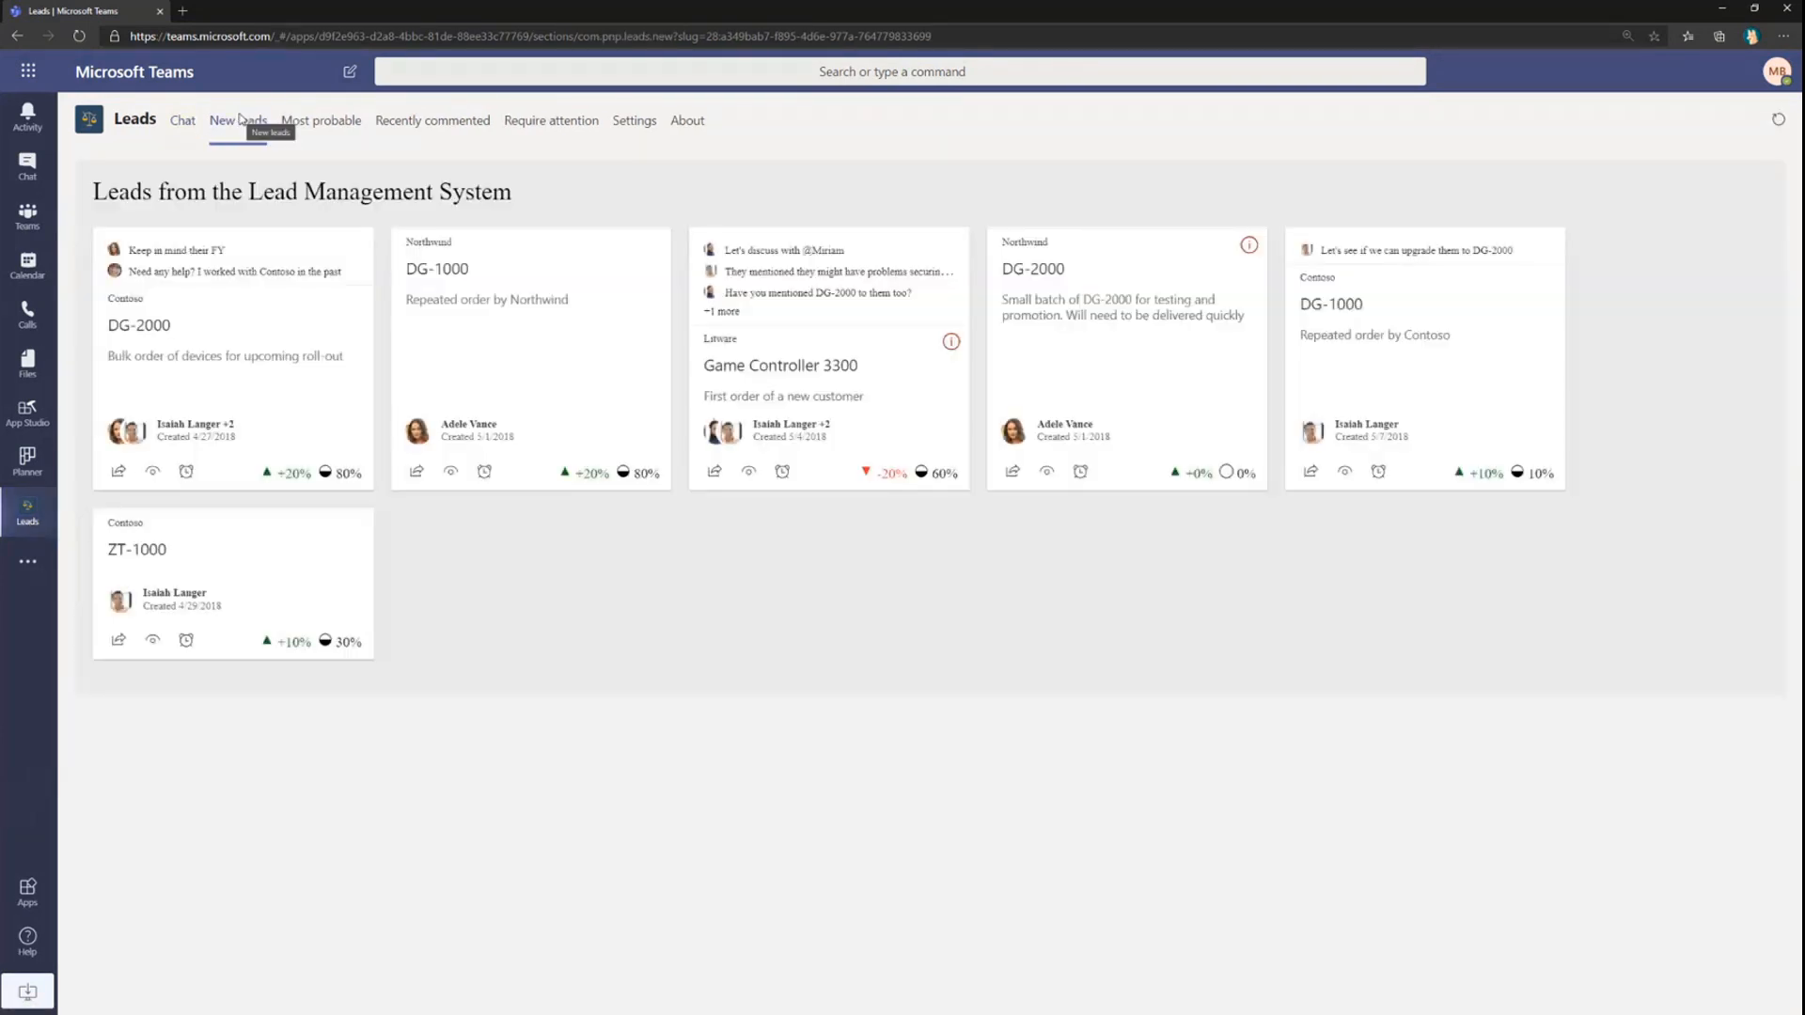
left_click(319, 120)
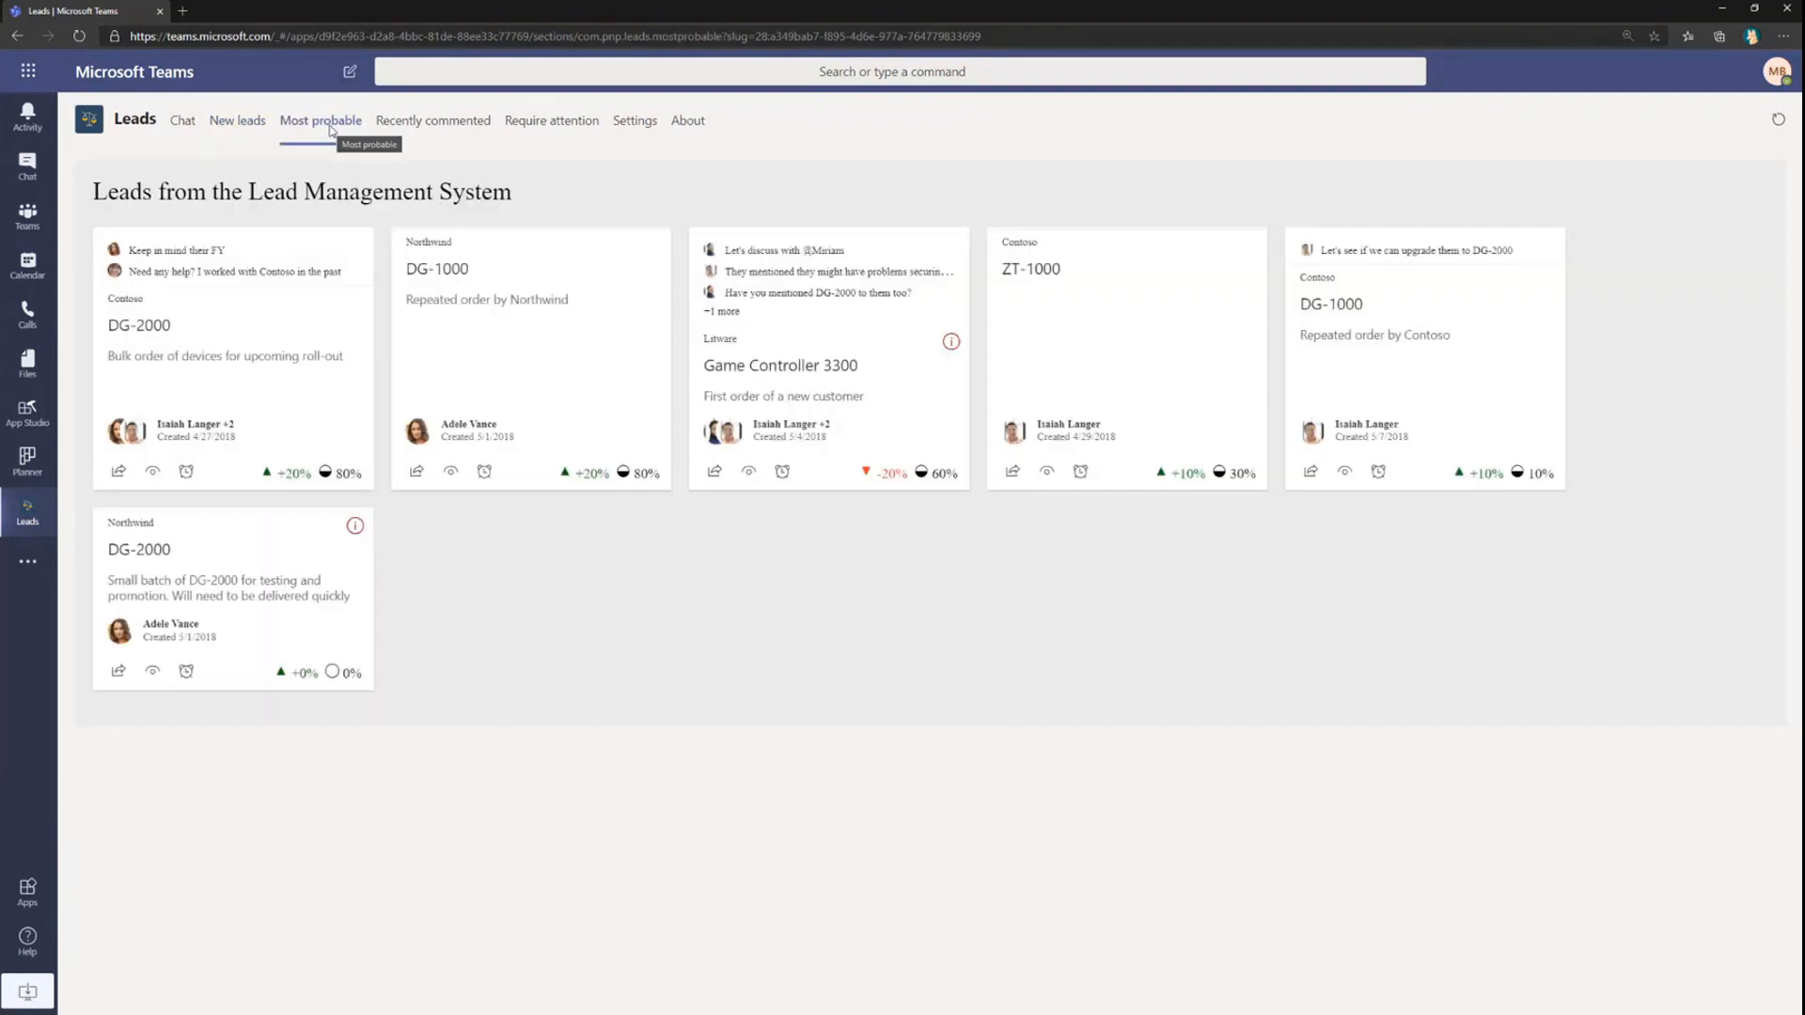
mouse_move(432, 120)
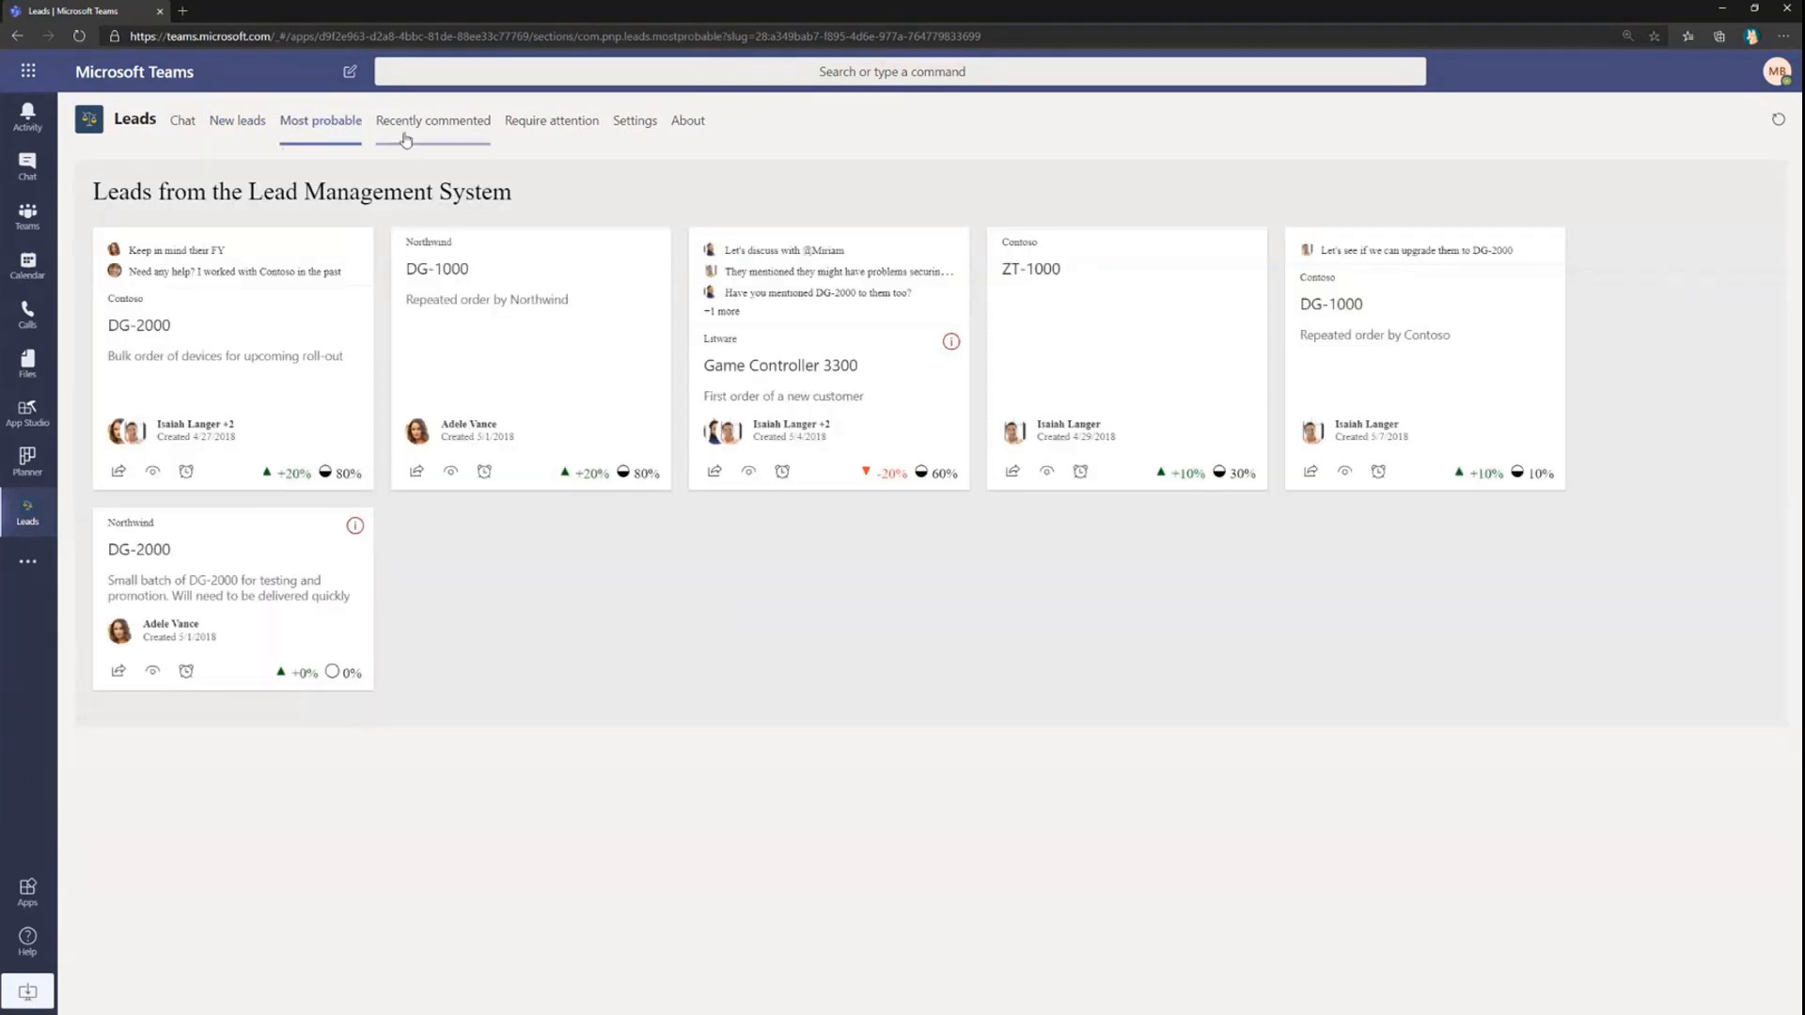
left_click(182, 120)
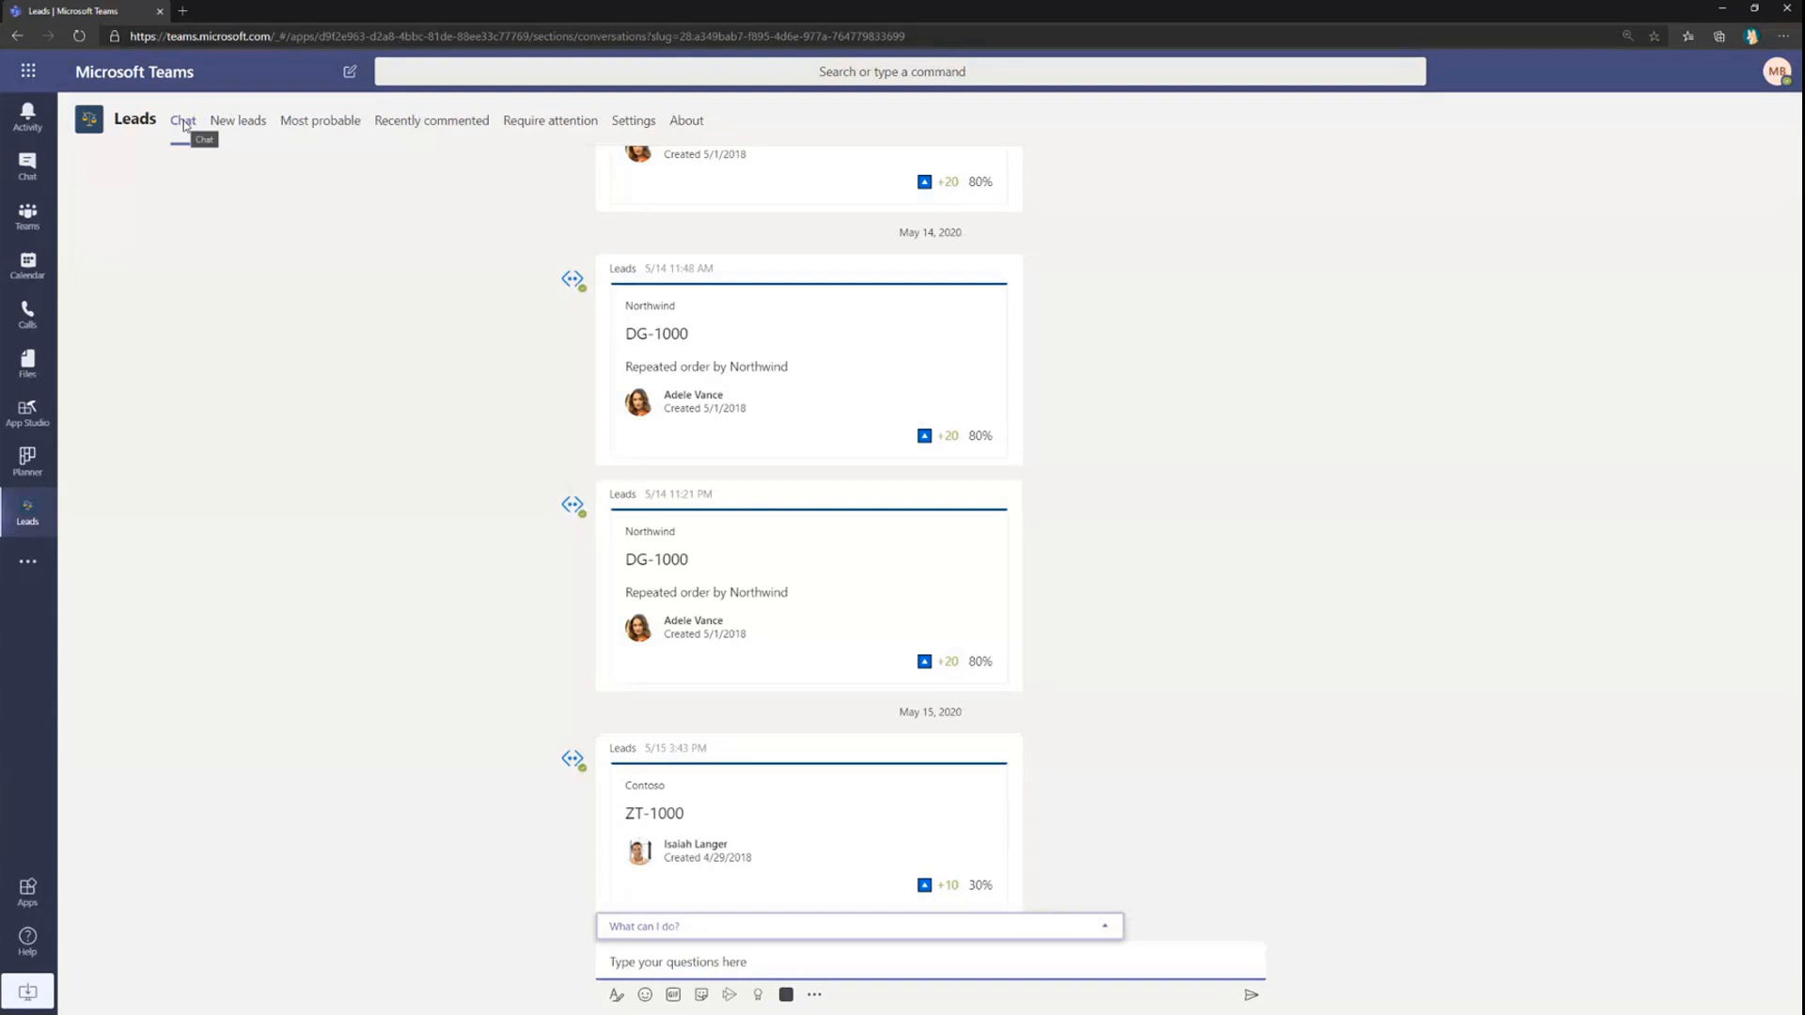
left_click(237, 121)
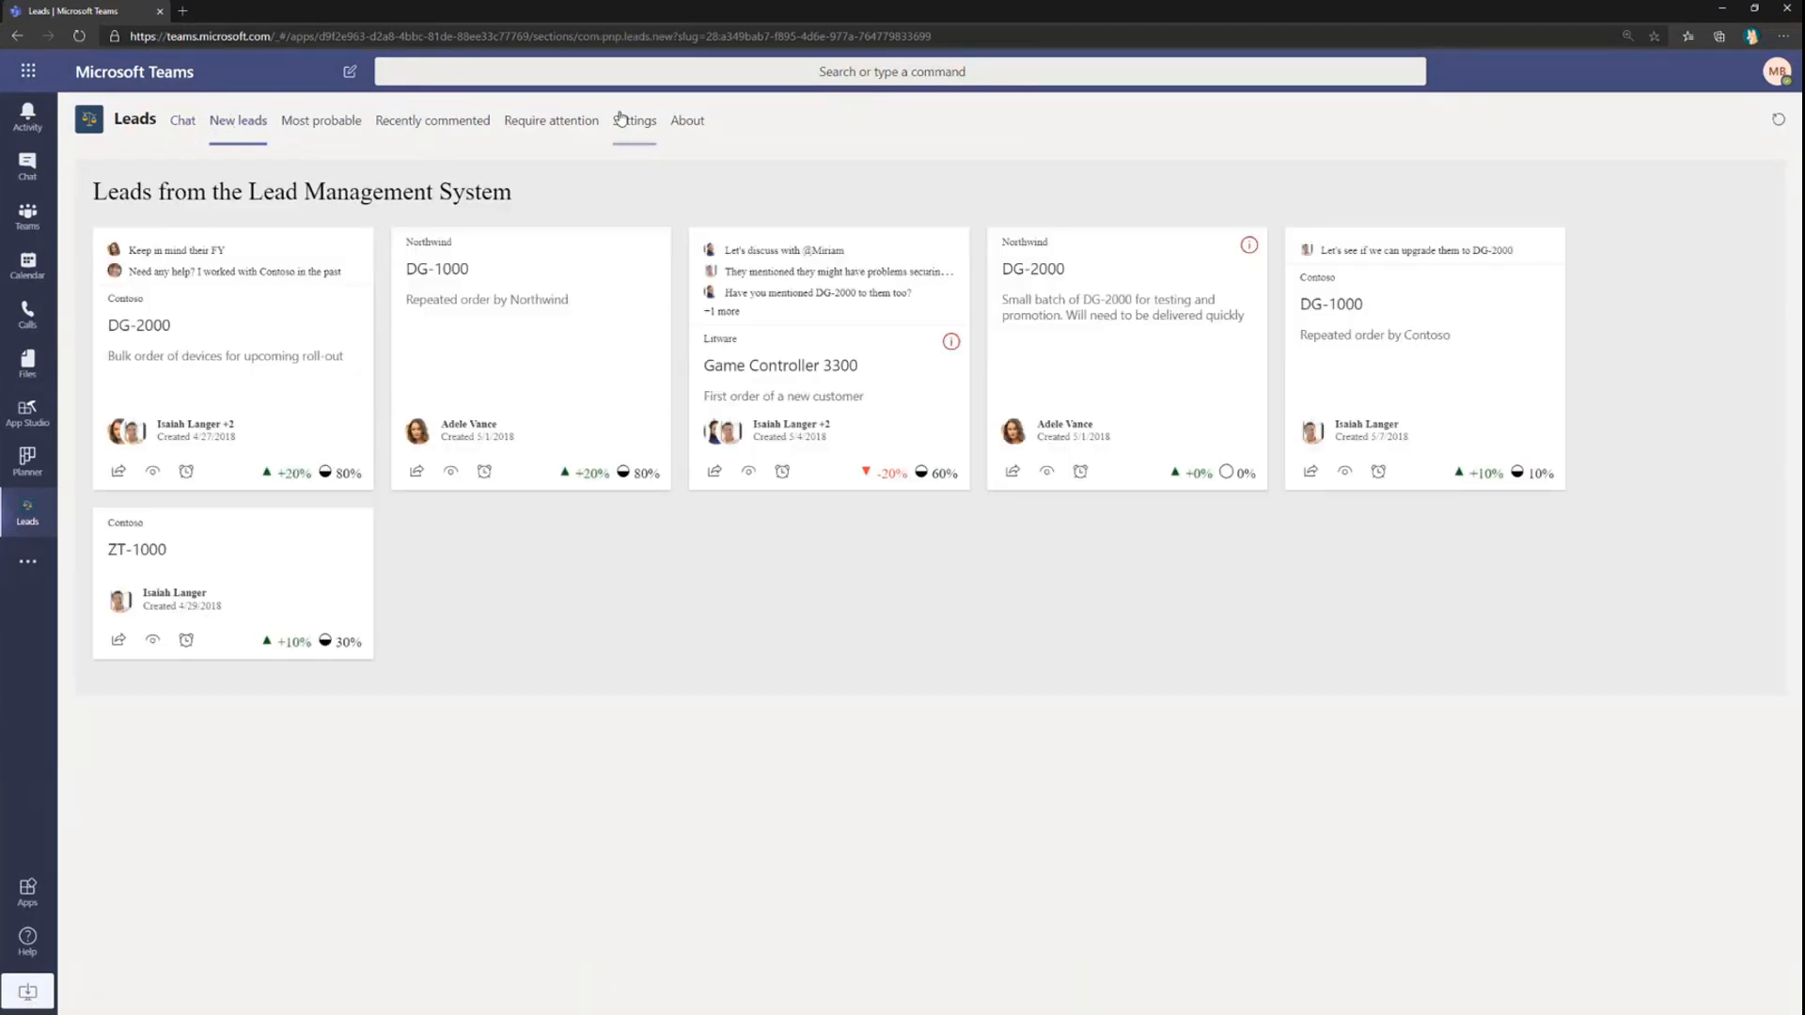
Set the leads region to Europe, view Require attention, then return to the General channel posts.
left_click(634, 120)
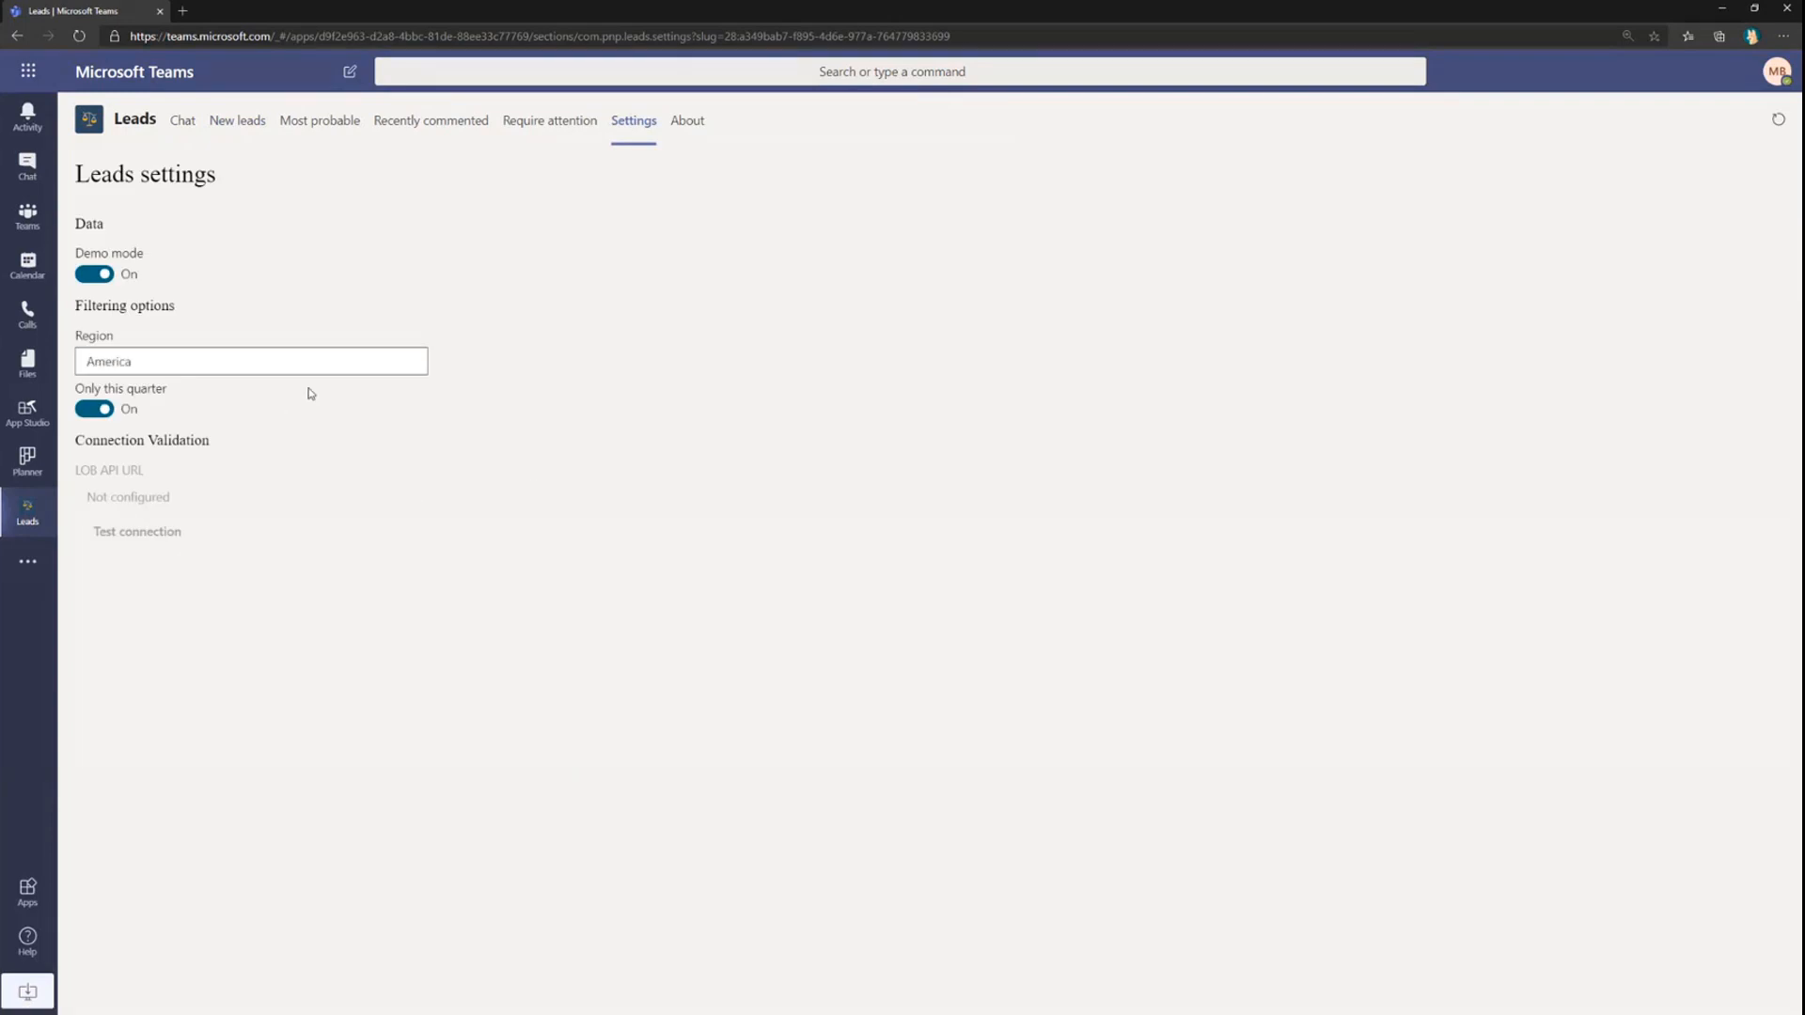
type("Europe")
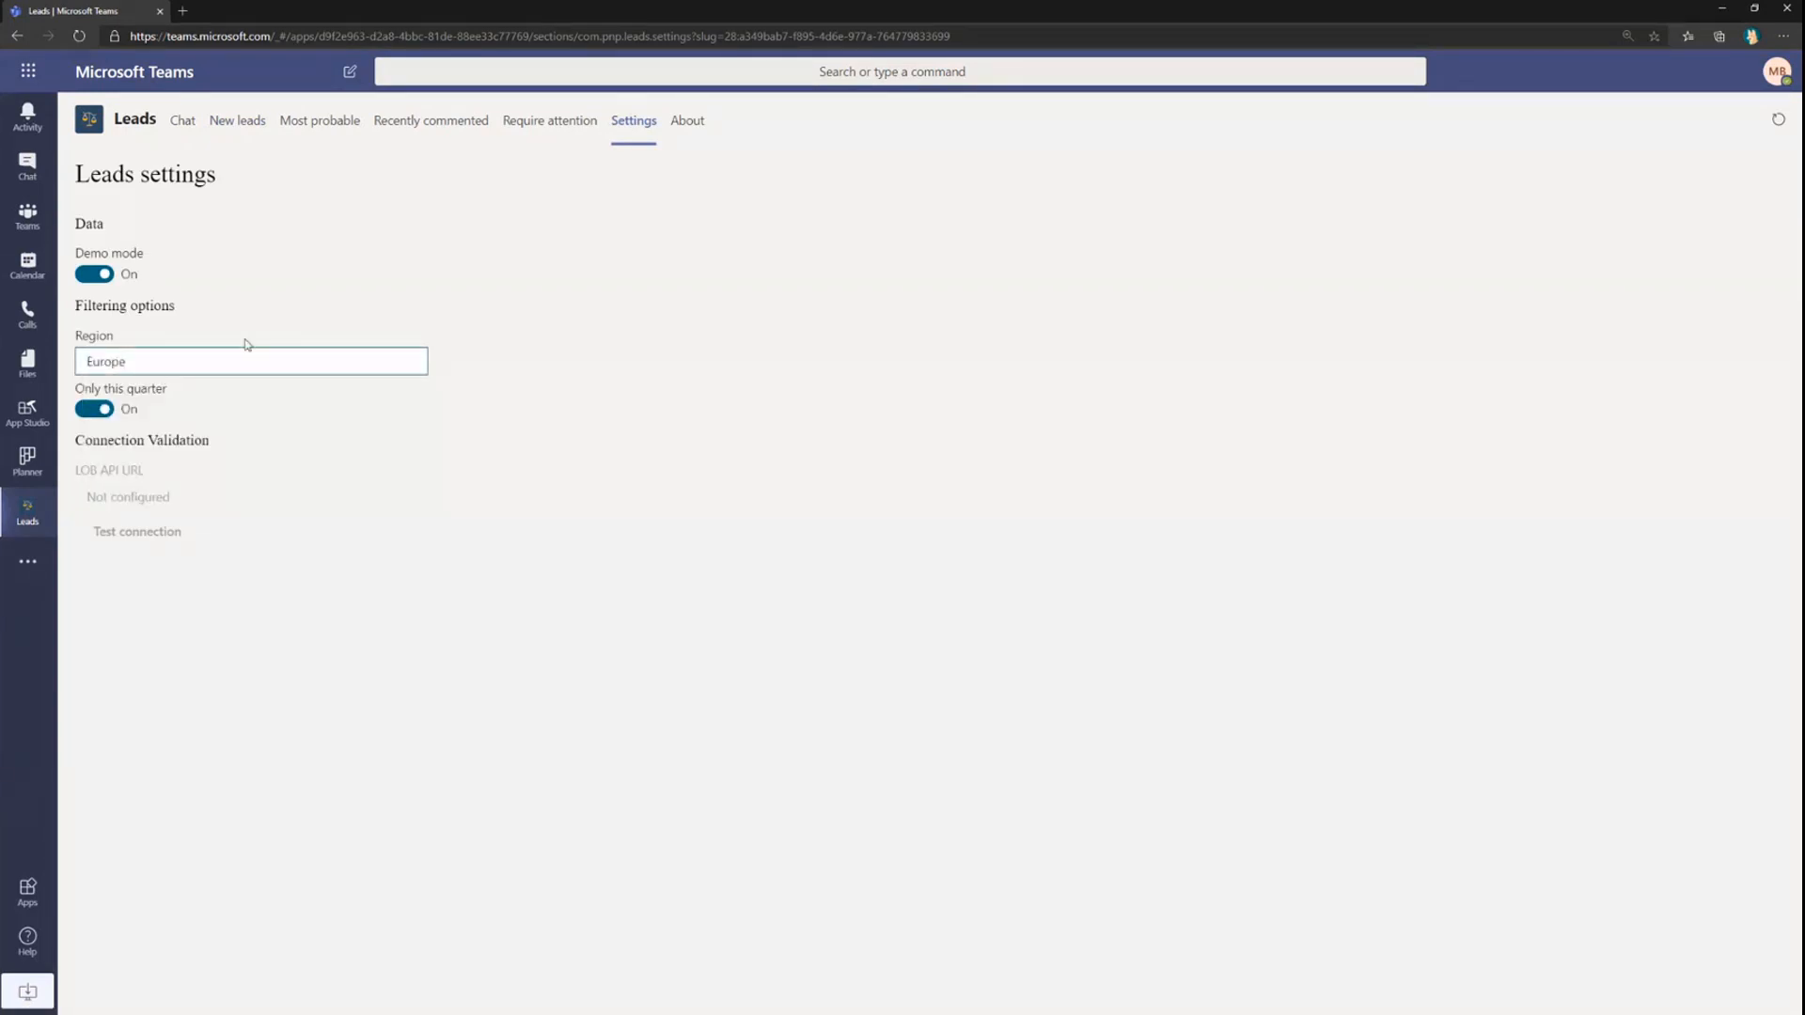
mouse_move(549, 120)
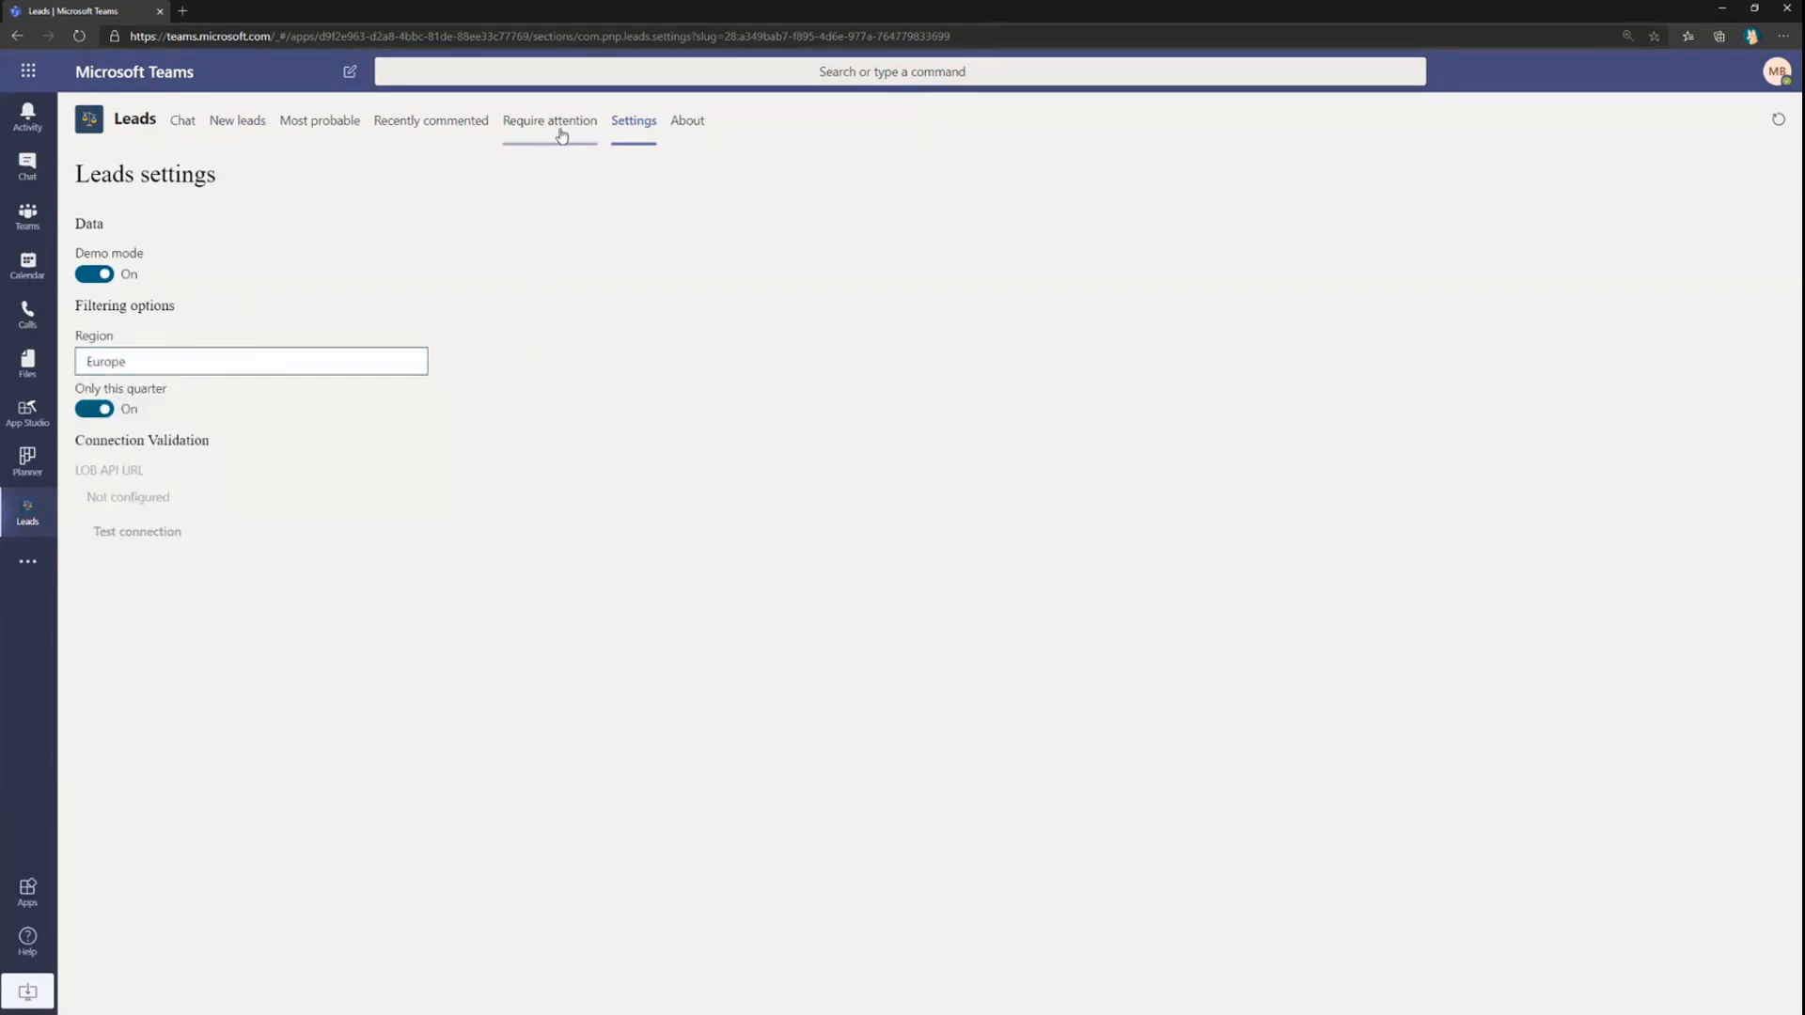
left_click(549, 120)
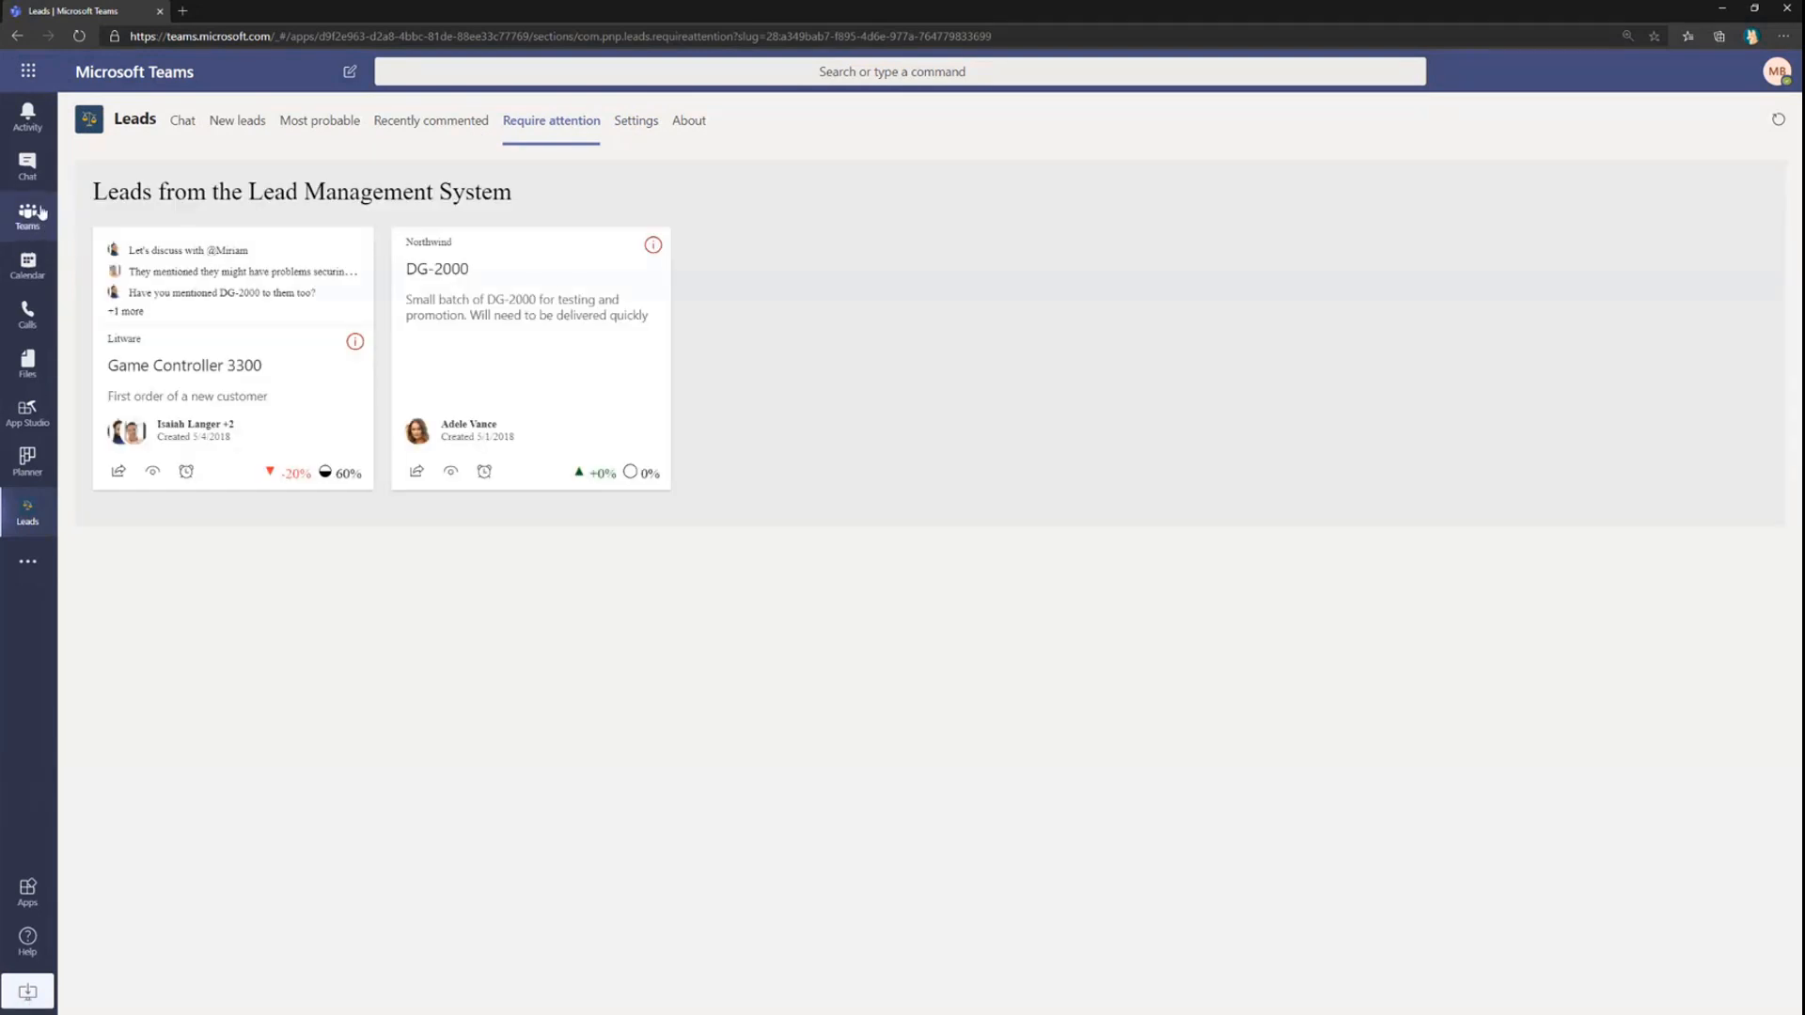
left_click(27, 216)
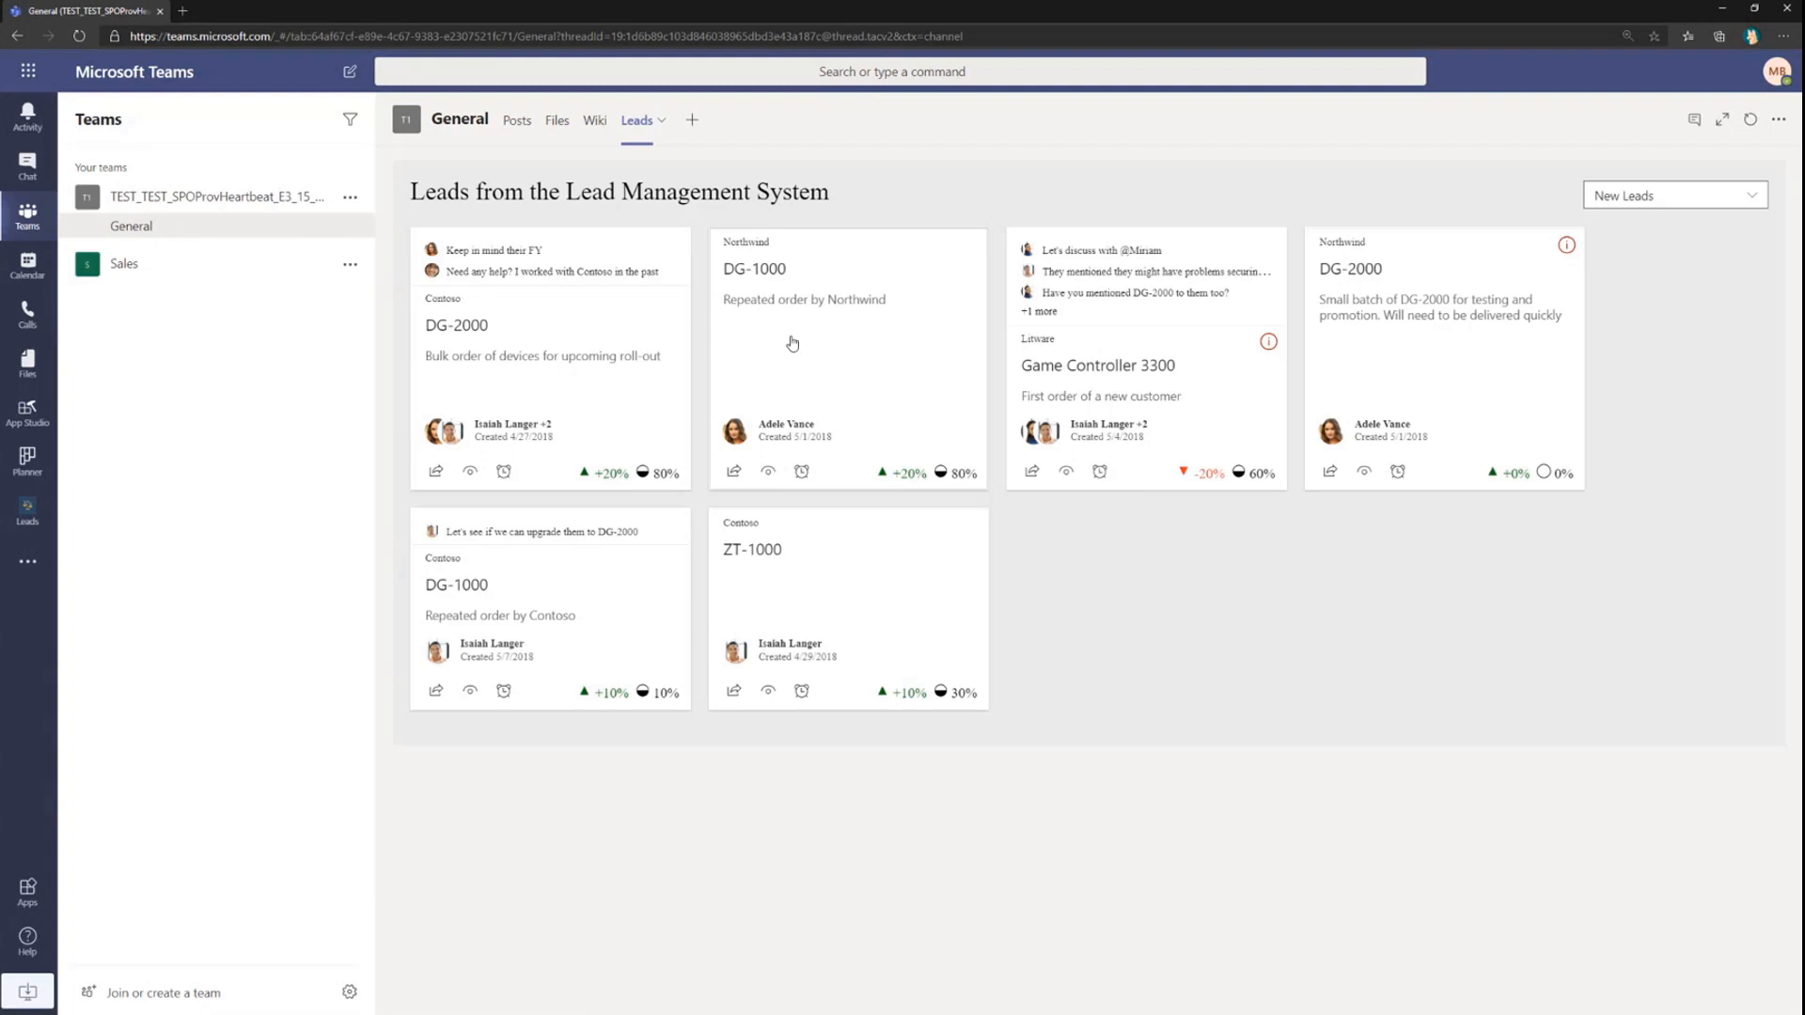
left_click(517, 120)
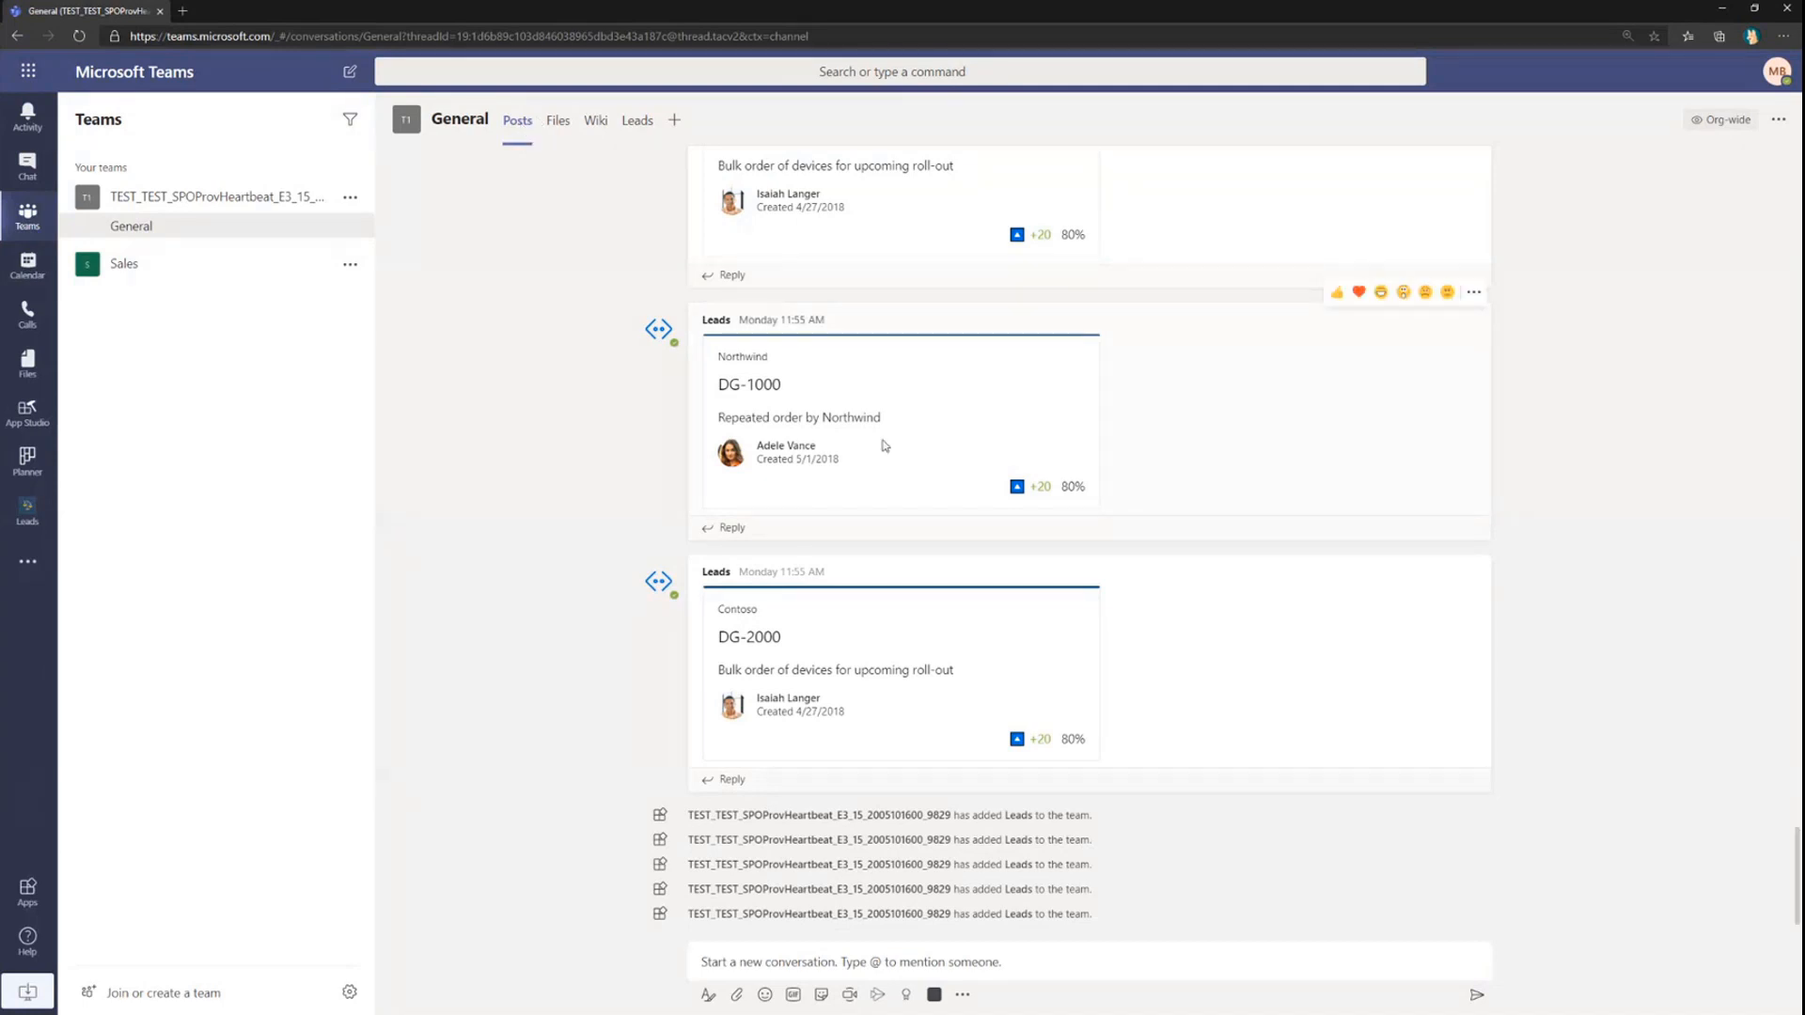
mouse_move(935, 994)
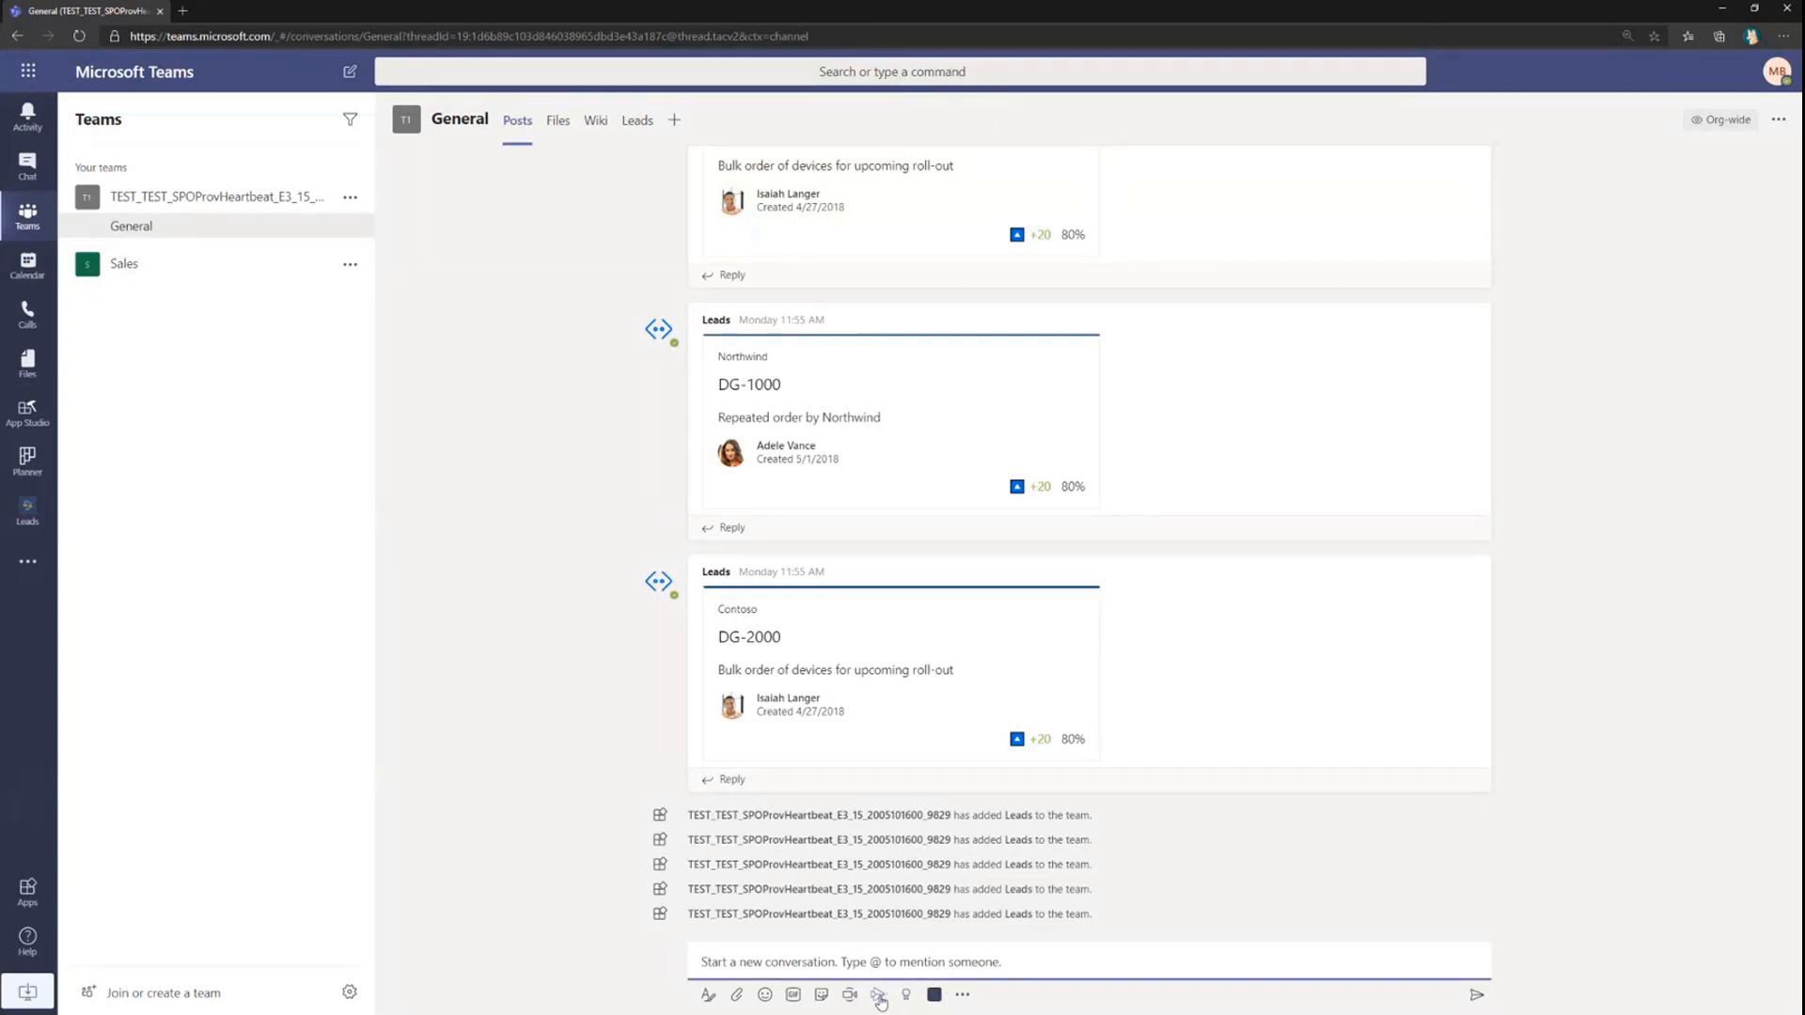
Bring up the Share a lead picker from the Leads messaging extension under the compose box.
left_click(878, 994)
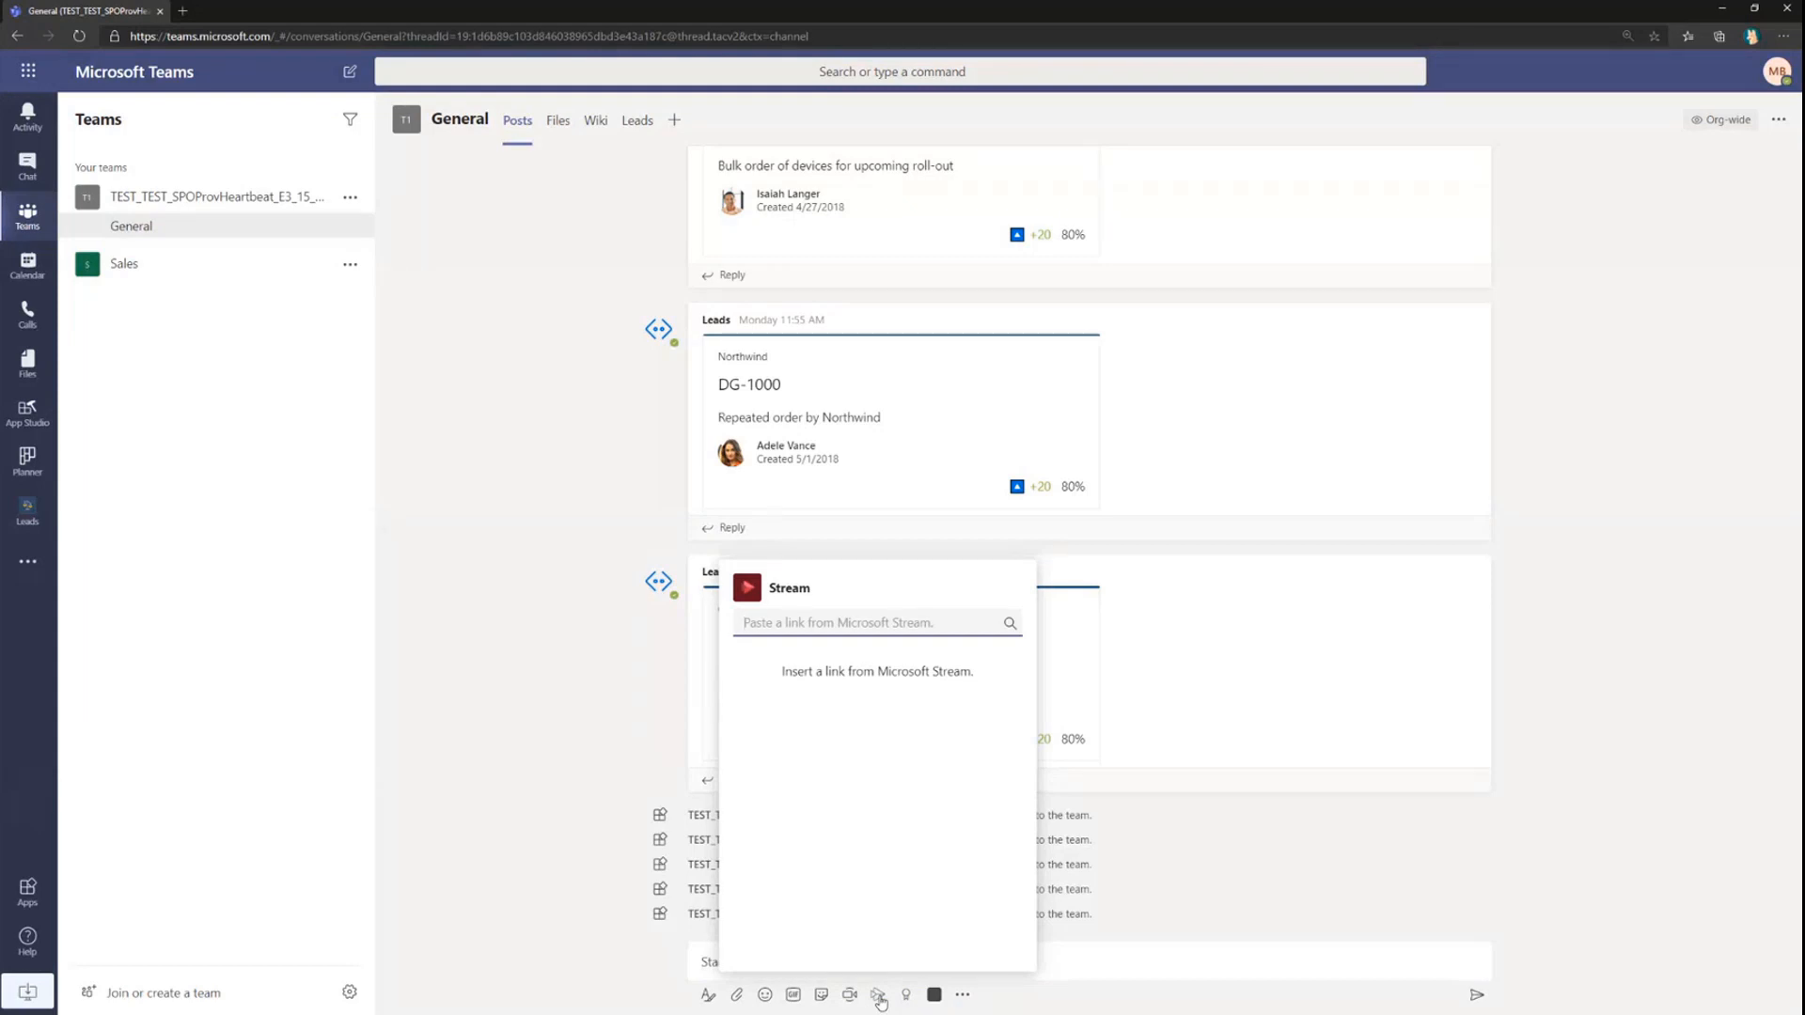
left_click(934, 994)
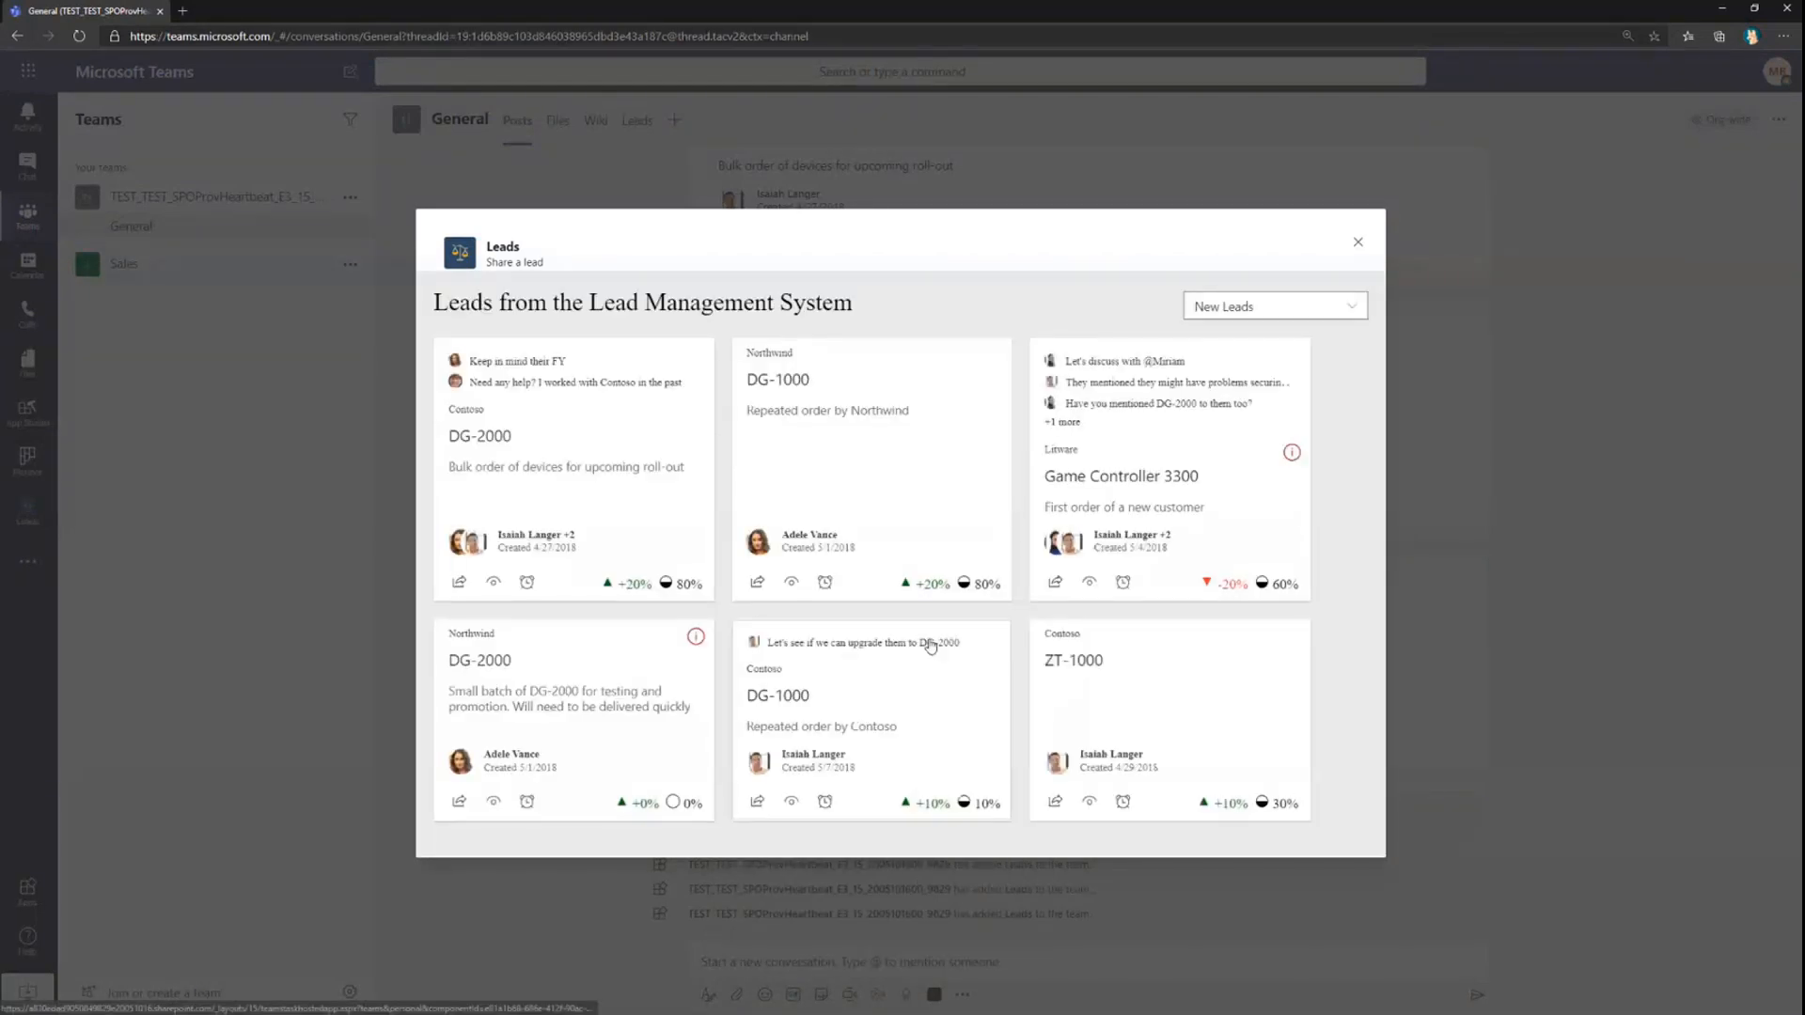
mouse_move(1068, 346)
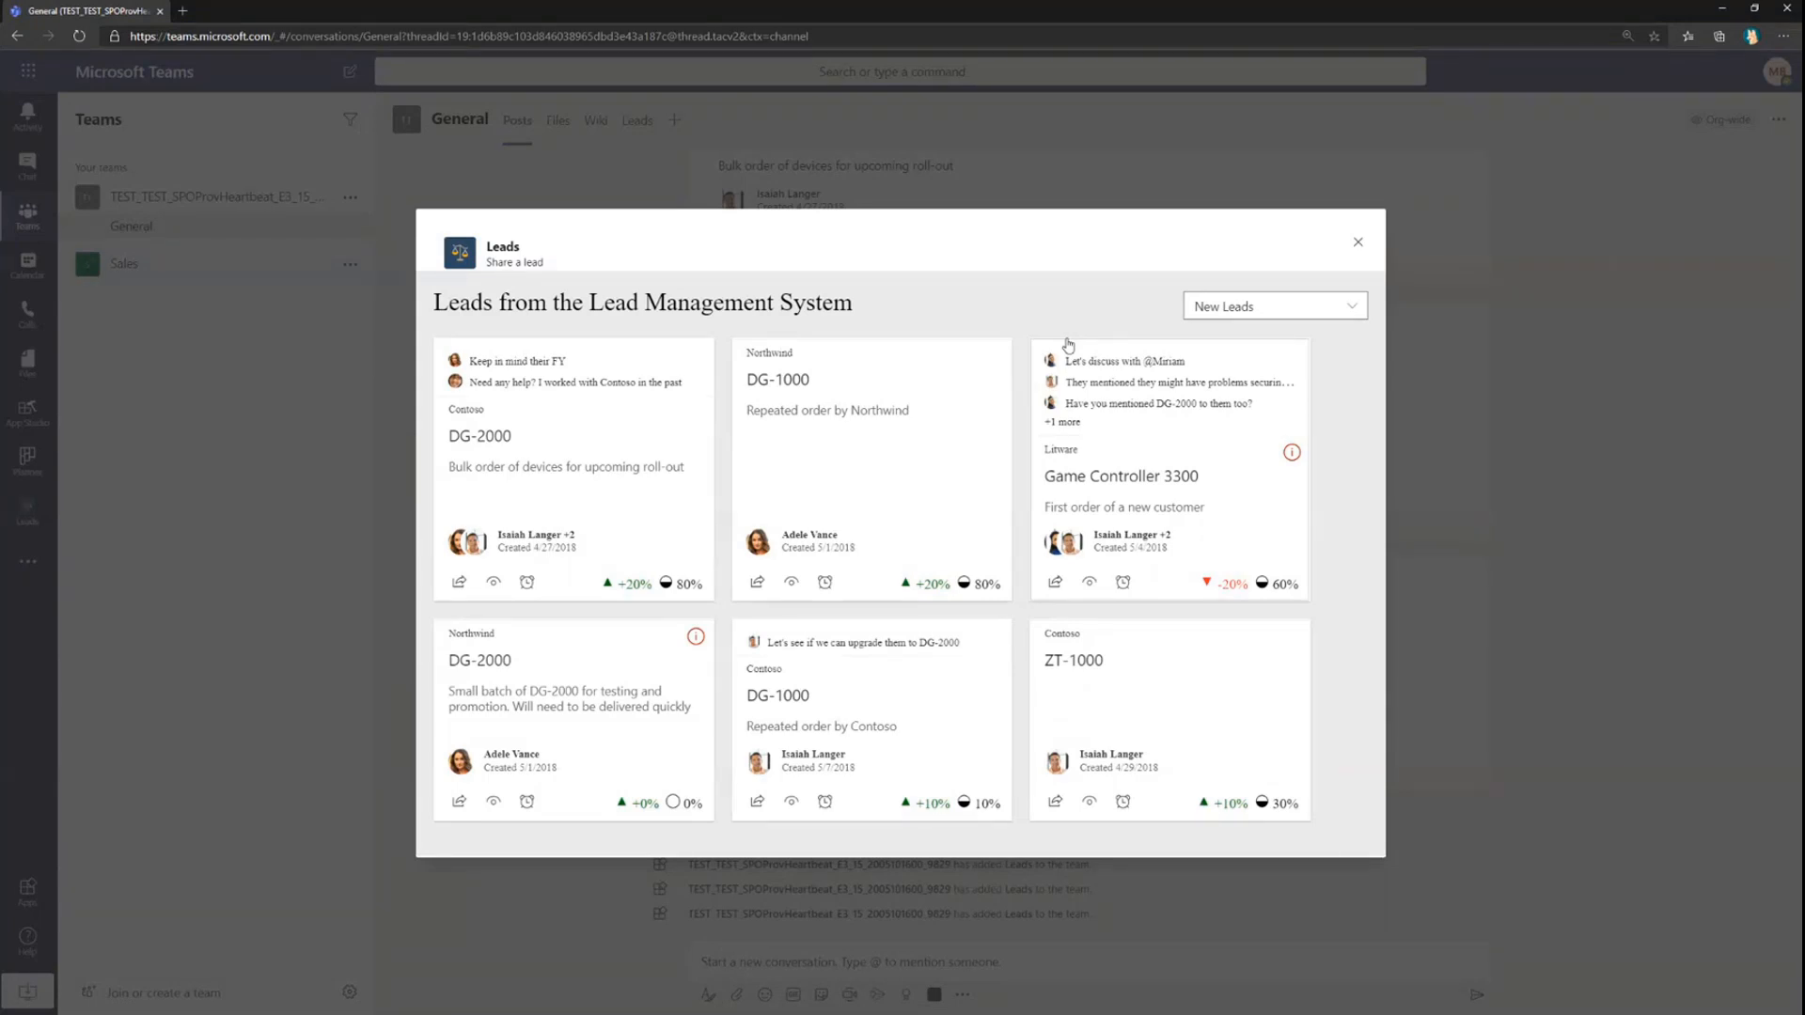
mouse_move(739, 291)
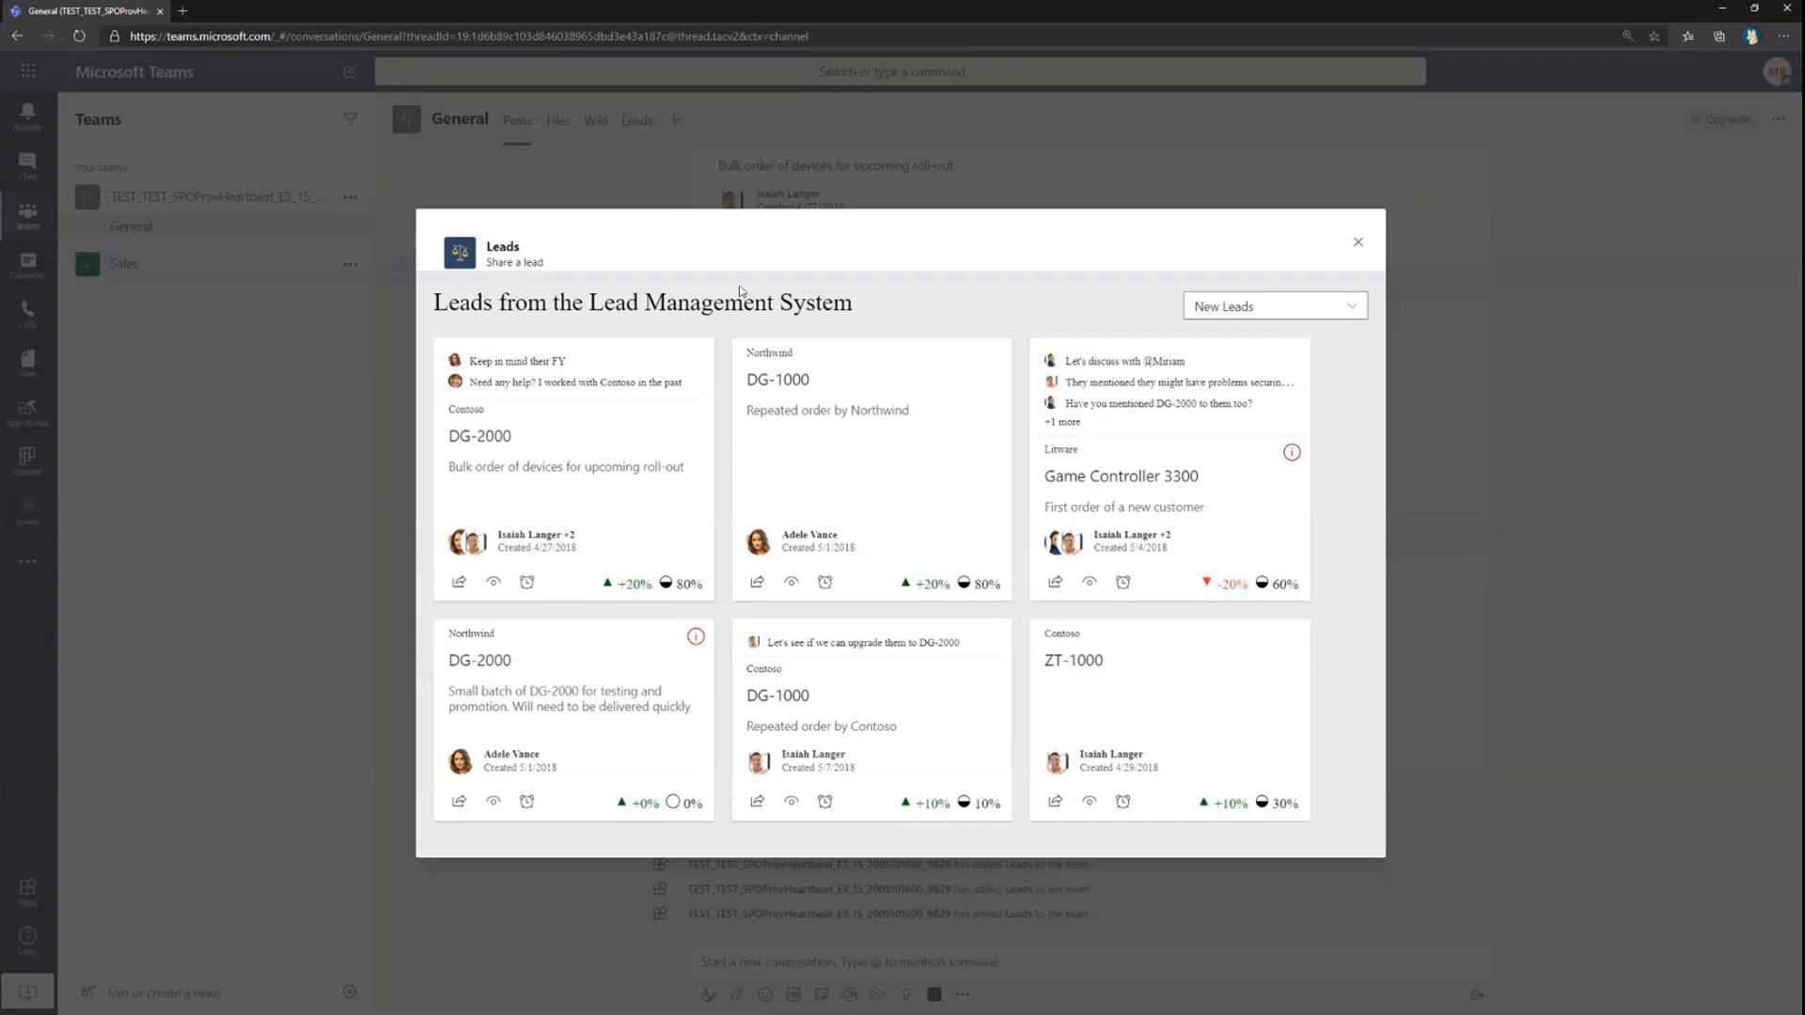
mouse_move(766, 494)
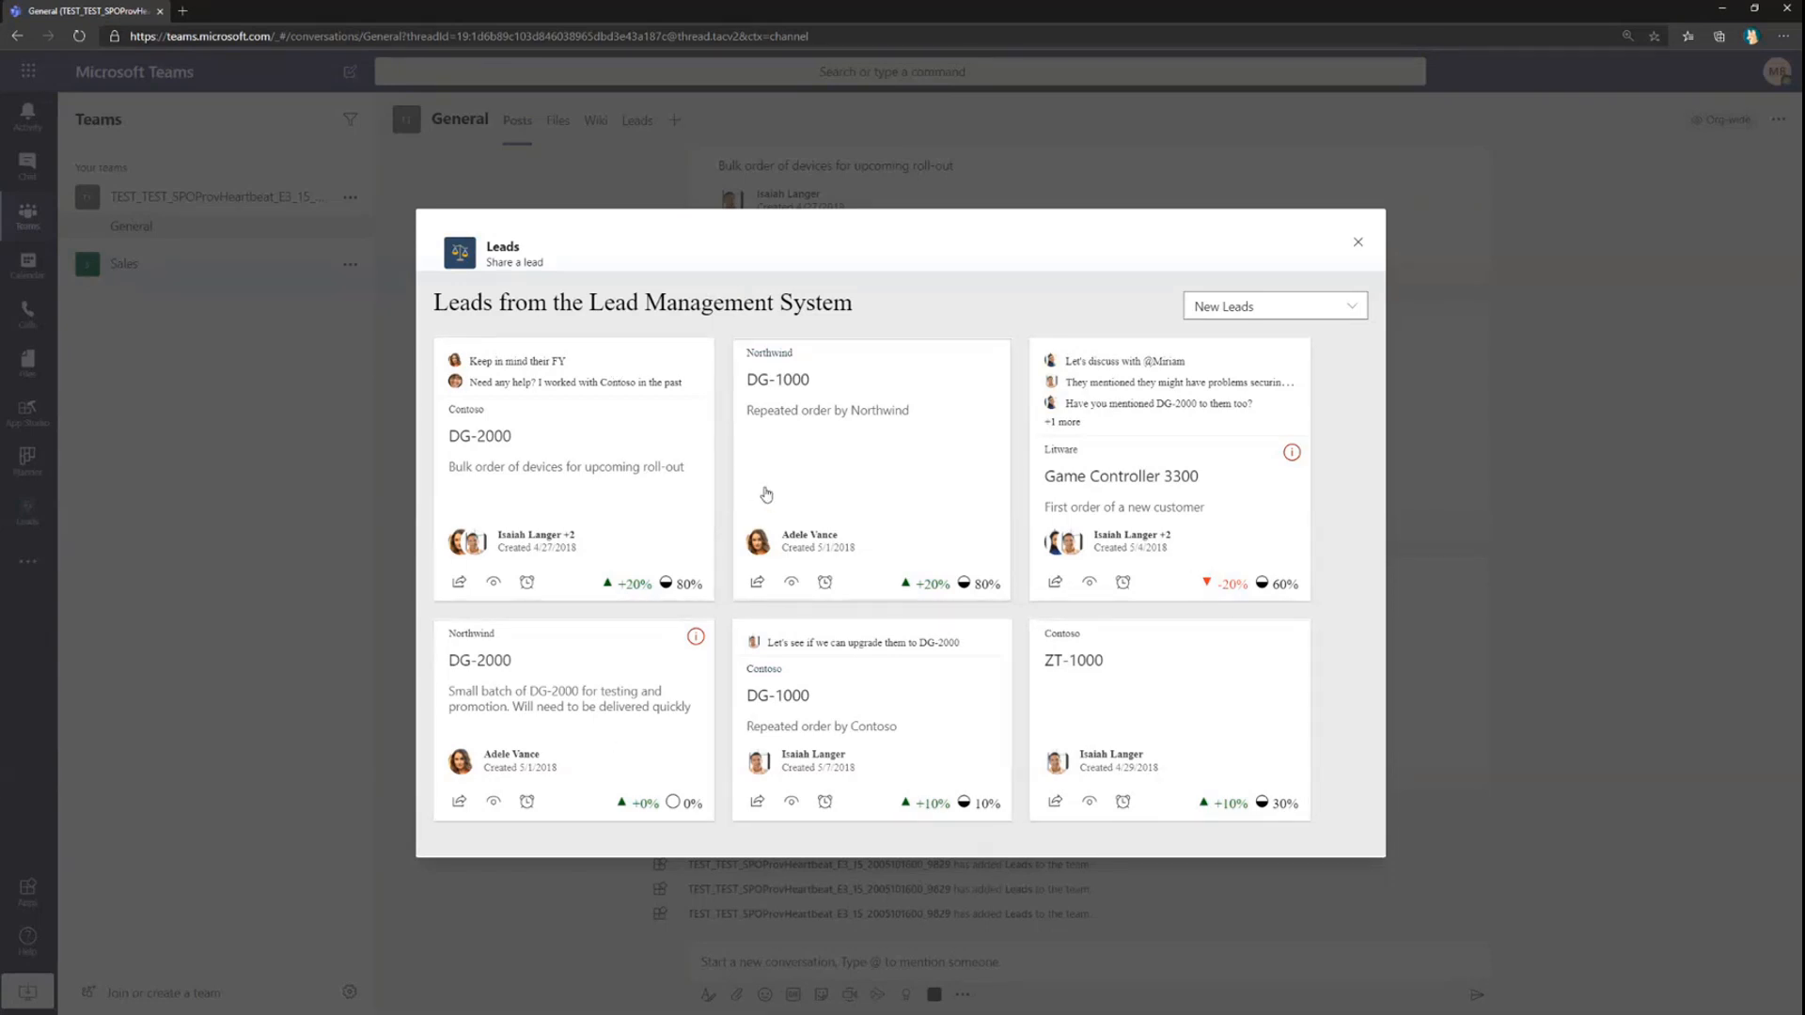
mouse_move(813, 483)
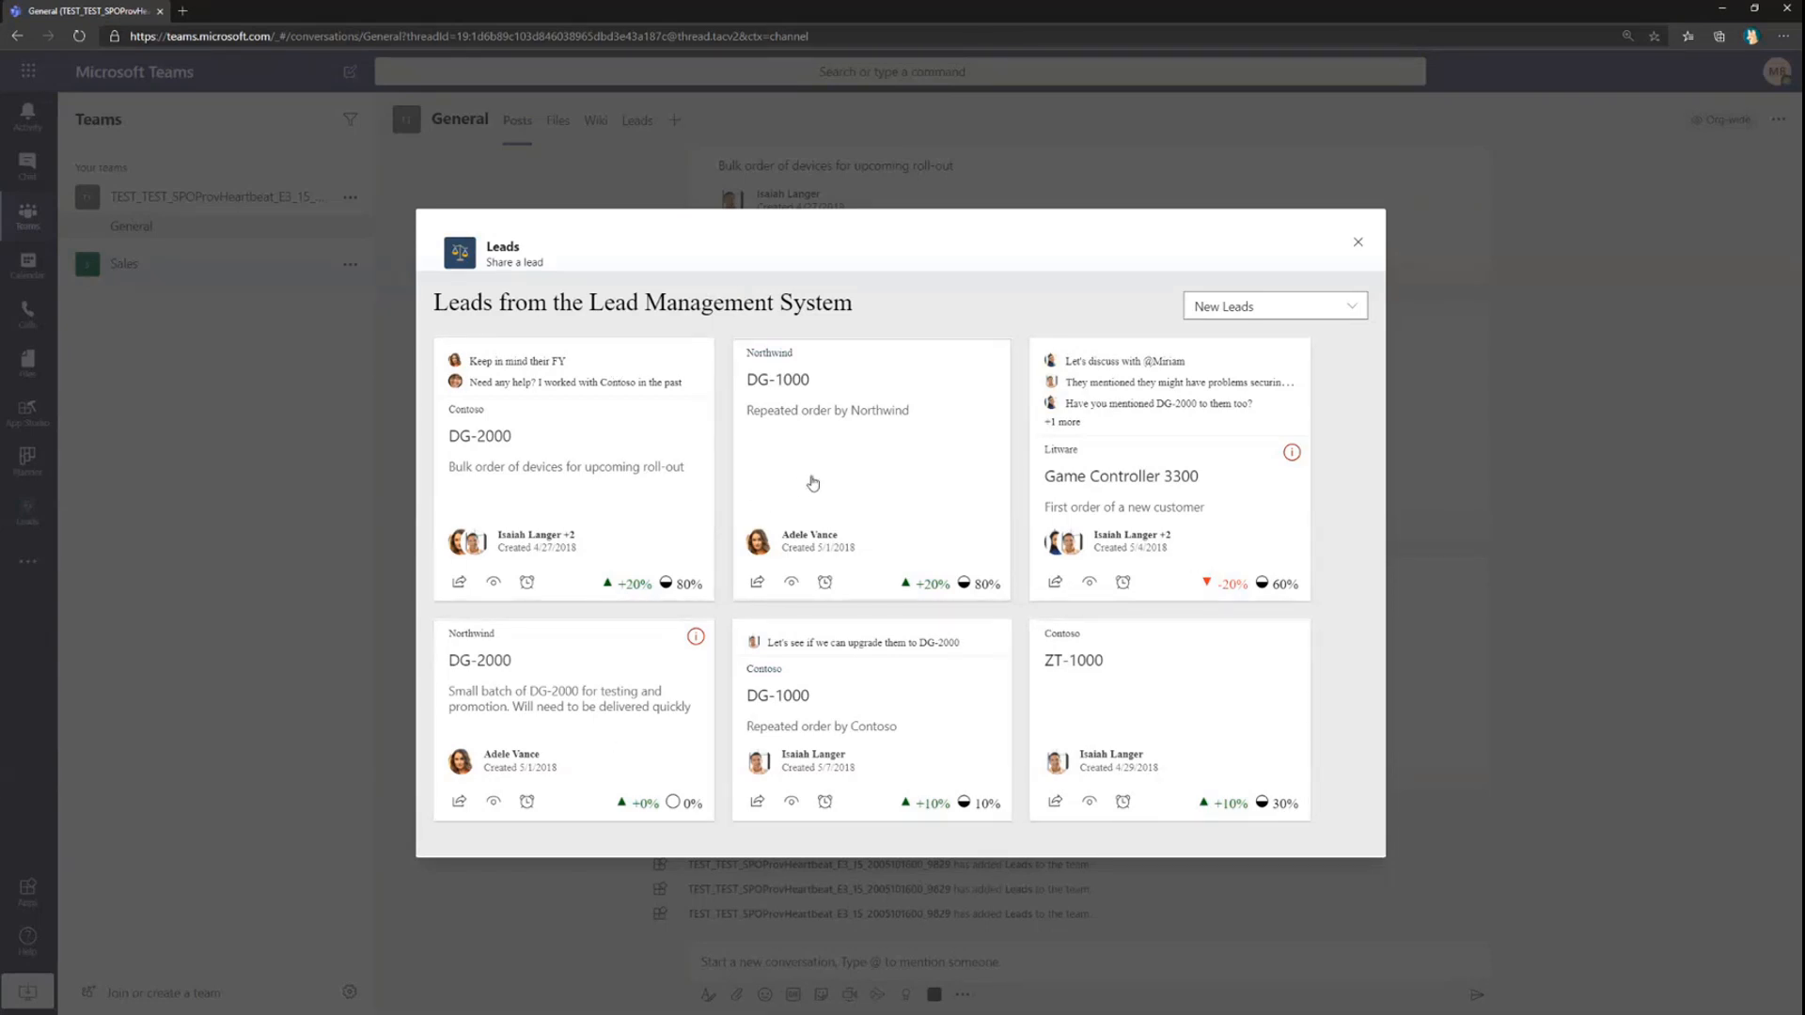
mouse_move(1129, 460)
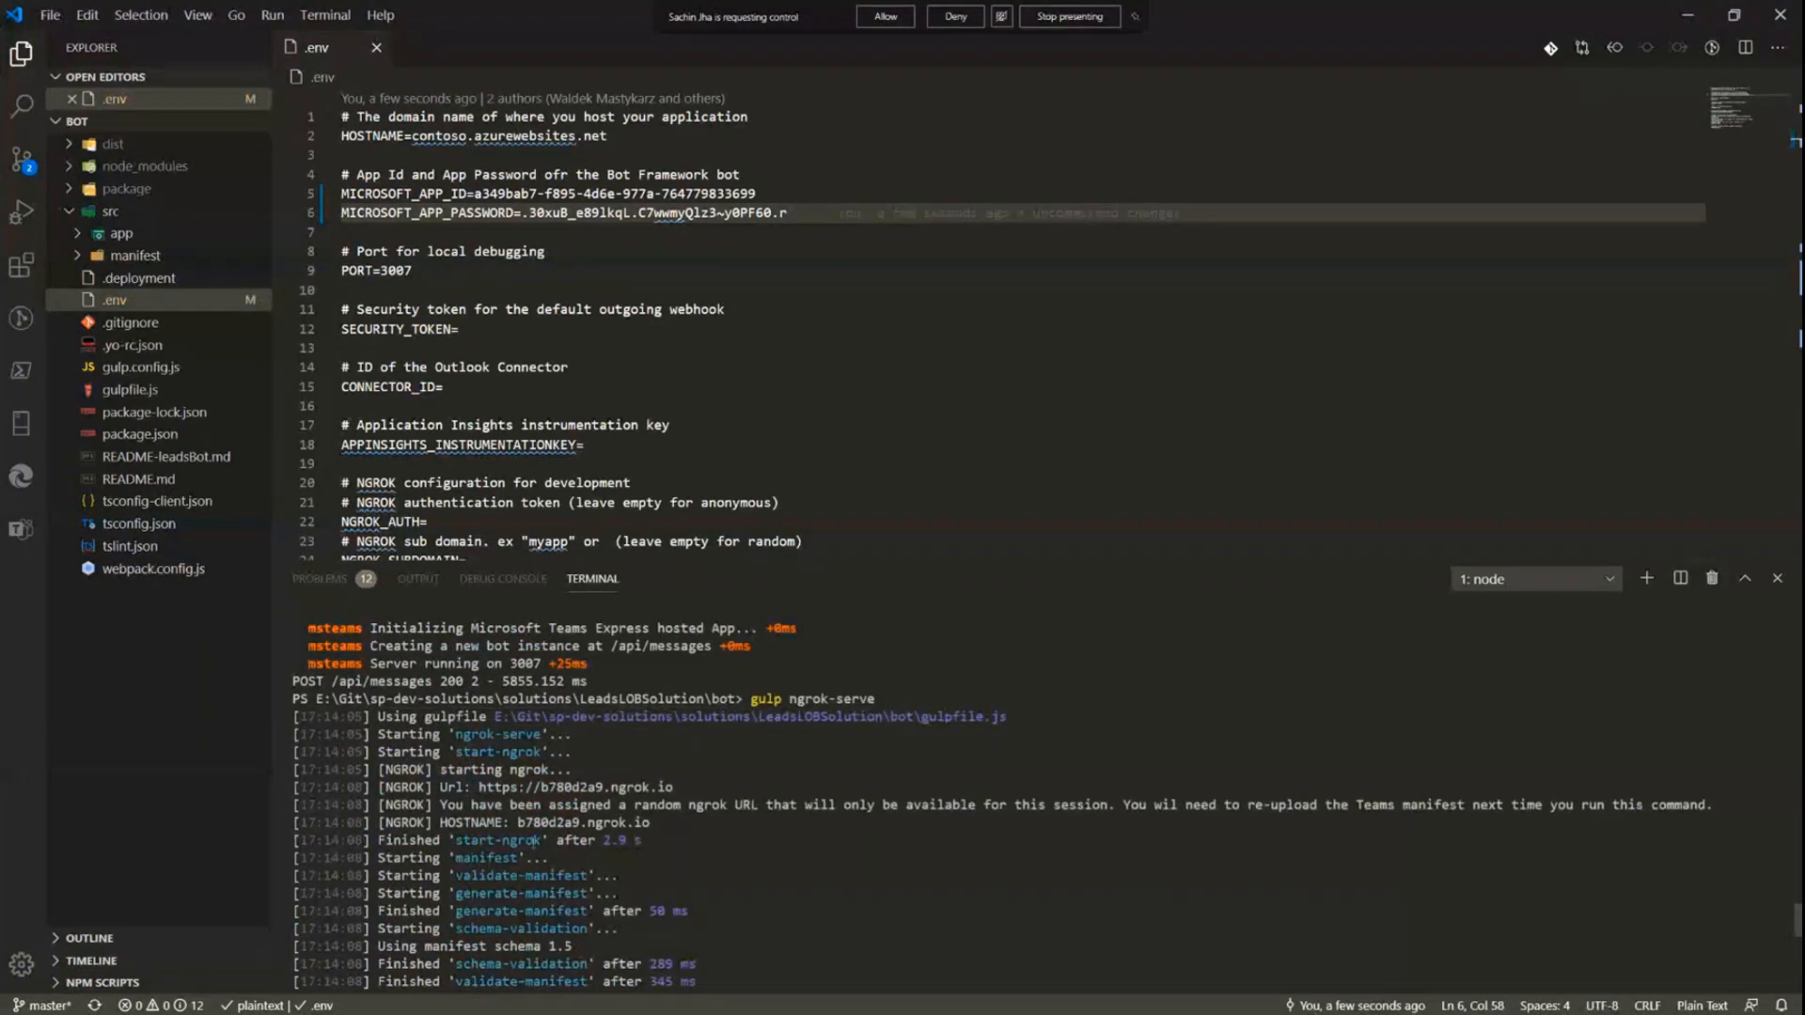
Review the Leads app details and bot capability in App Studio's manifest editor.
double_click(551, 821)
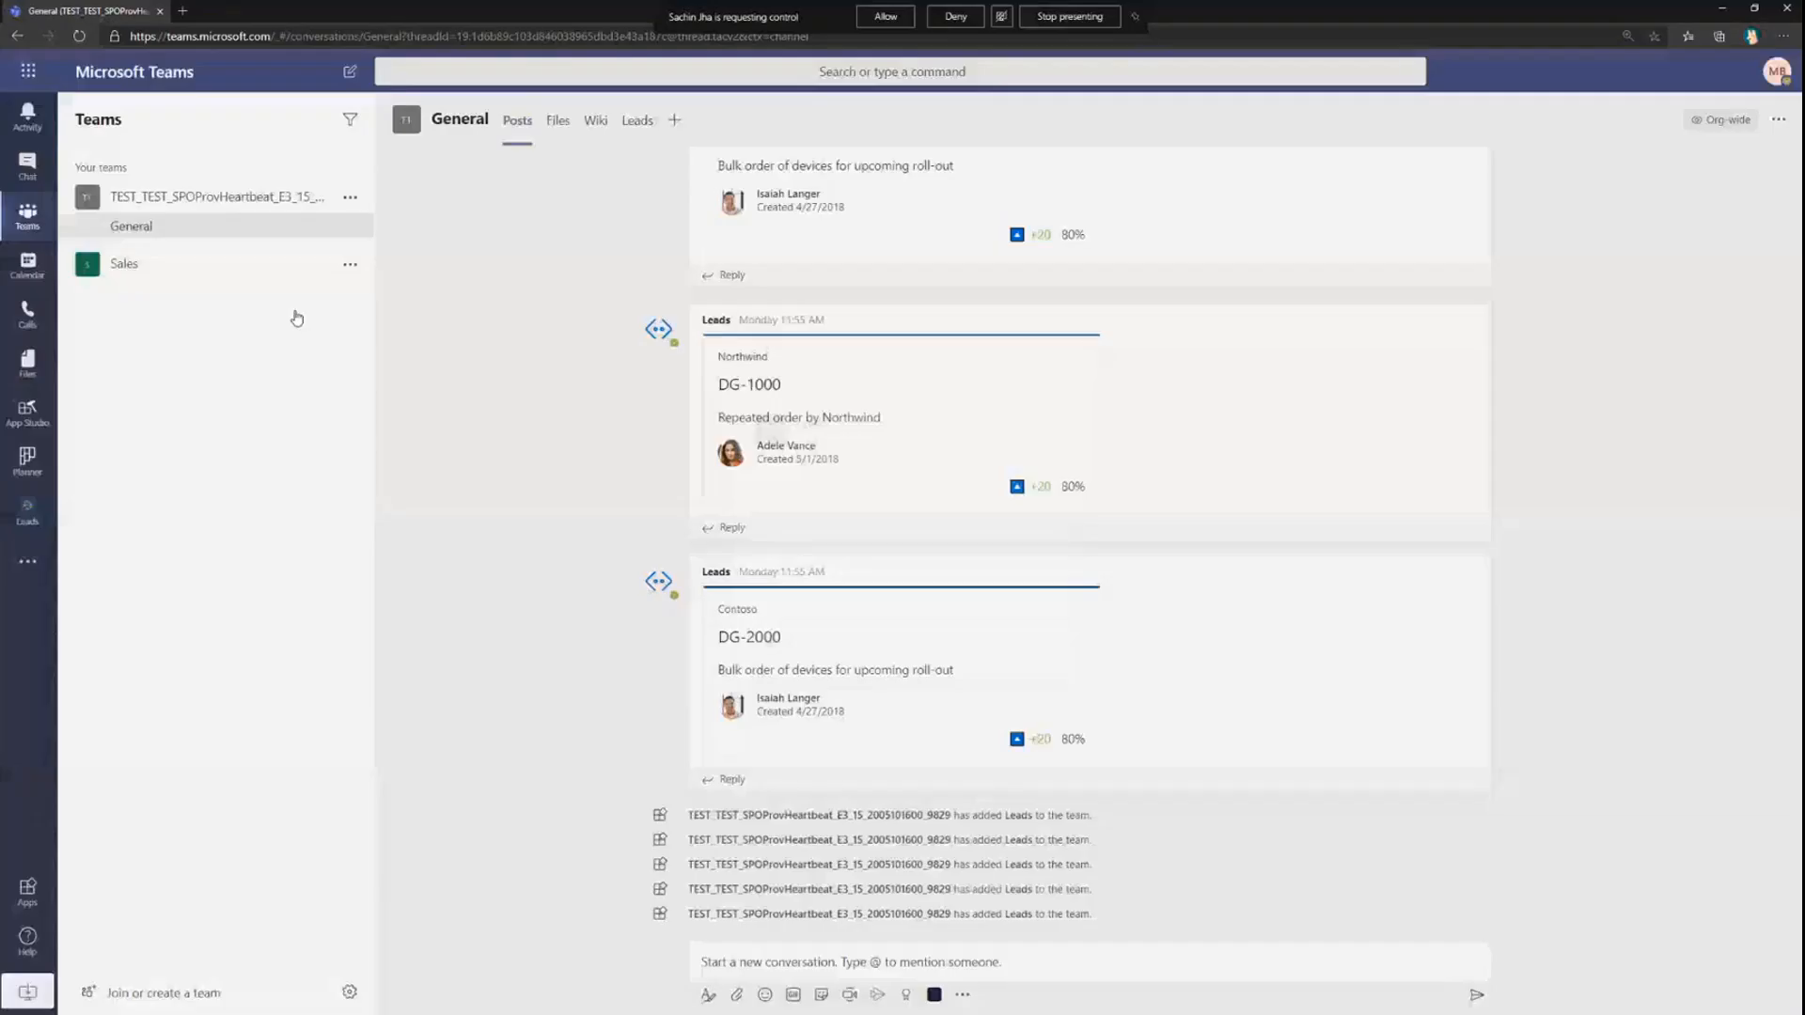
left_click(26, 412)
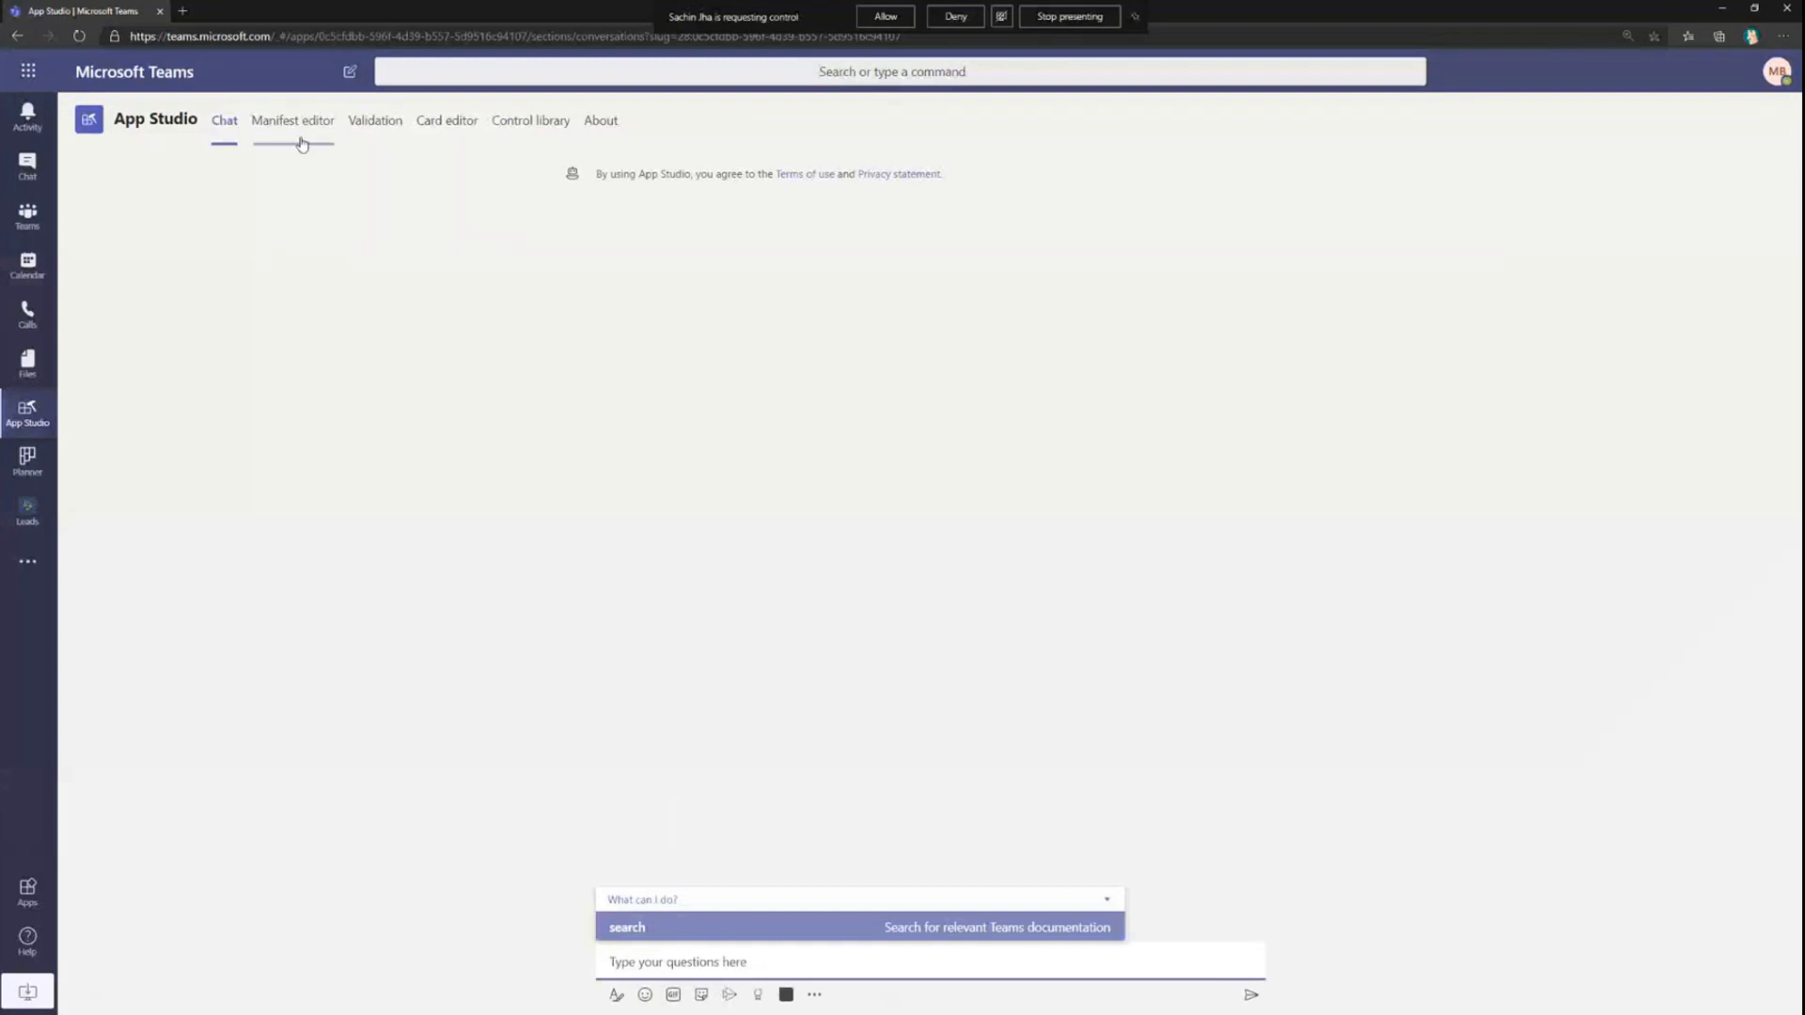
left_click(294, 120)
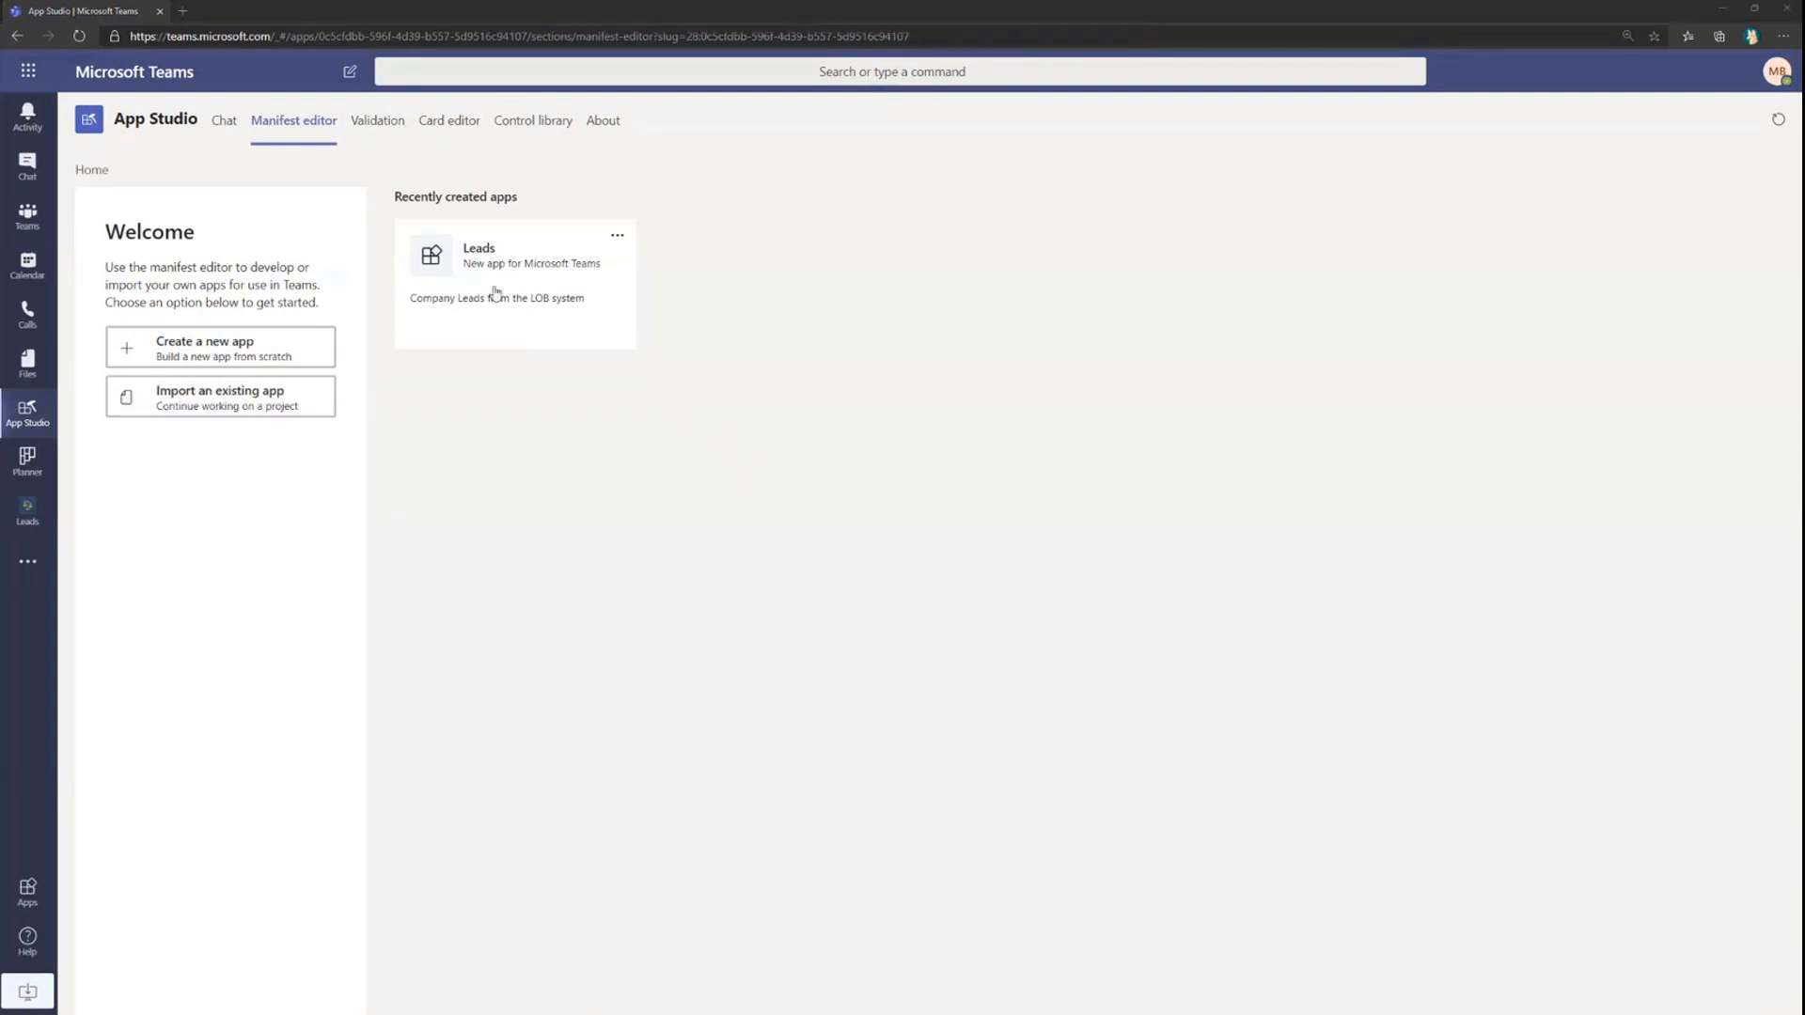
left_click(513, 256)
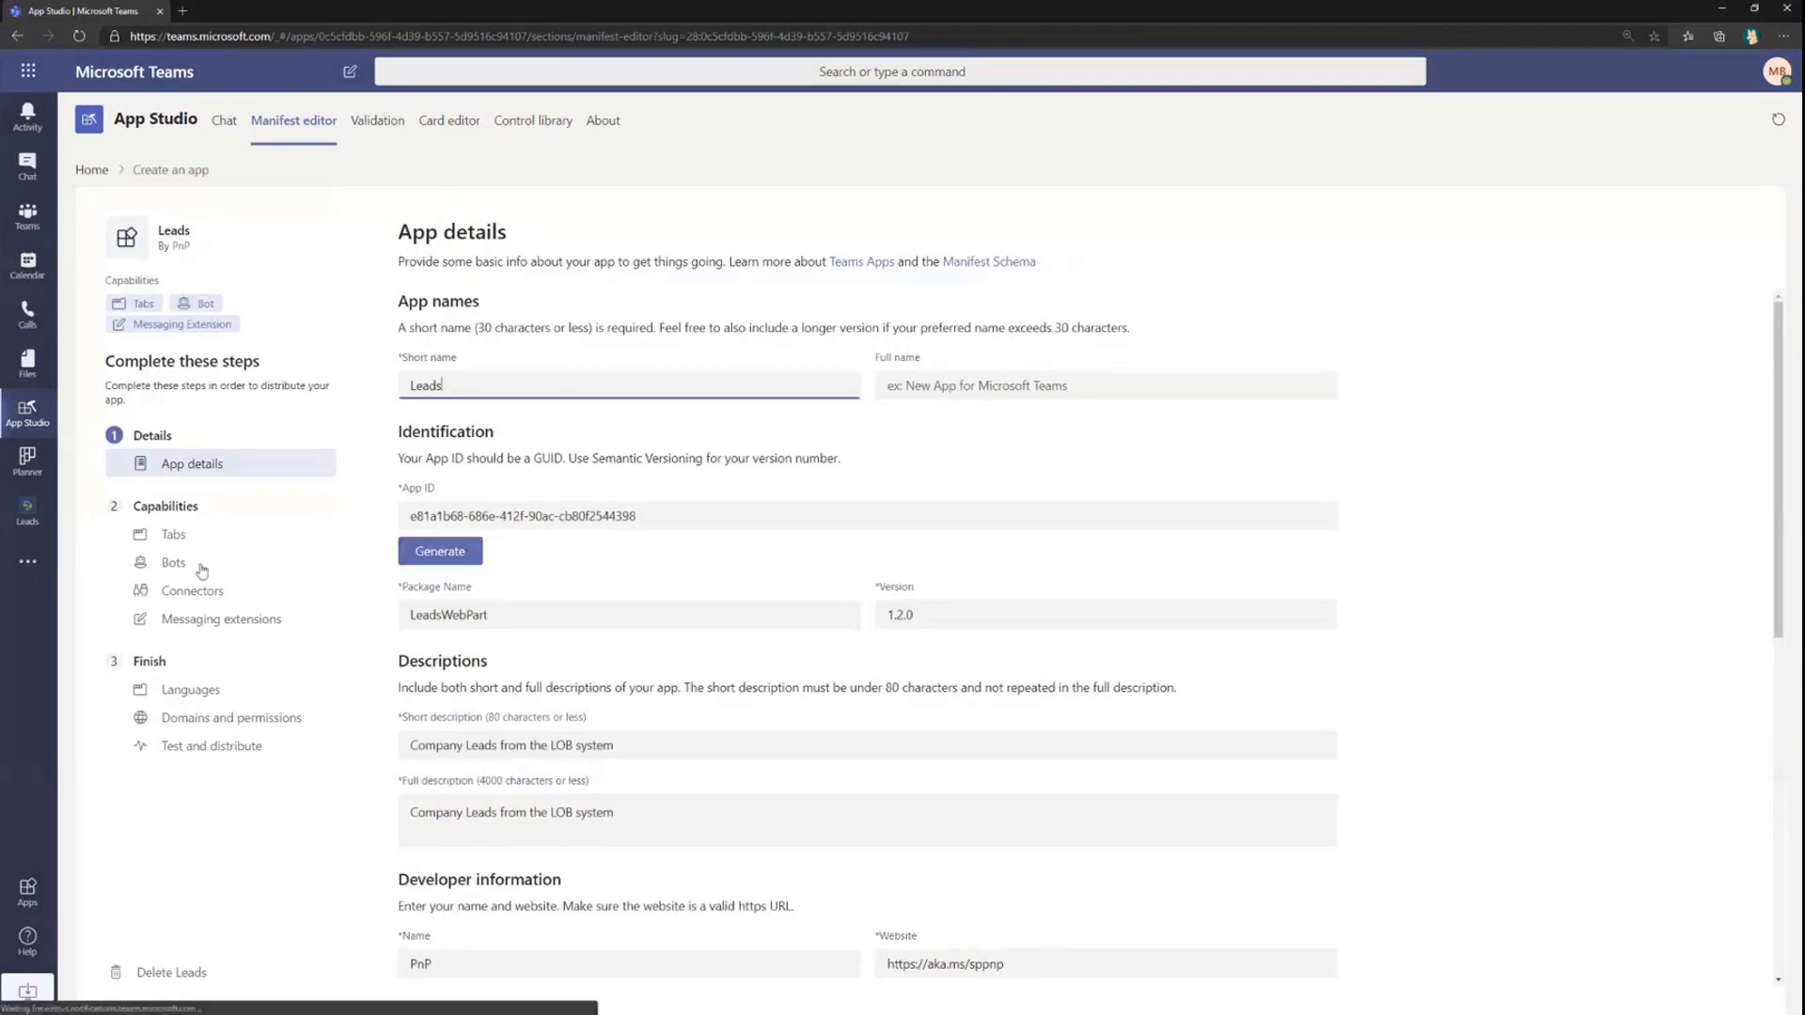
left_click(173, 562)
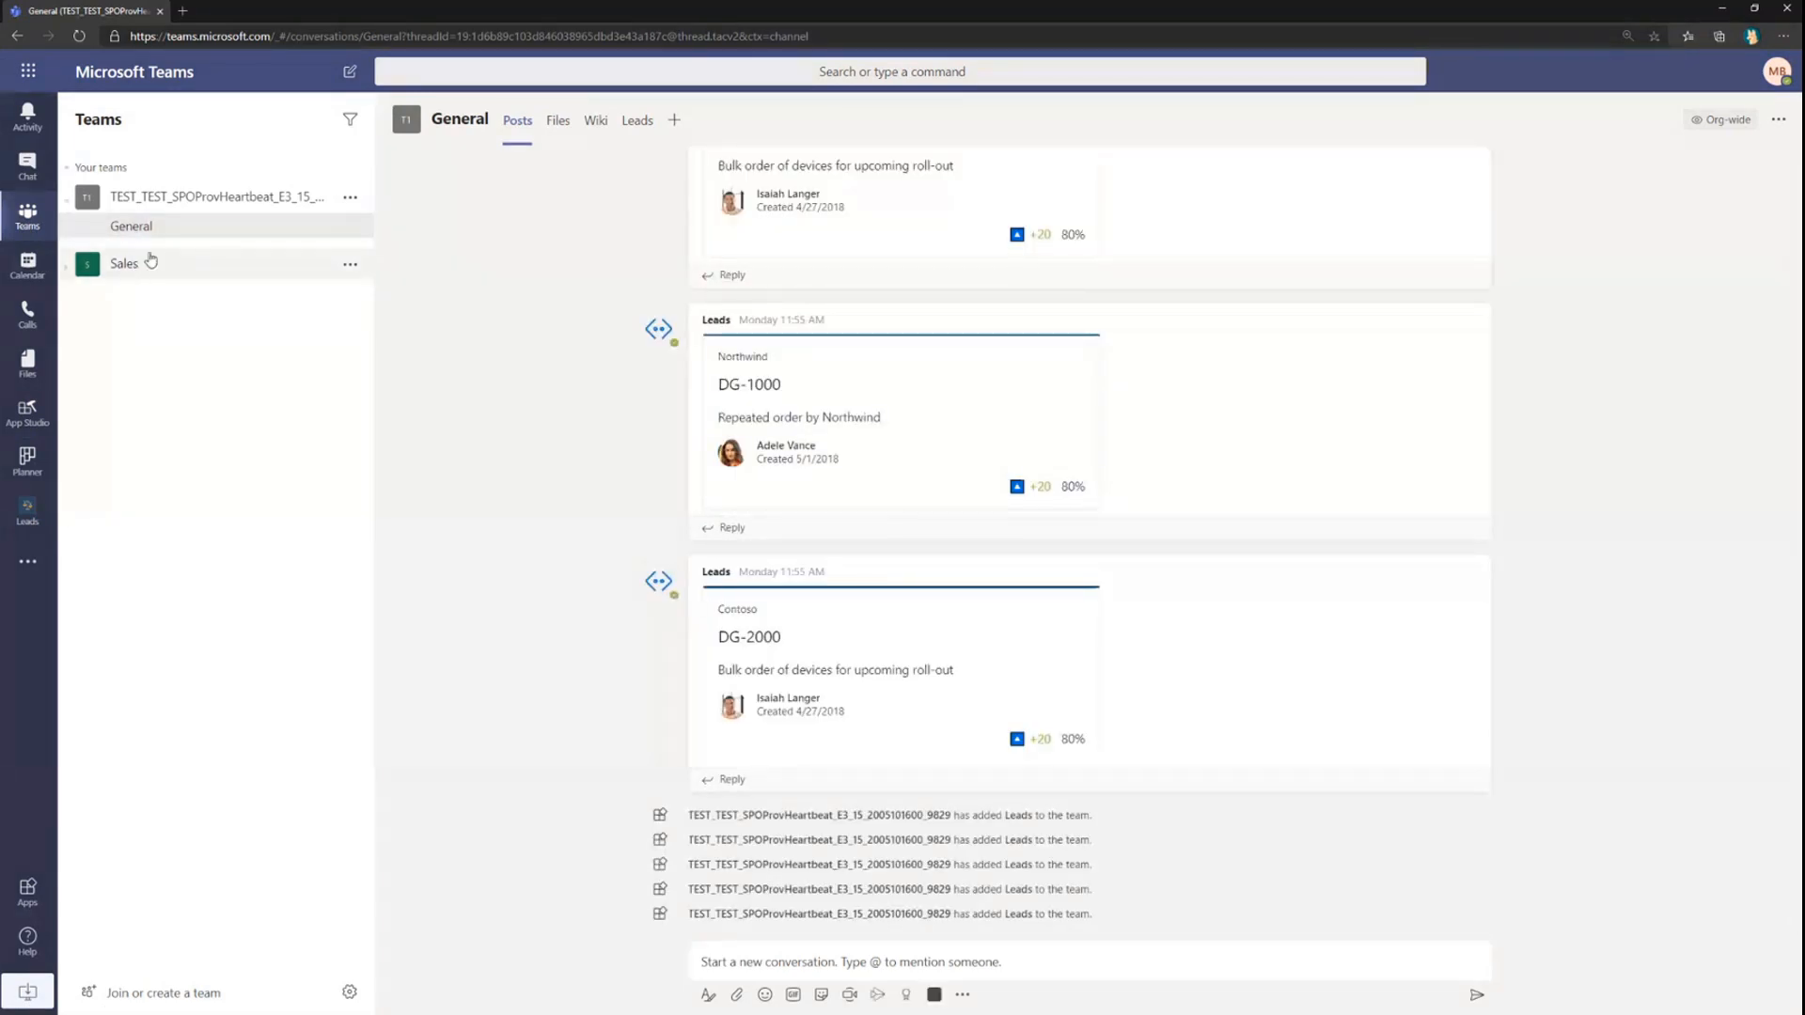
Post the Game Controller 3300 lead in Sales General and reply that it came from the LOB system.
left_click(124, 239)
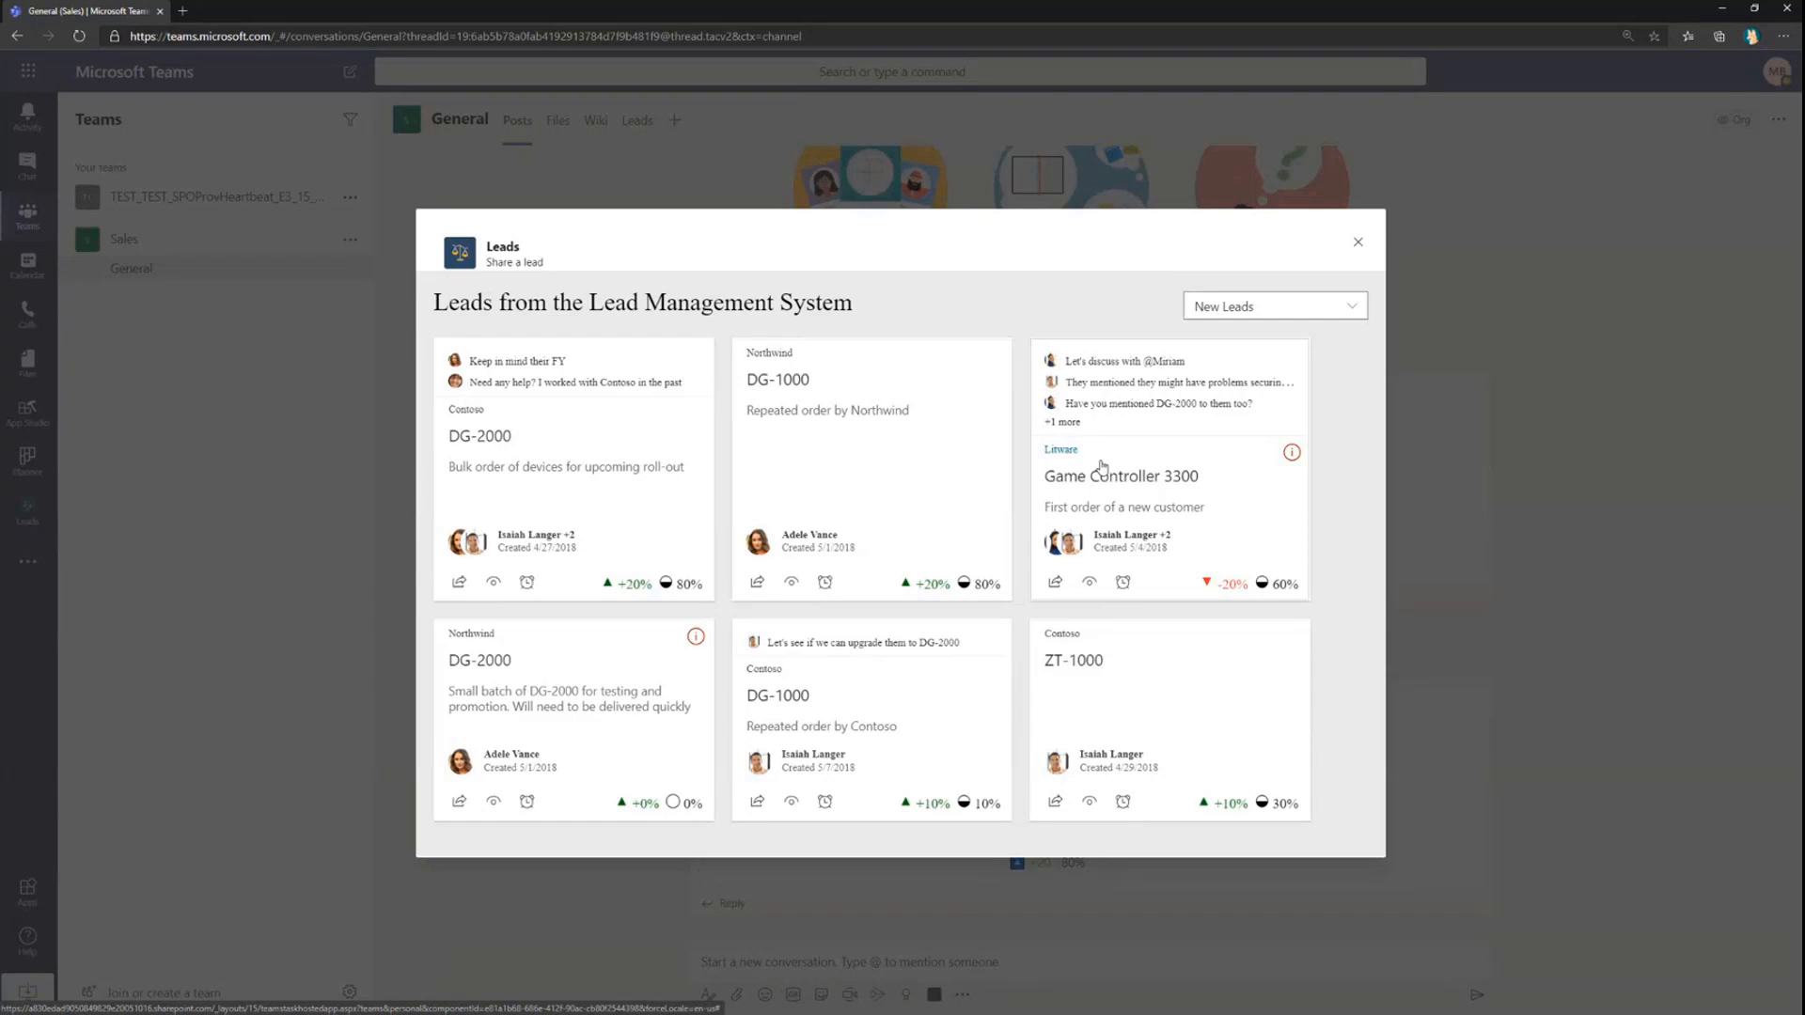
mouse_move(1137, 482)
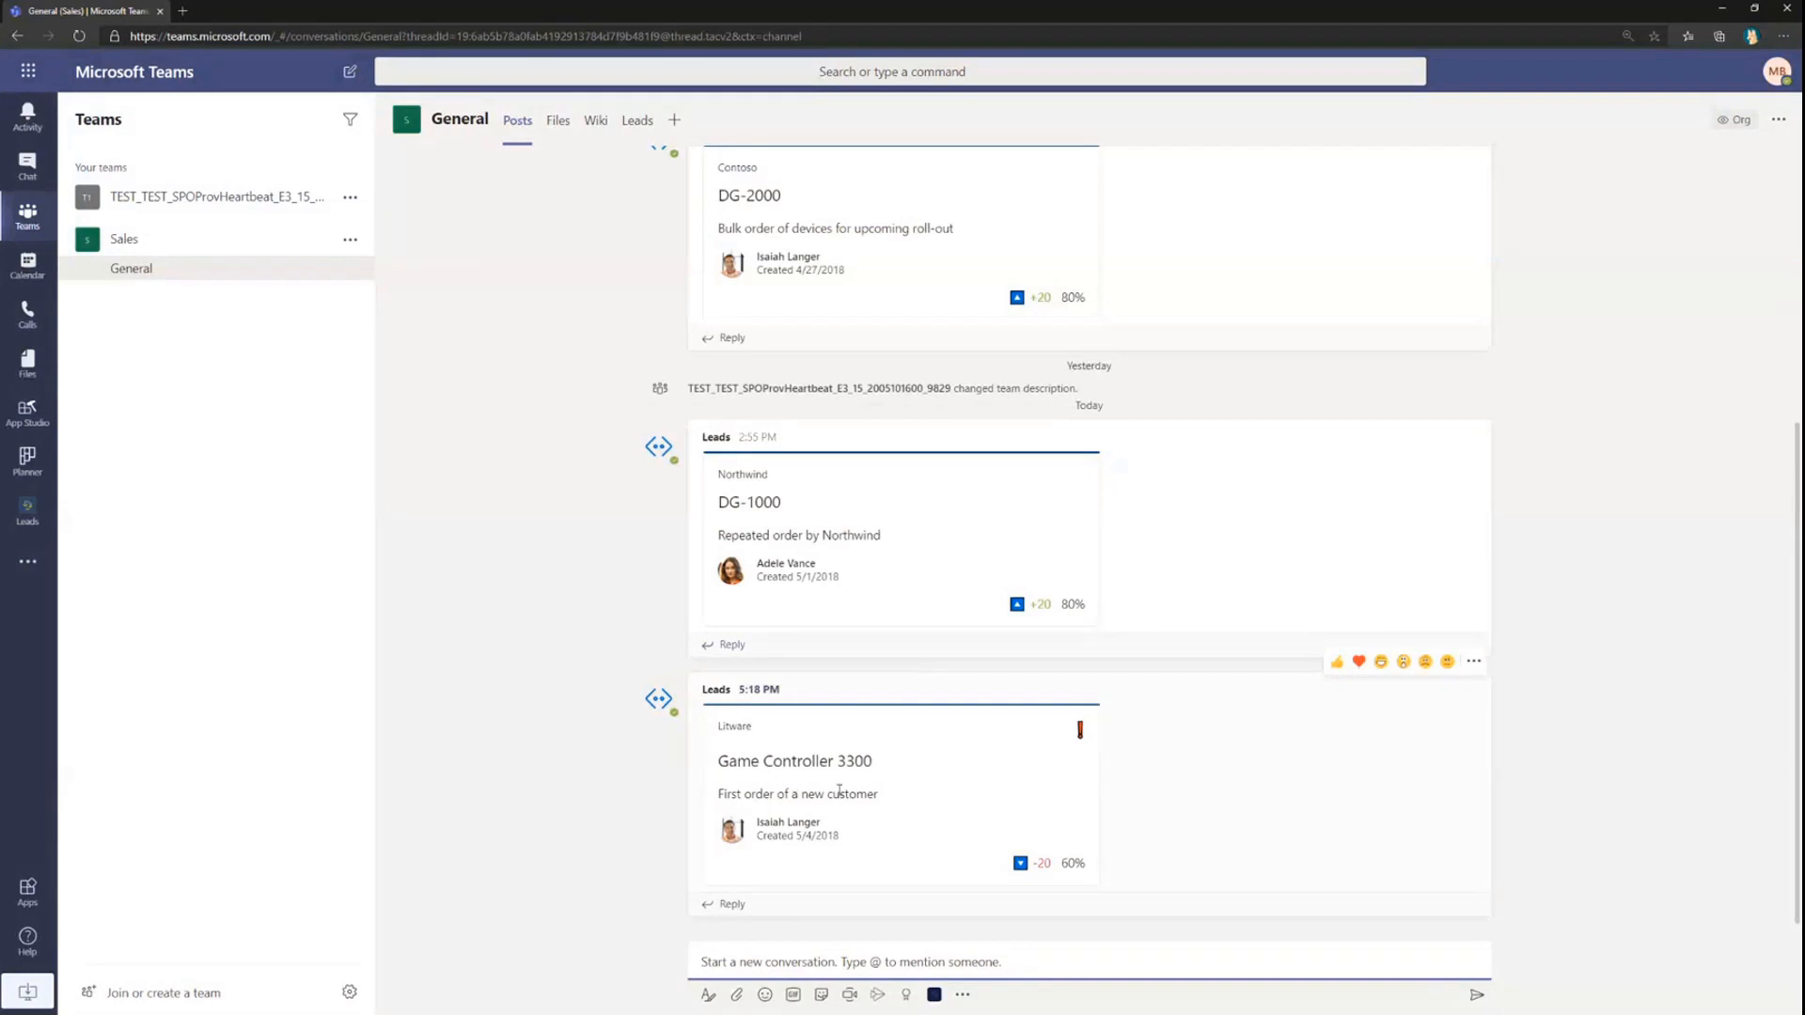
mouse_move(786, 914)
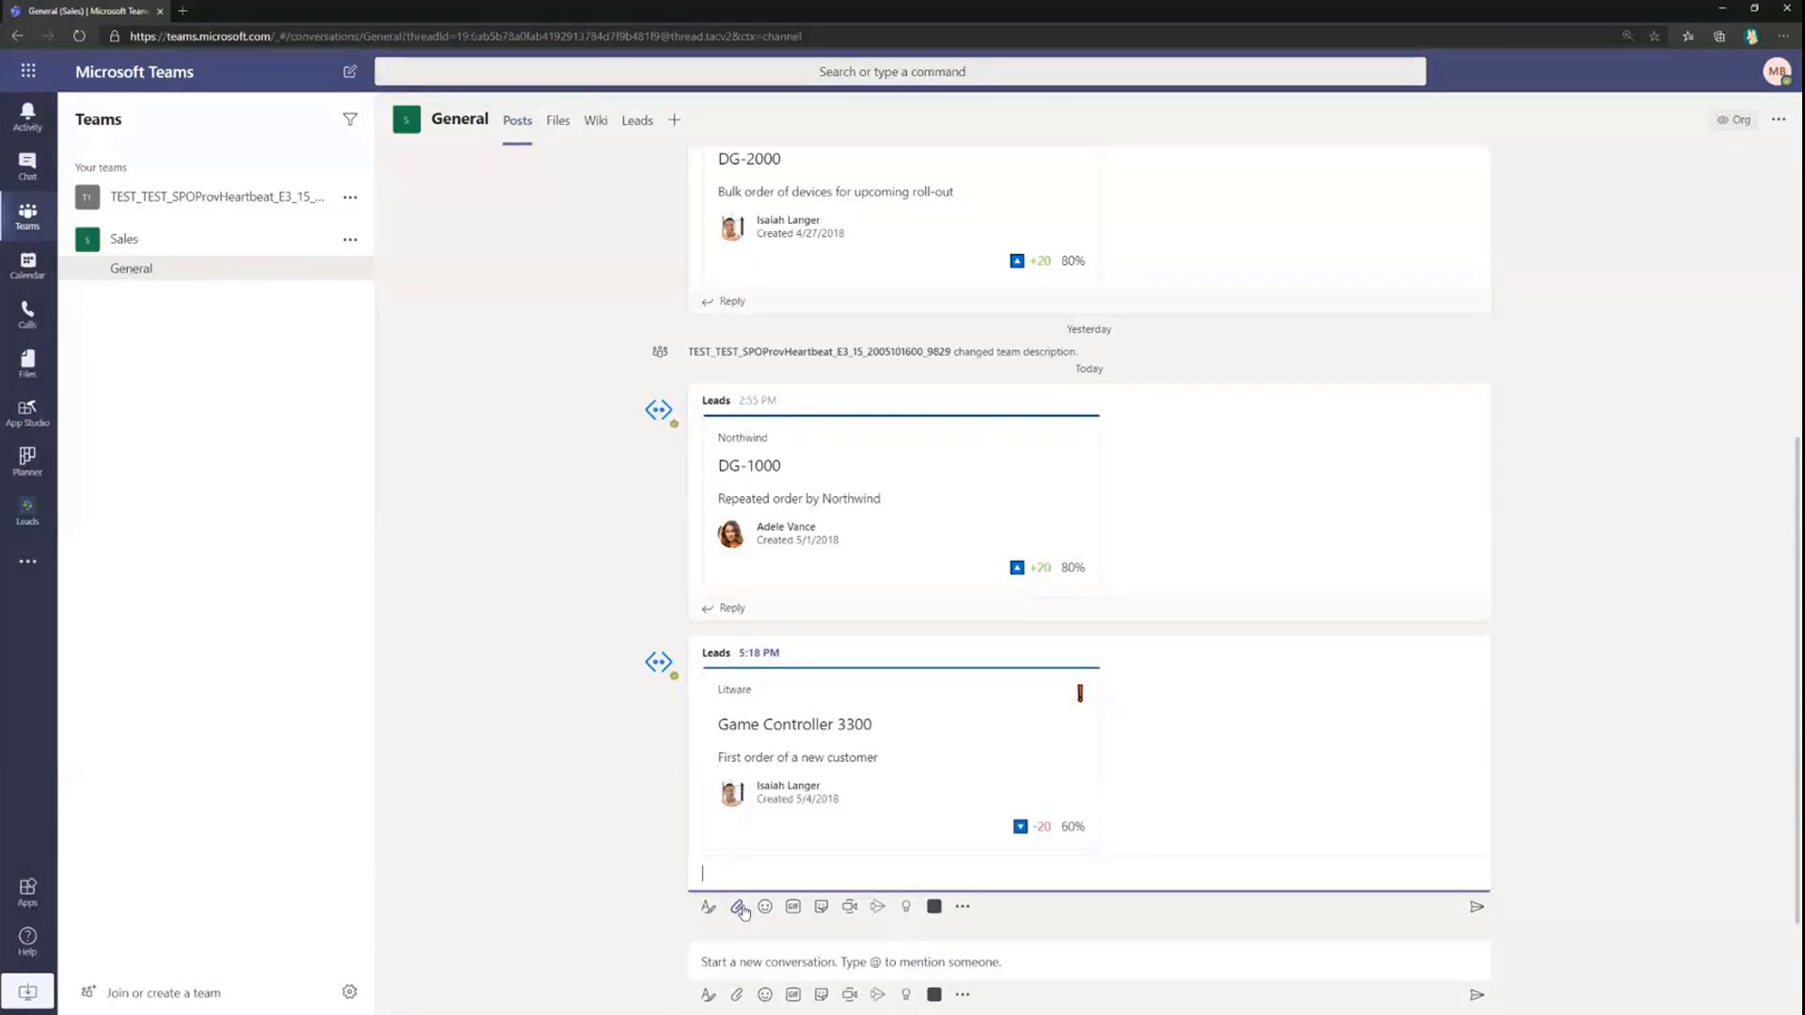
type("Discussion on the Lead, w")
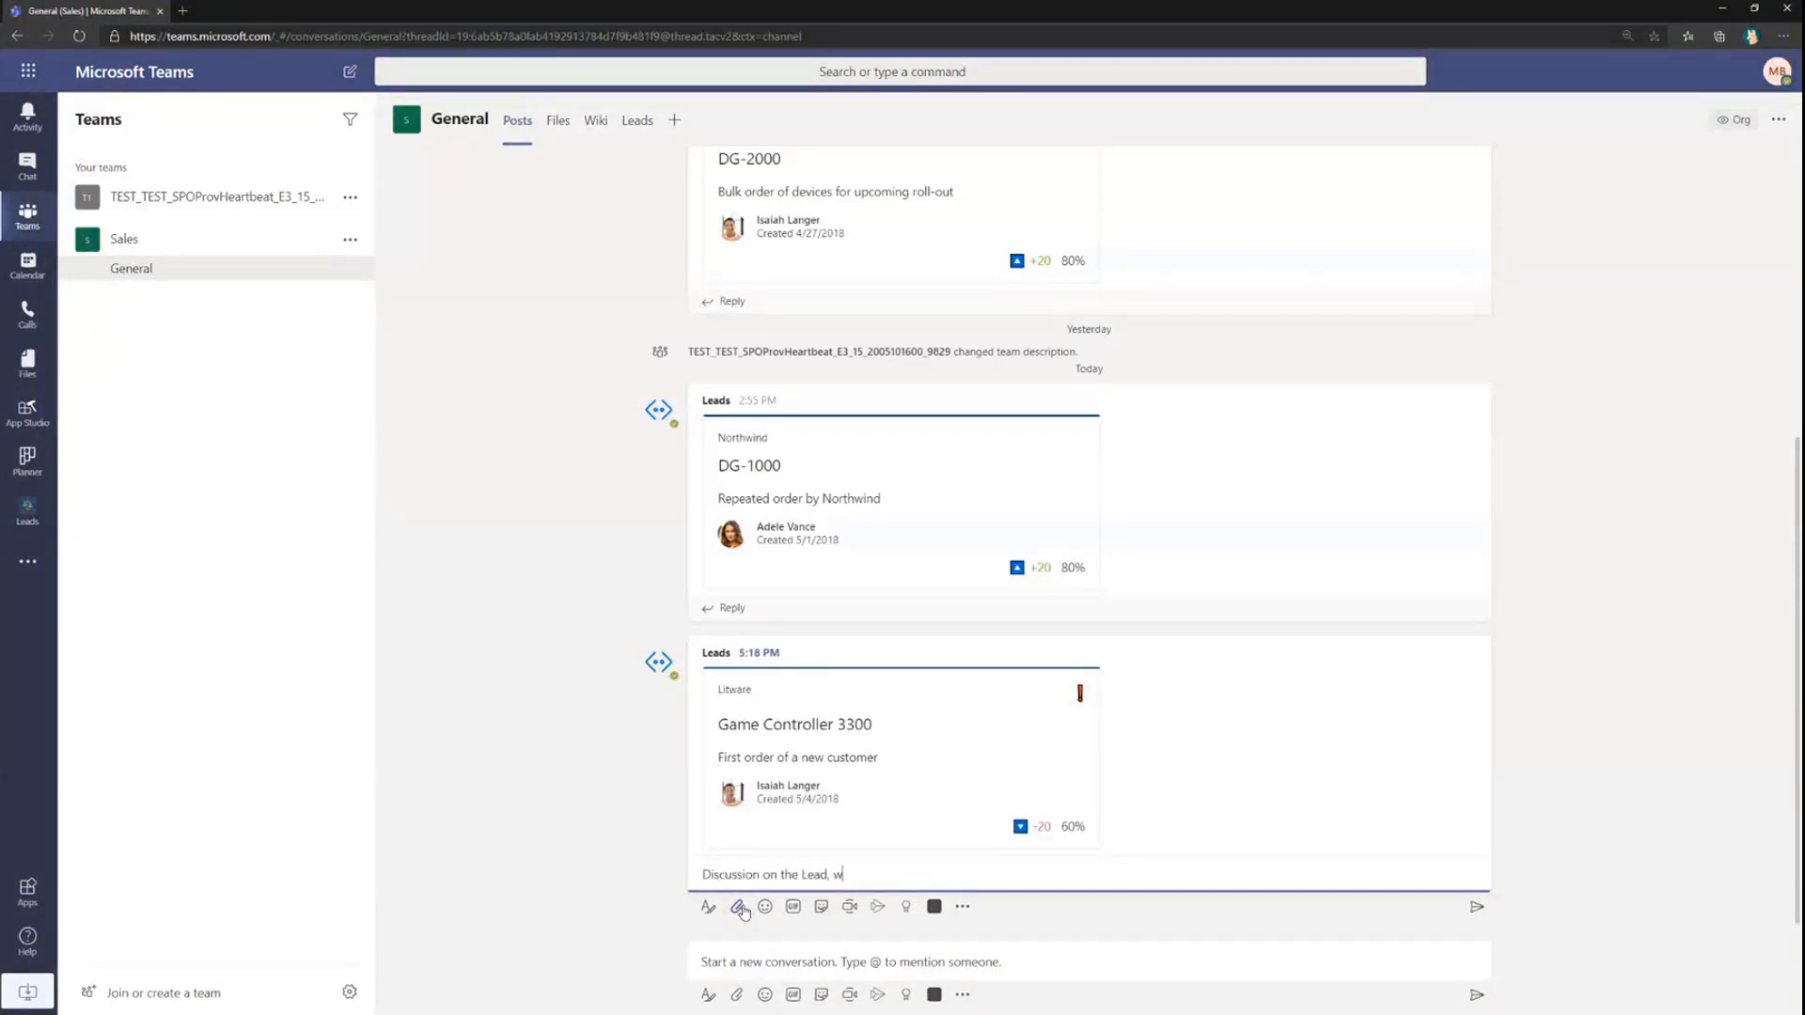
type("hich came form")
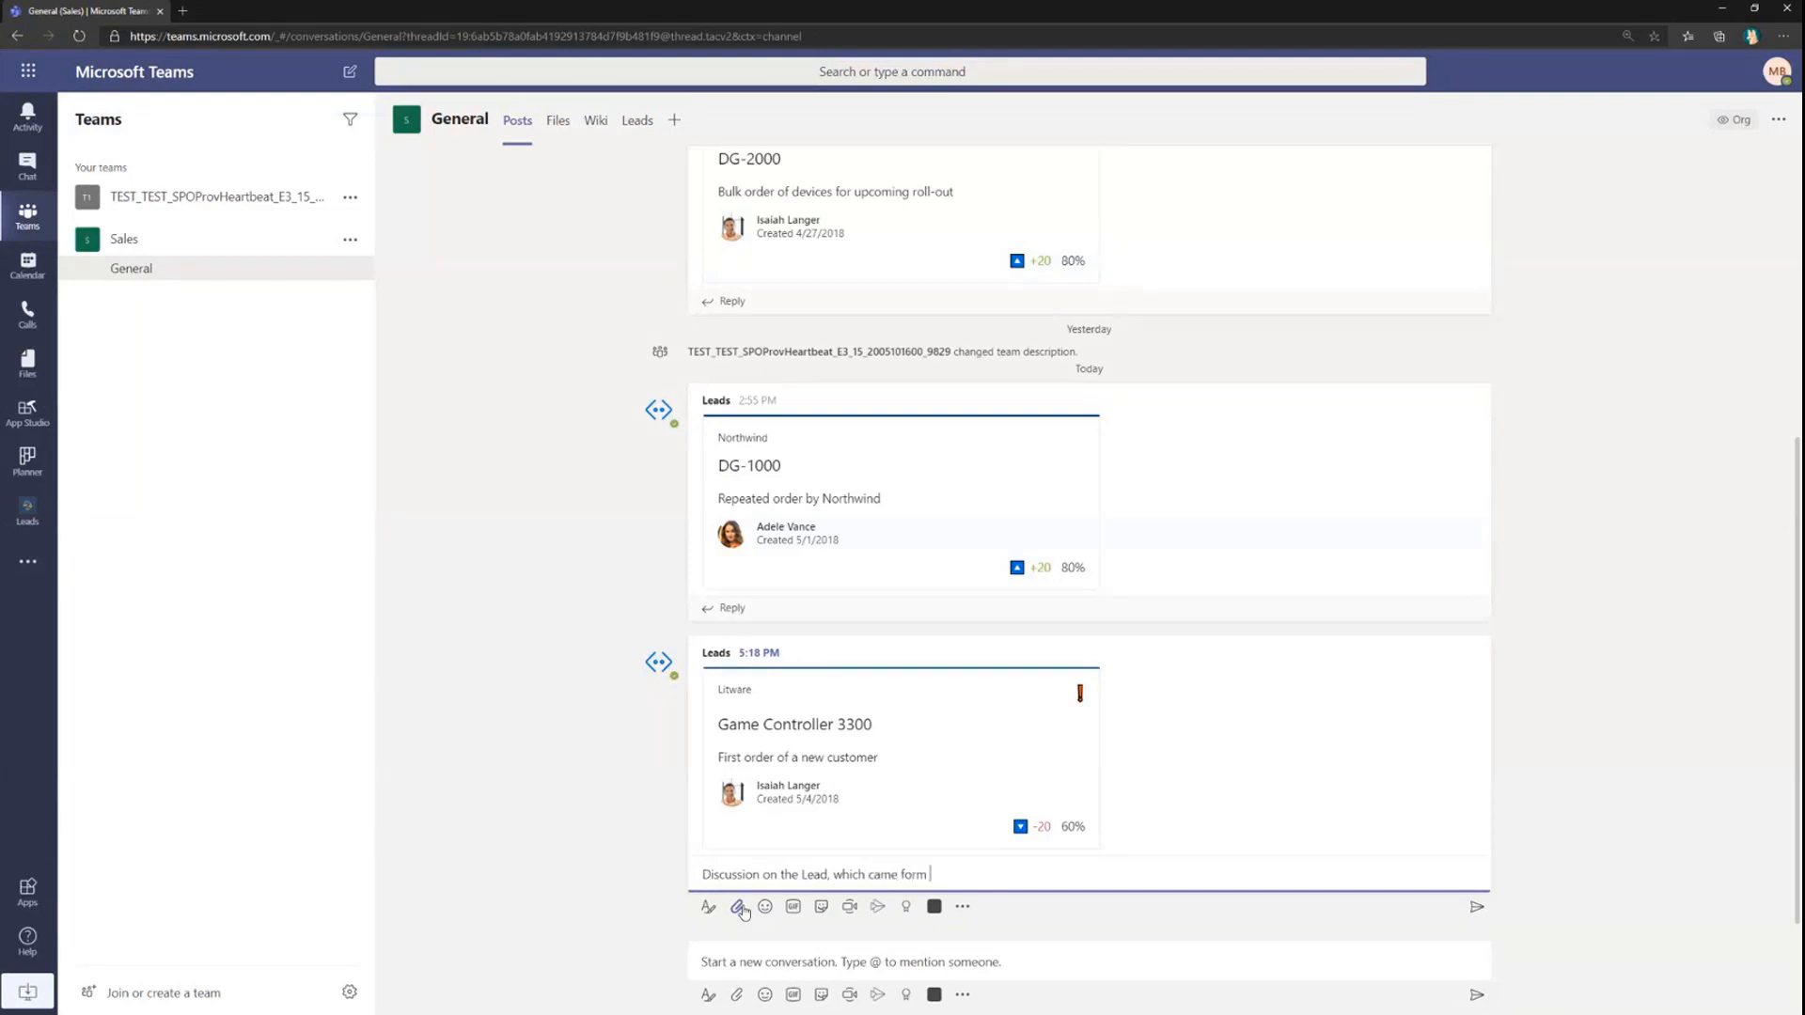
left_click(1476, 907)
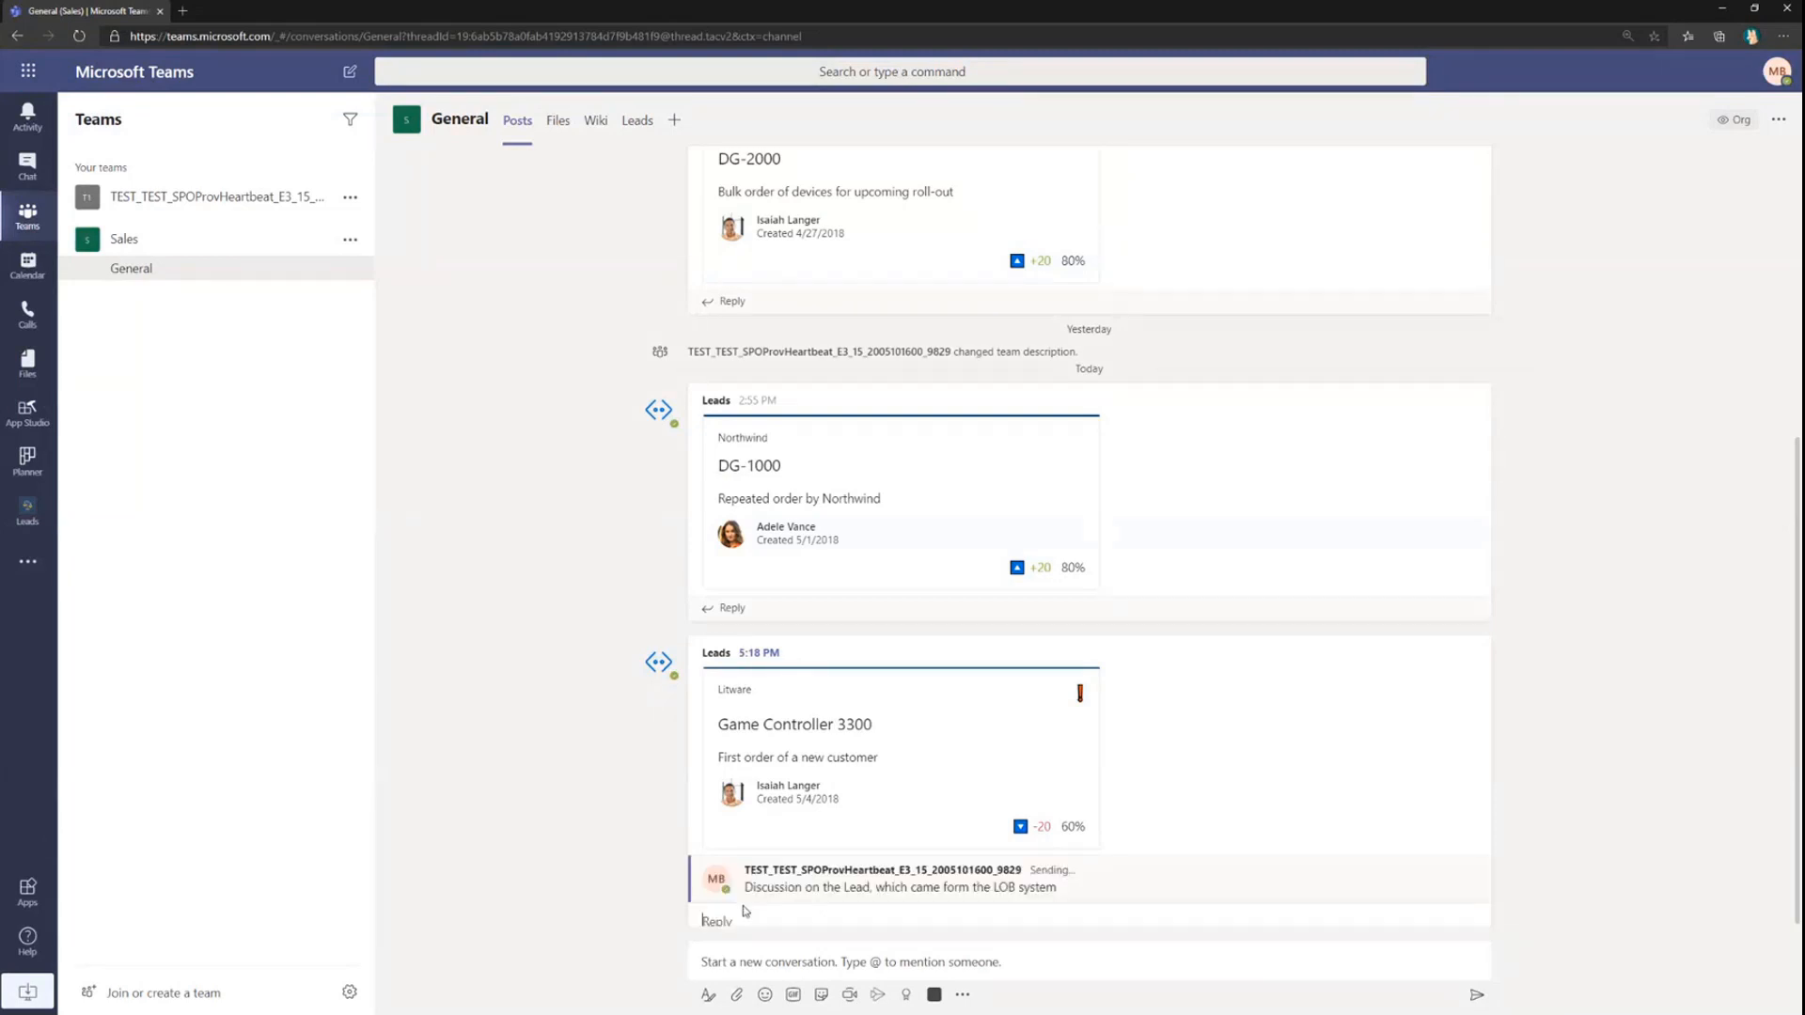